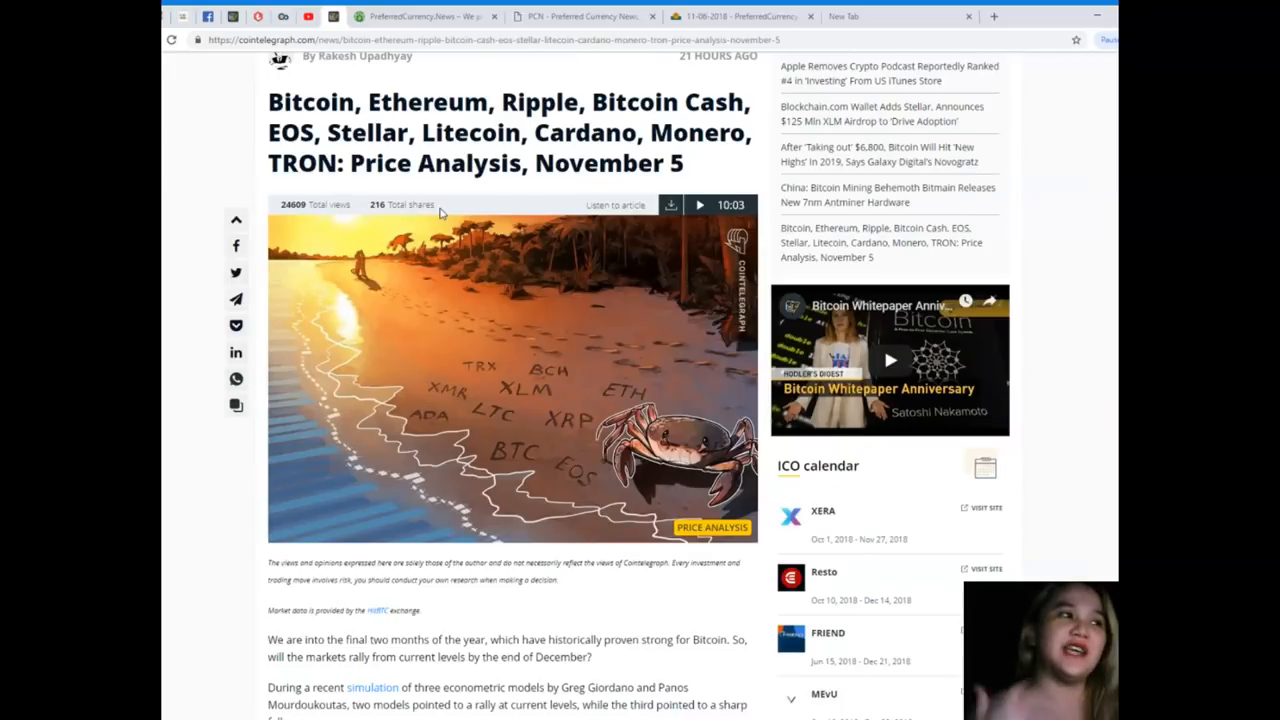
Scroll past the header image and Bitcoin rally intro to the BTC/USD heading.
{"action": "scroll", "scroll_direction": "down", "scroll_amount": 3}
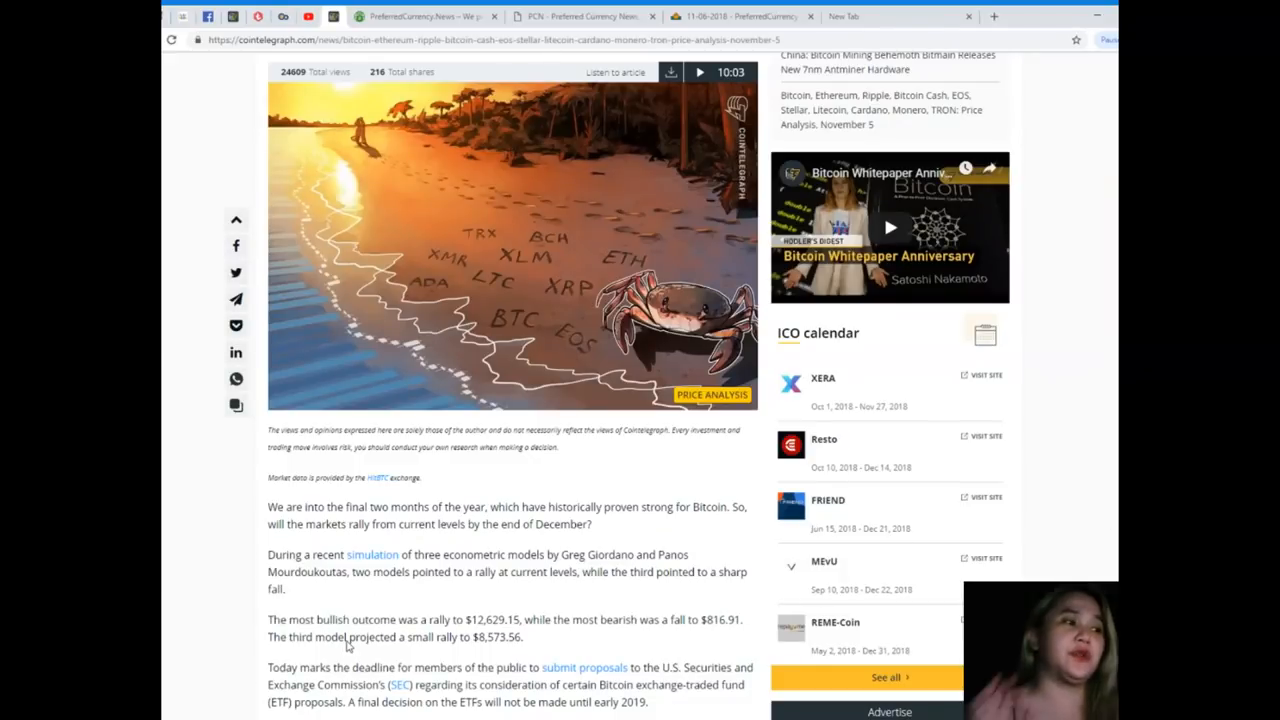
{"action": "scroll", "scroll_direction": "down", "scroll_amount": 3}
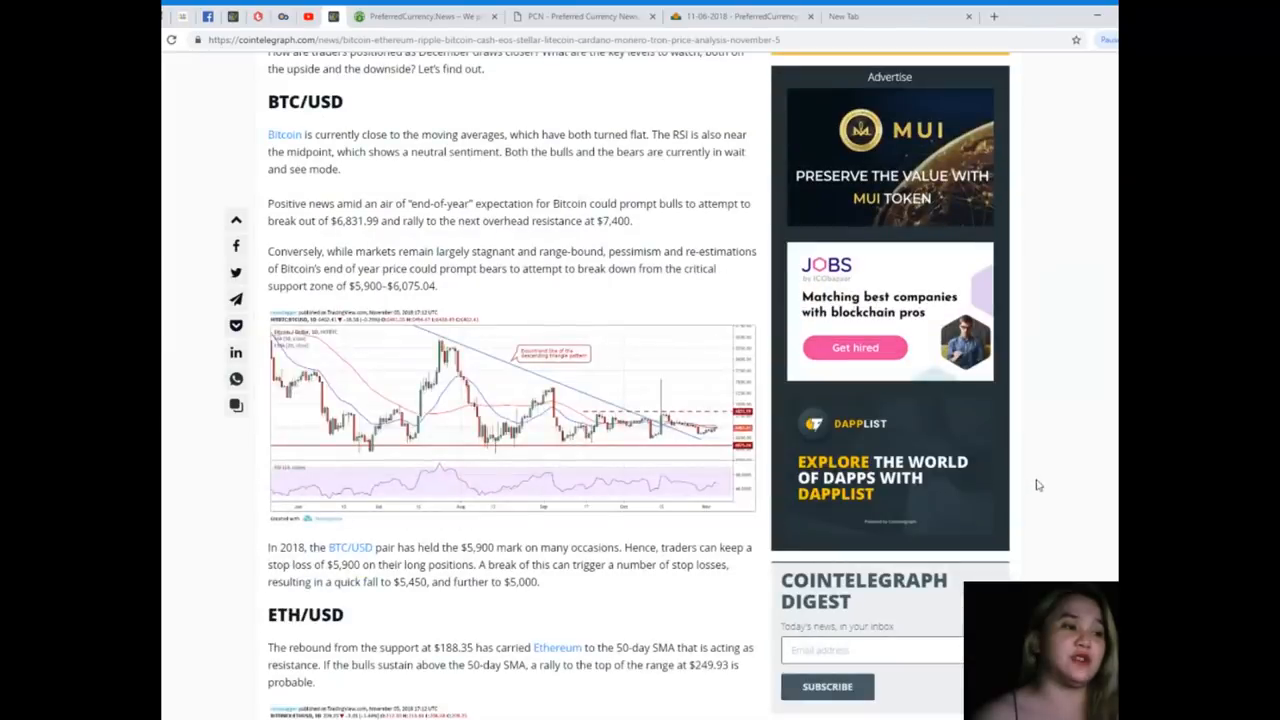
{"action": "scroll", "scroll_direction": "up", "scroll_amount": 3}
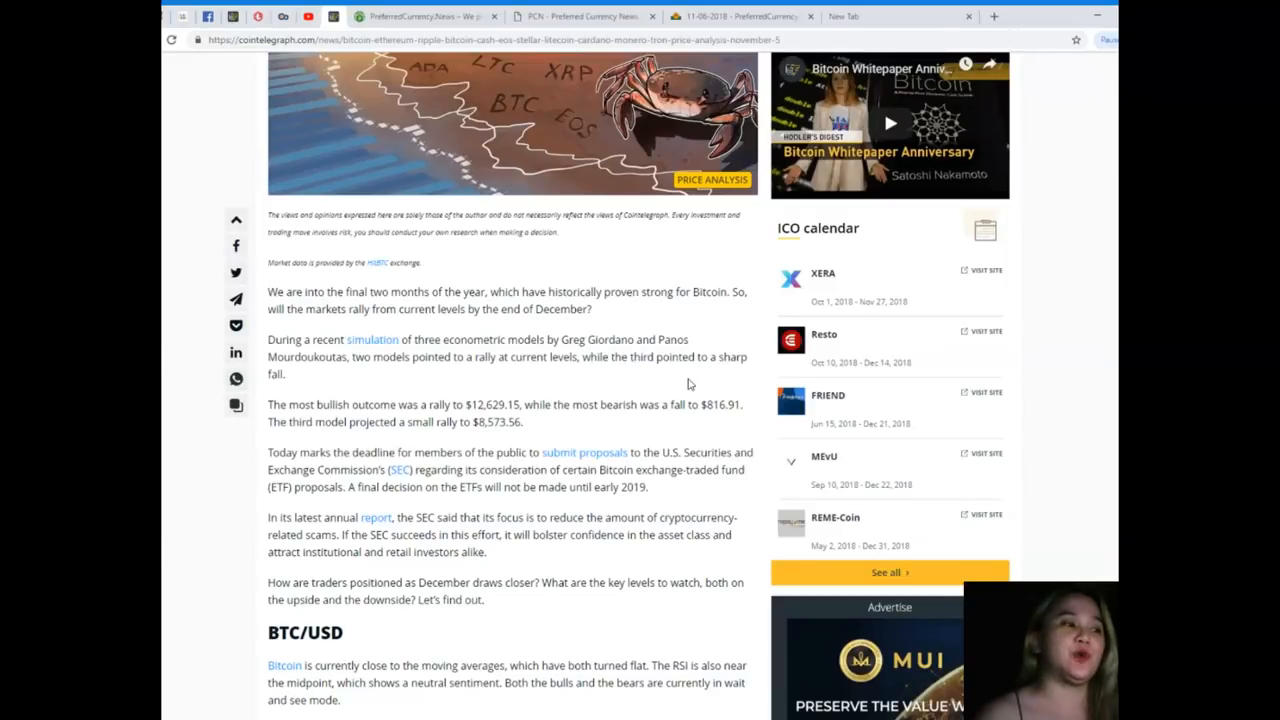
{"action": "scroll", "scroll_direction": "down", "scroll_amount": 3}
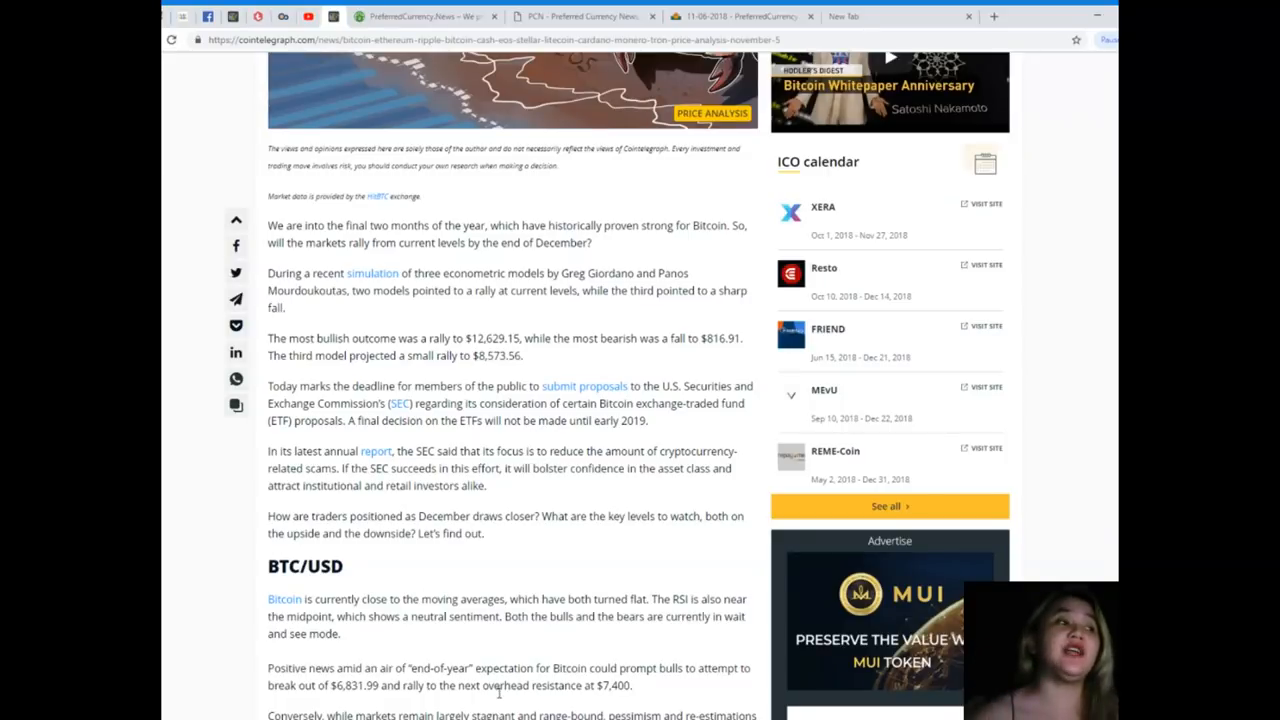
{"action": "mouse_move", "coordinate": [435, 563]}
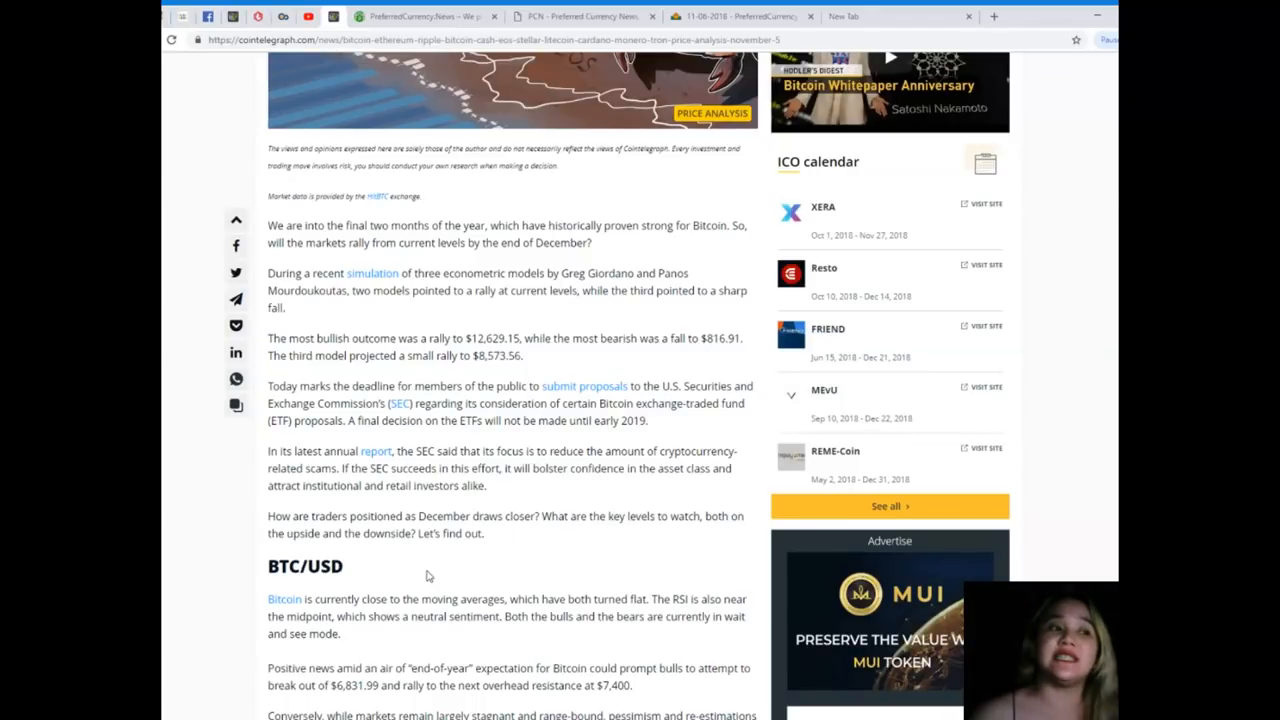
Scroll through the BTC/USD bullish and bearish scenarios to the top of the Bitcoin chart.
{"action": "scroll", "scroll_direction": "down", "scroll_amount": 3}
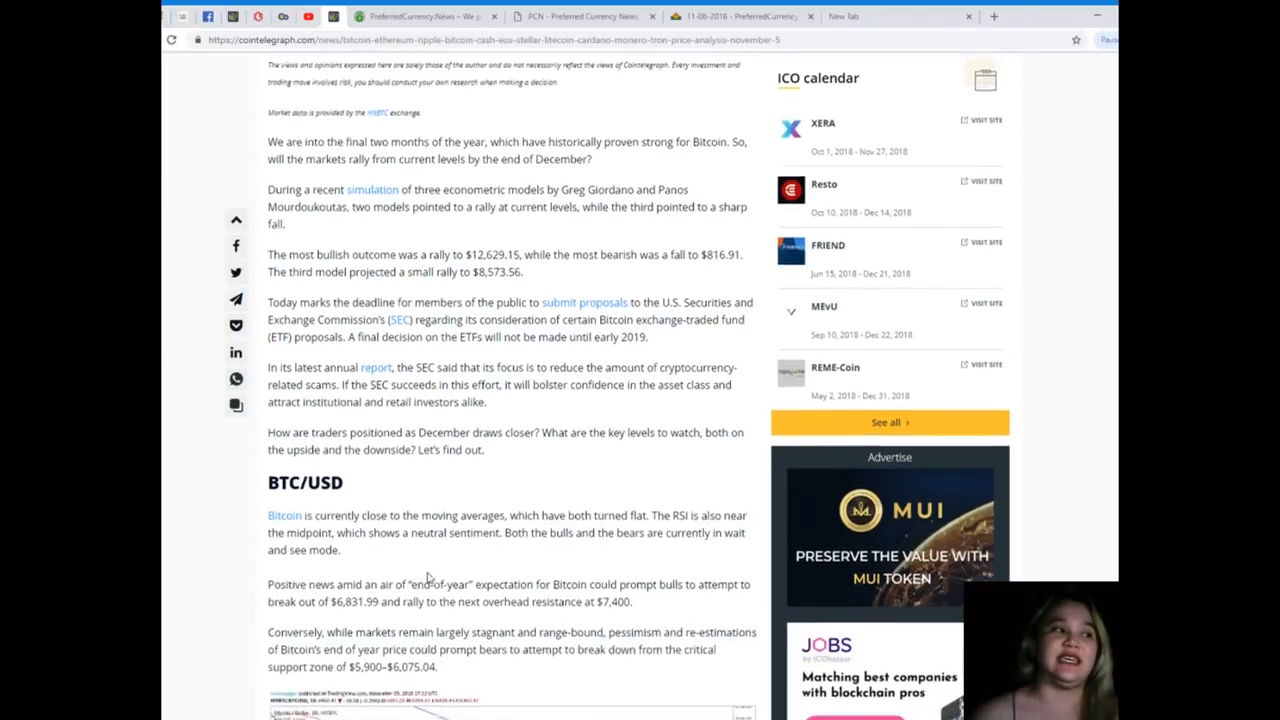
{"action": "scroll", "scroll_direction": "down", "scroll_amount": 3}
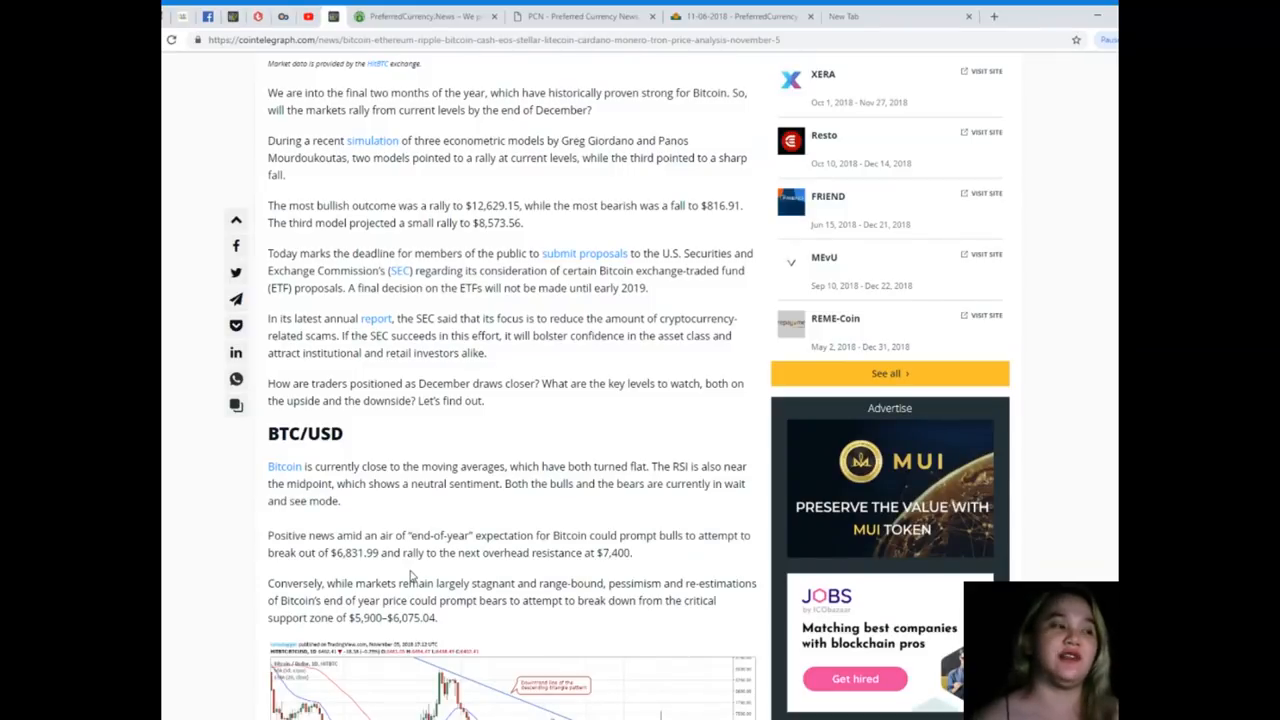
{"action": "scroll", "scroll_direction": "down", "scroll_amount": 3}
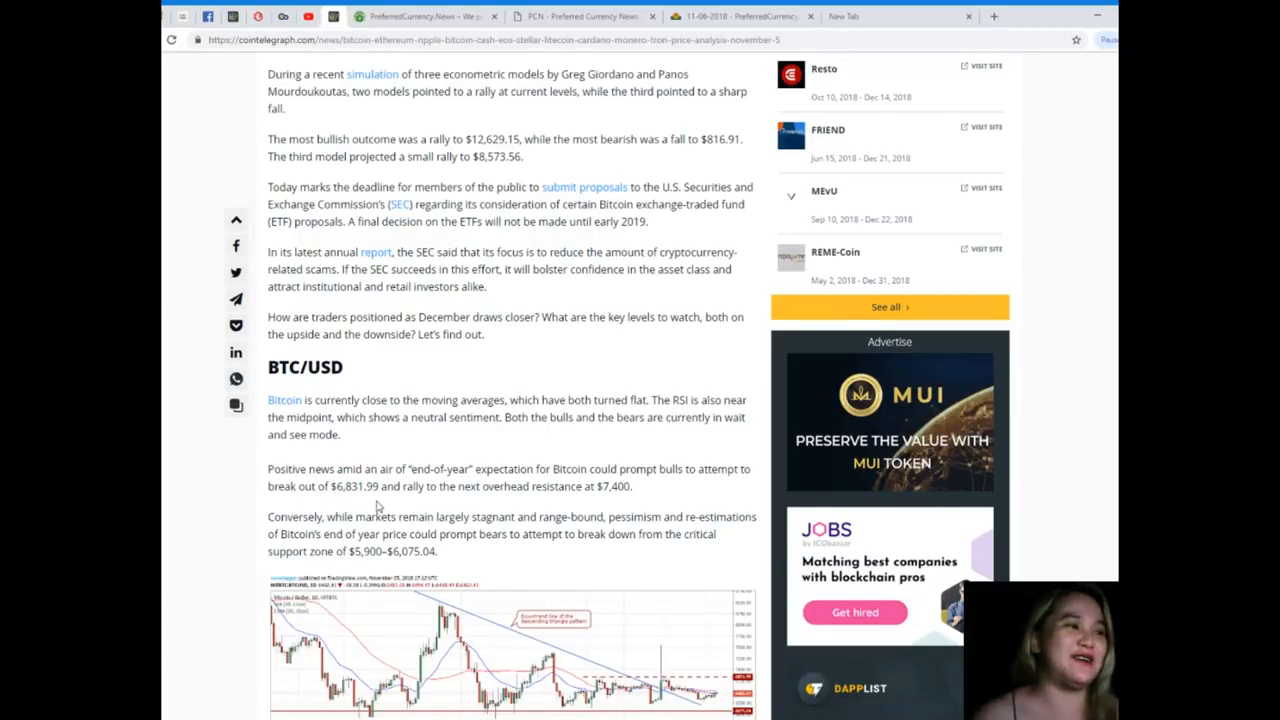
Scroll to show the full Bitcoin chart, the $5,900 stop-loss note, and the ETH/USD heading.
{"action": "scroll", "scroll_direction": "down", "scroll_amount": 3}
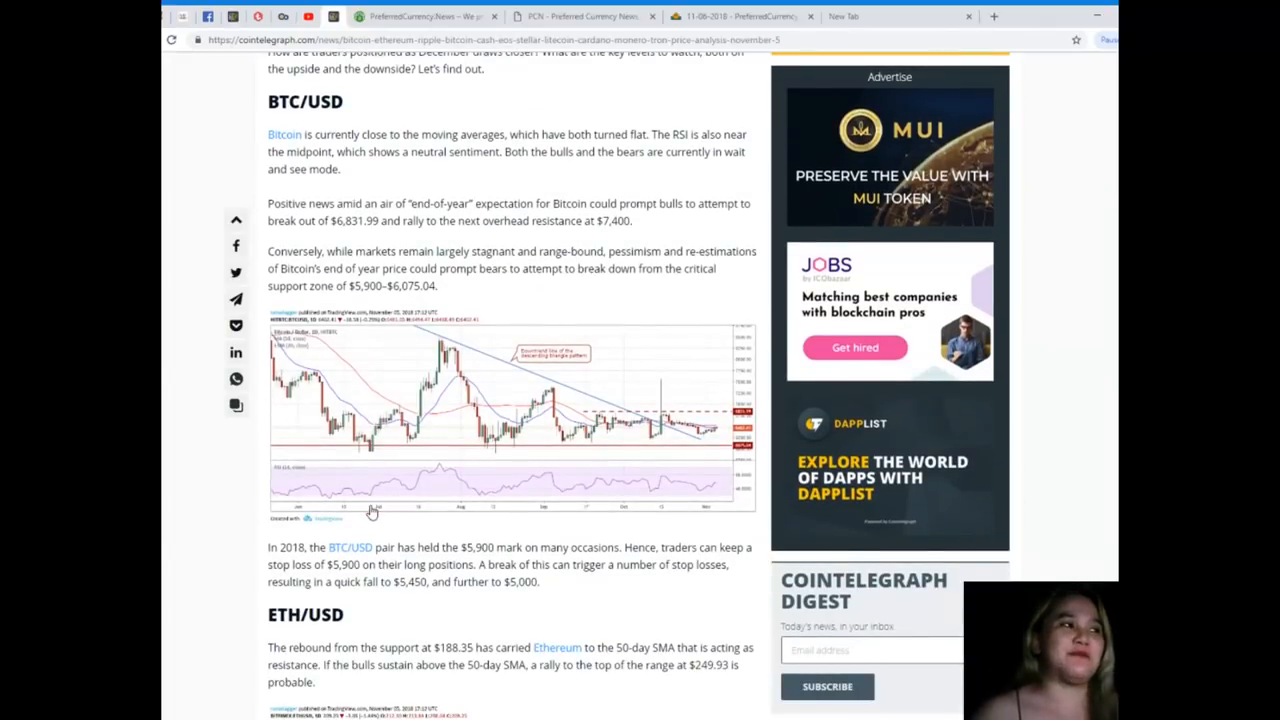
{"action": "mouse_move", "coordinate": [370, 515]}
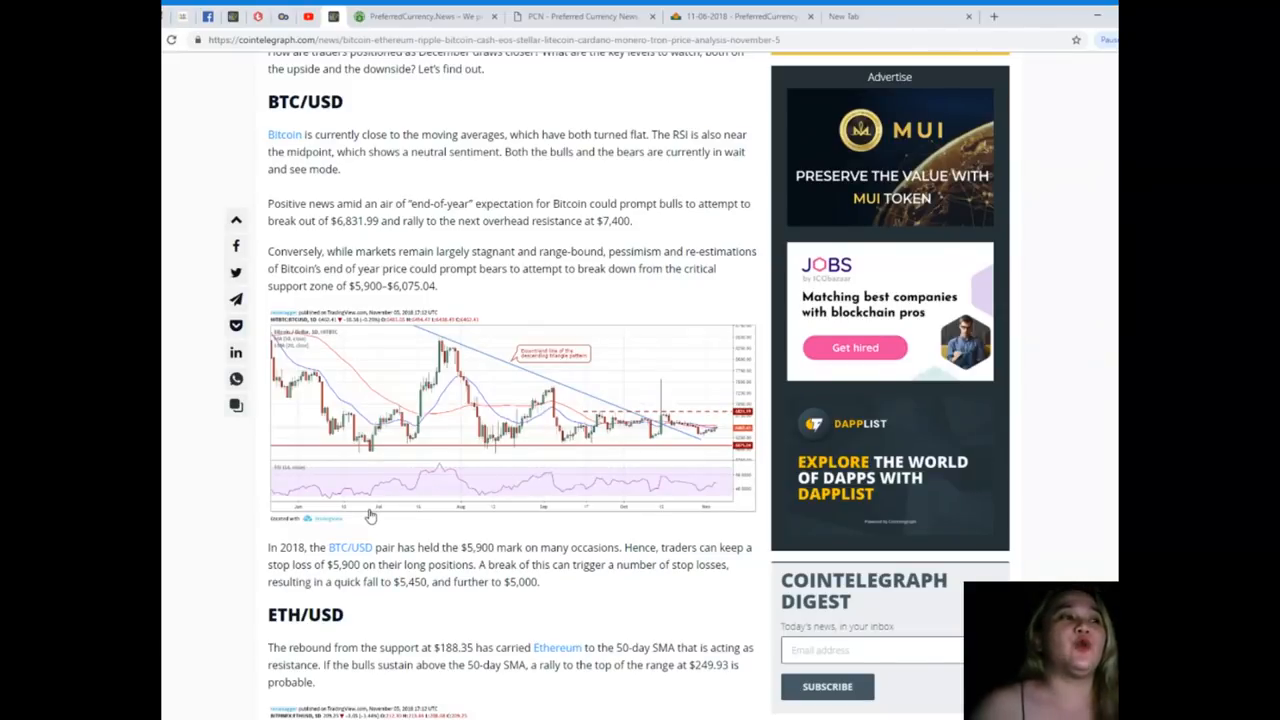
{"action": "mouse_move", "coordinate": [385, 521]}
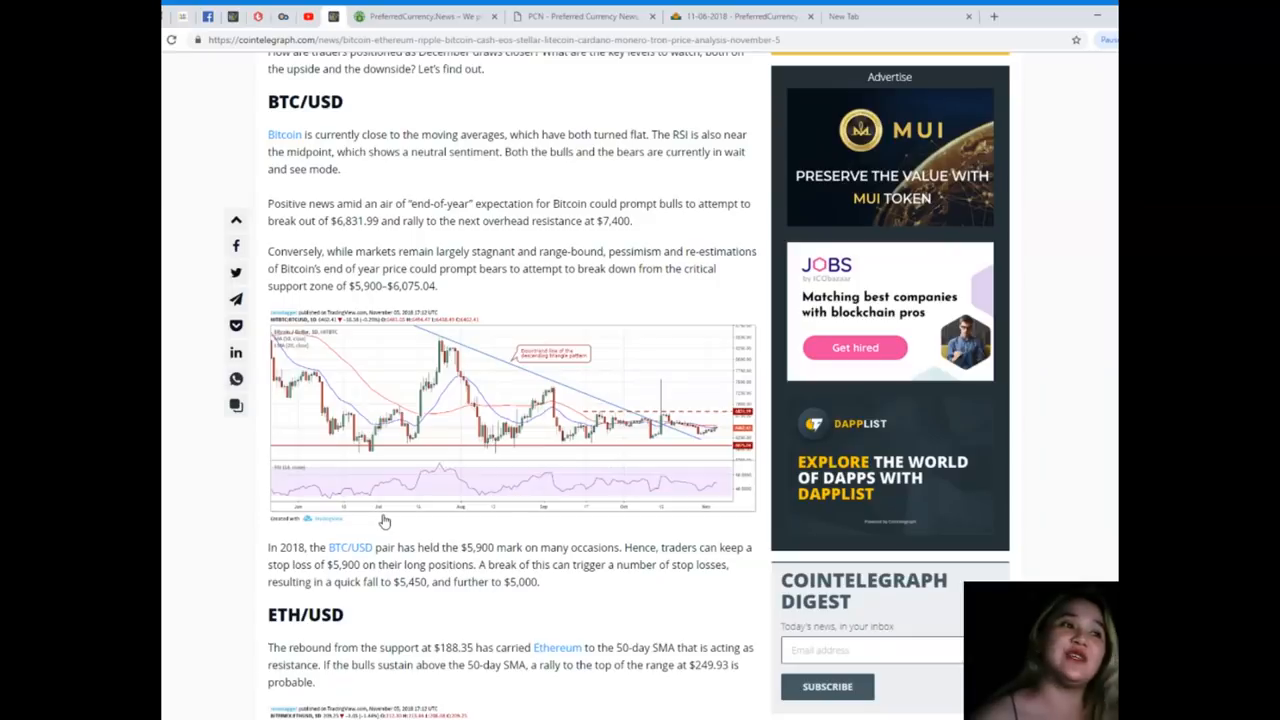
{"action": "mouse_move", "coordinate": [390, 480]}
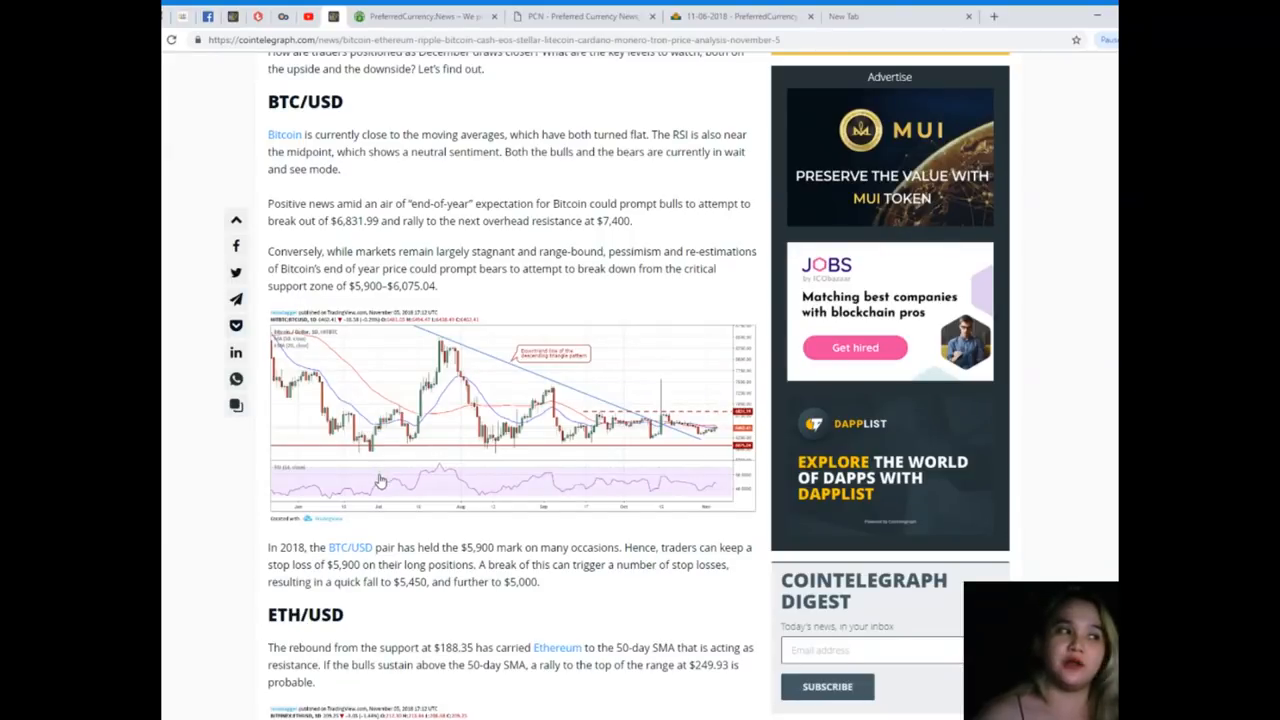
Scroll to the Ethereum chart and trade outlook, reaching the XRP/USD heading.
{"action": "scroll", "scroll_direction": "down", "scroll_amount": 3}
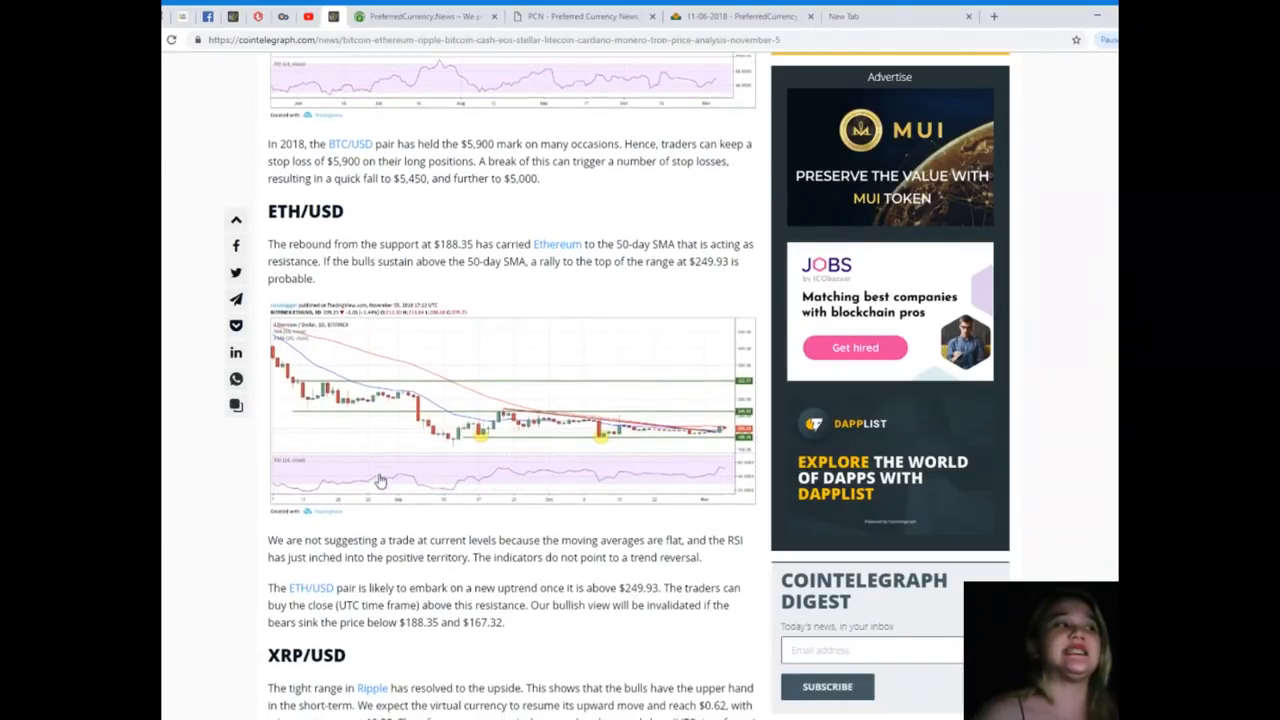
{"action": "scroll", "scroll_direction": "down", "scroll_amount": 3}
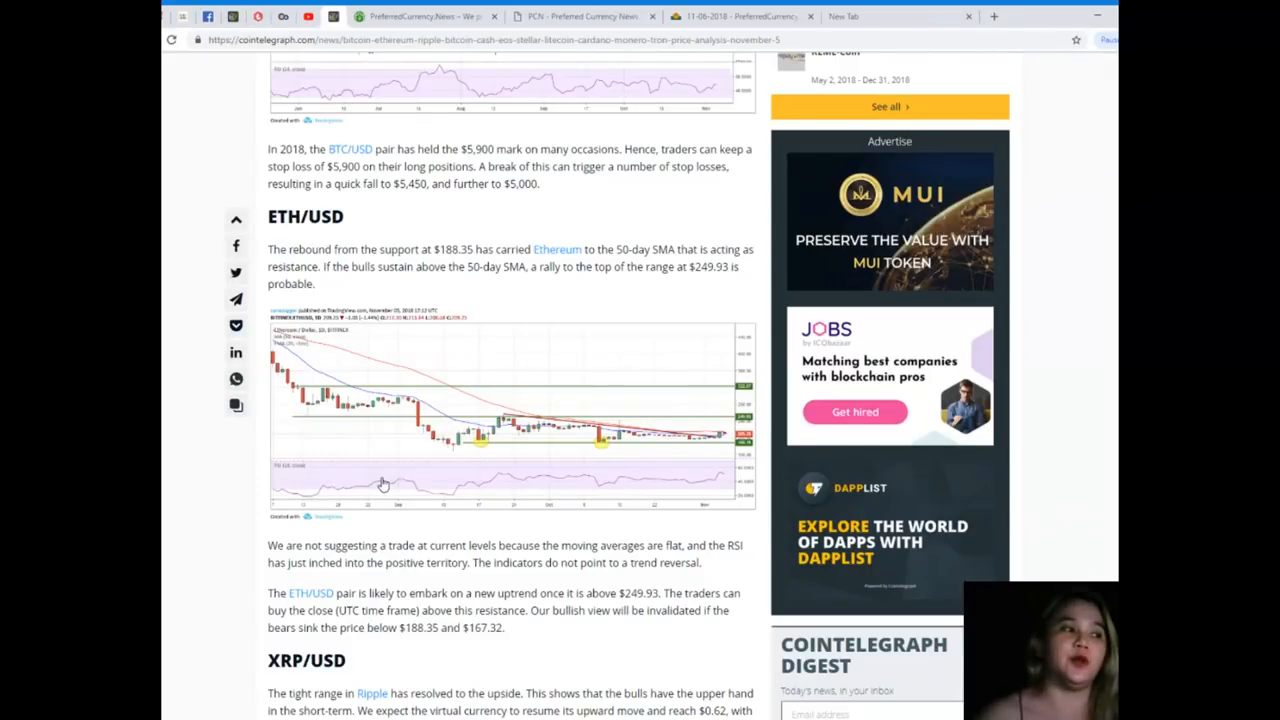
Scroll through the Ripple chart and $0.425 invalidation note to the BCH/USD heading.
{"action": "scroll", "scroll_direction": "down", "scroll_amount": 3}
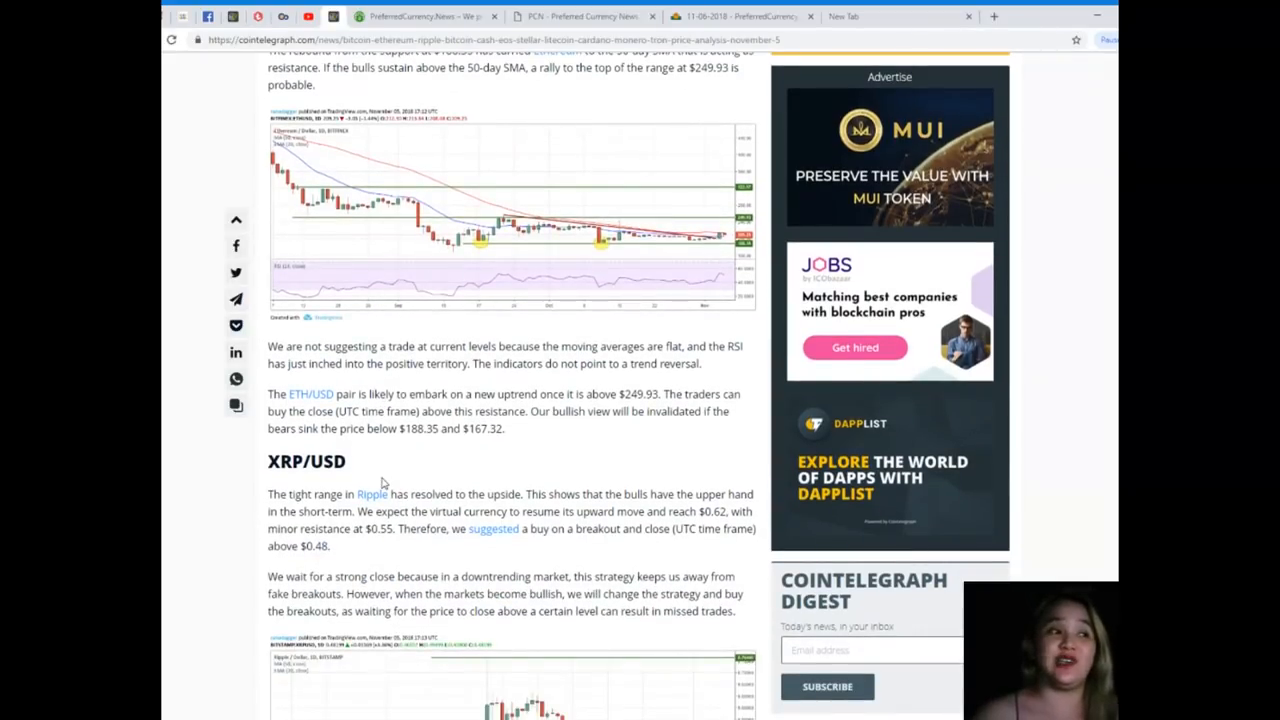
{"action": "scroll", "scroll_direction": "down", "scroll_amount": 3}
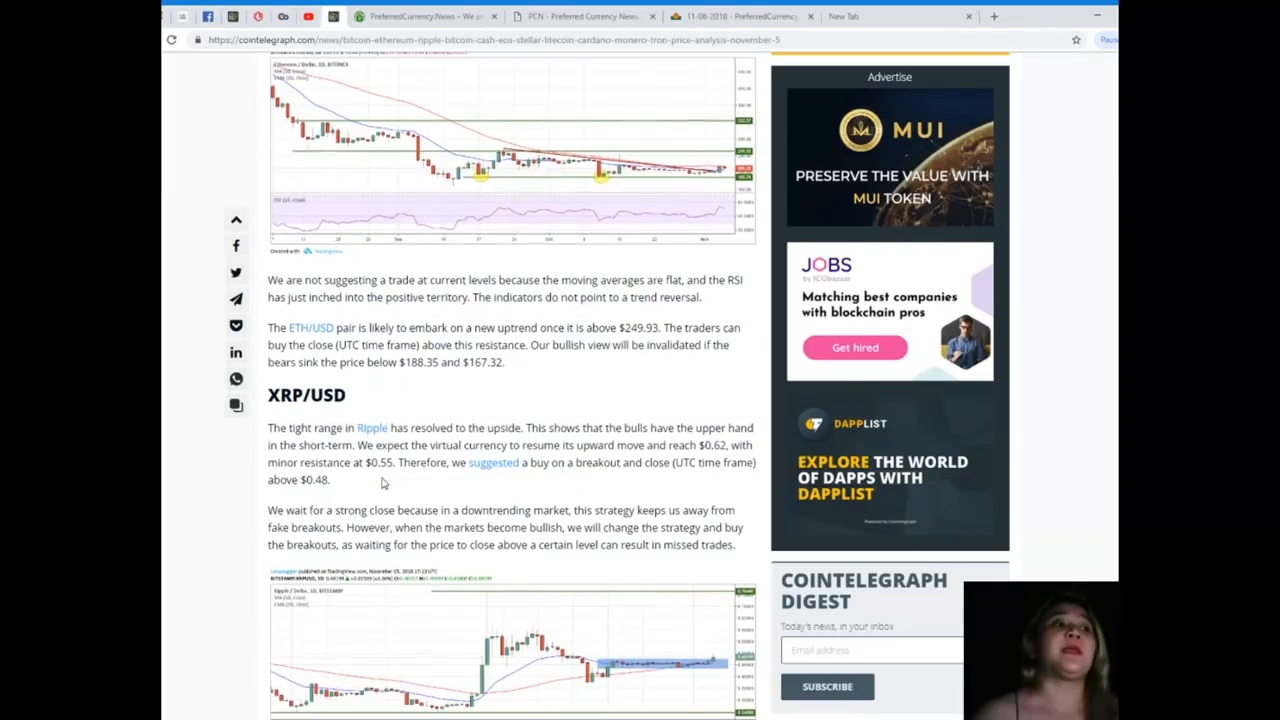
{"action": "scroll", "scroll_direction": "down", "scroll_amount": 3}
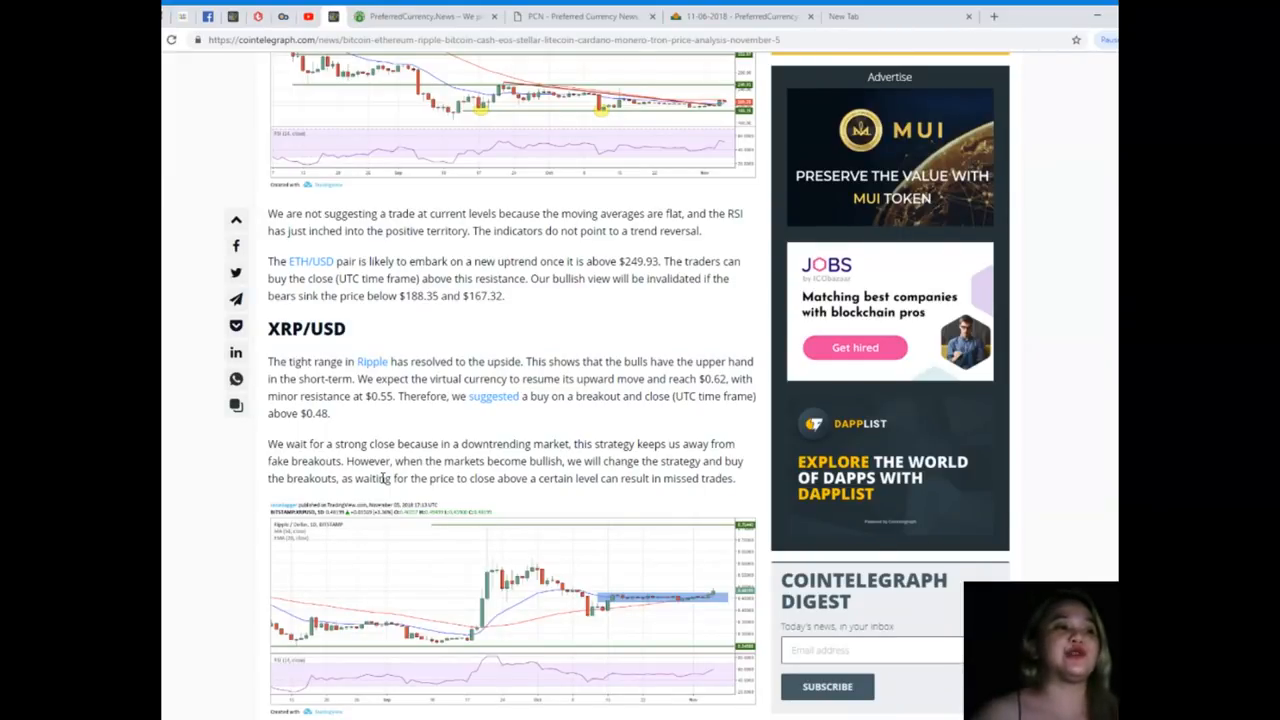
{"action": "scroll", "scroll_direction": "down", "scroll_amount": 3}
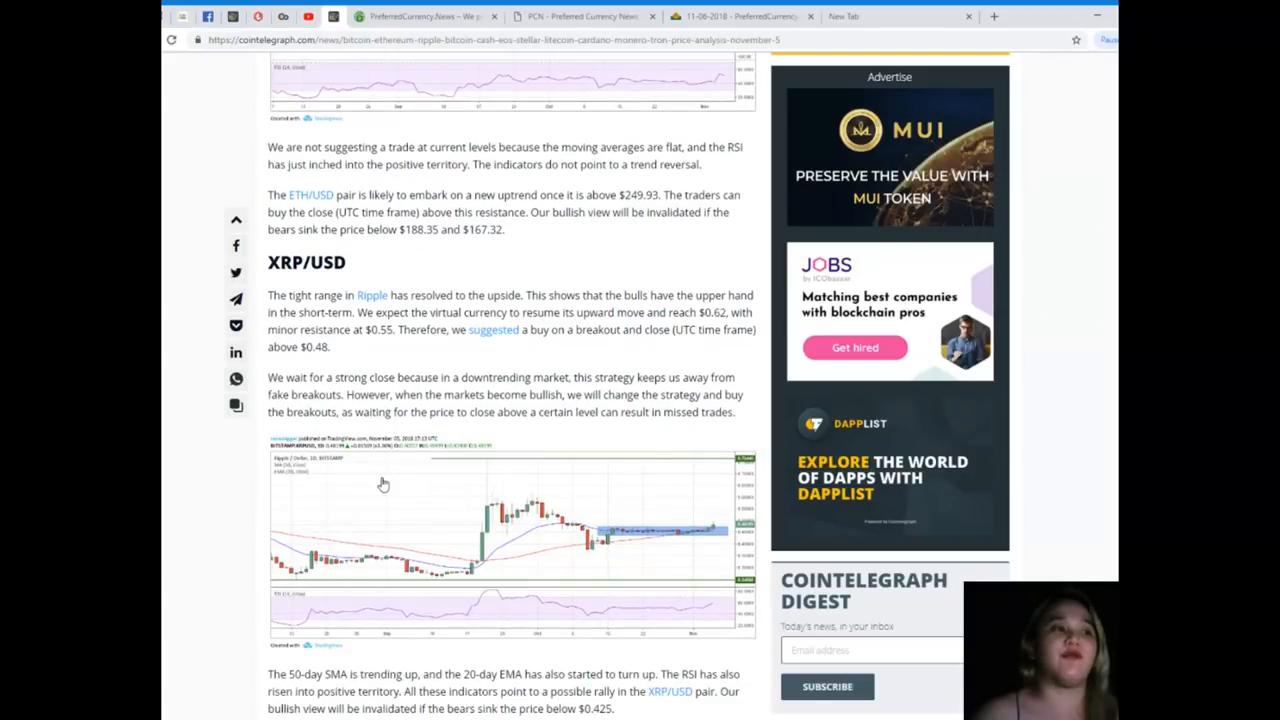
{"action": "scroll", "scroll_direction": "down", "scroll_amount": 3}
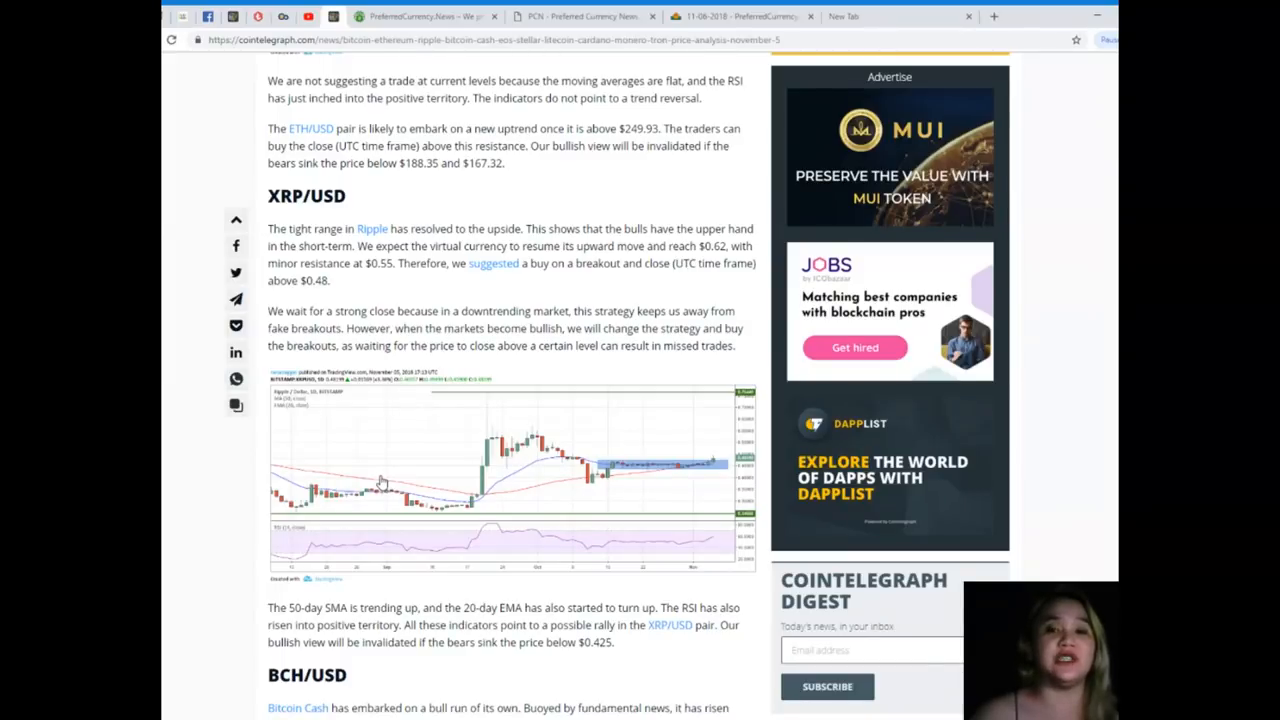
{"action": "mouse_move", "coordinate": [366, 471]}
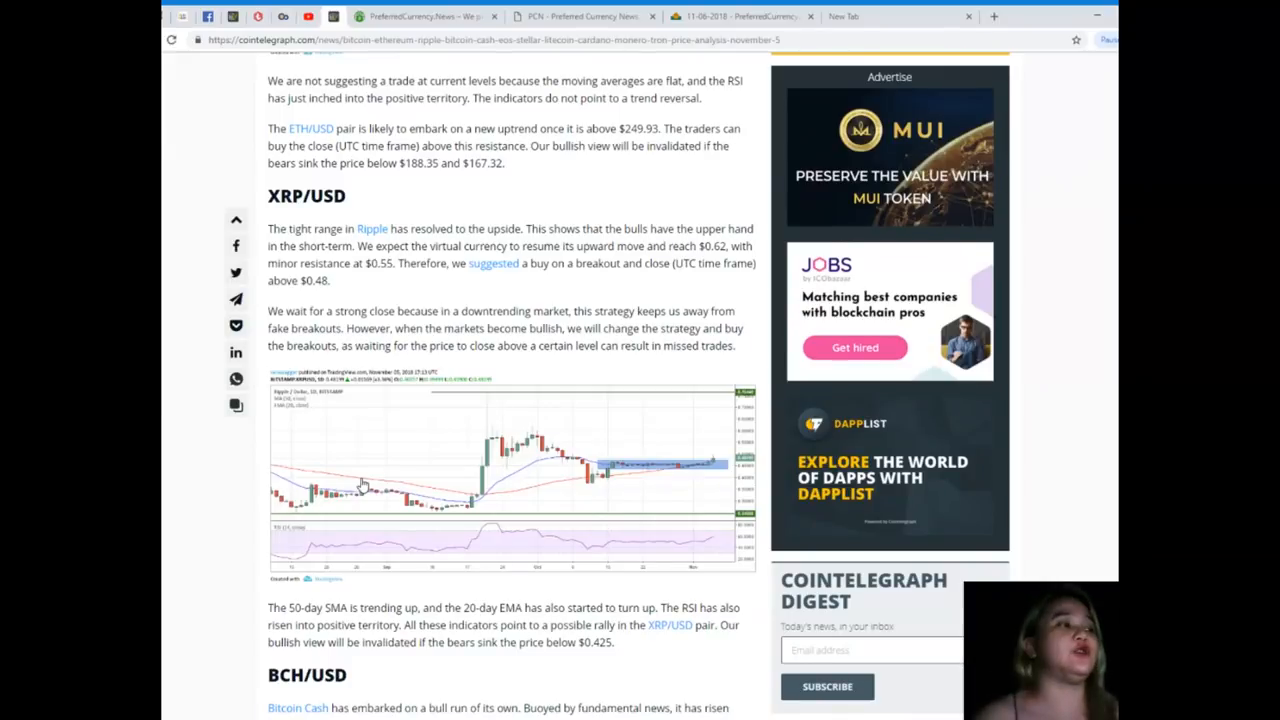
{"action": "scroll", "scroll_direction": "down", "scroll_amount": 3}
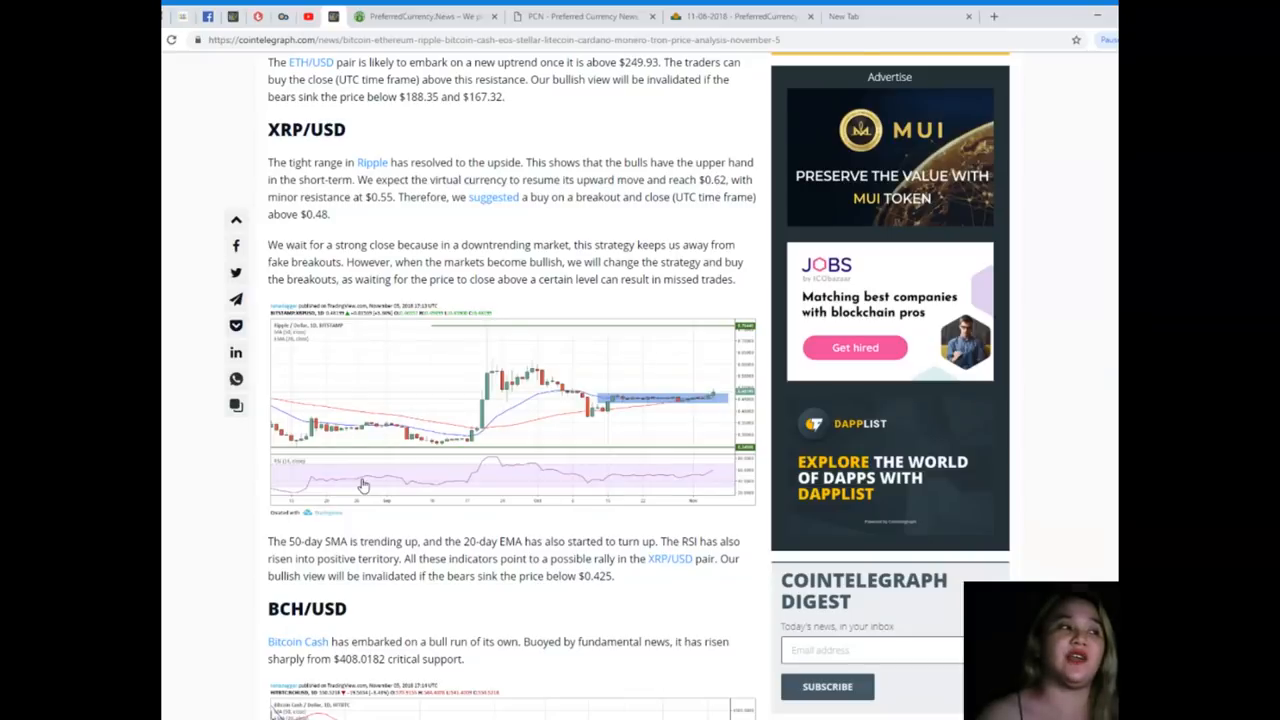
{"action": "mouse_move", "coordinate": [345, 500]}
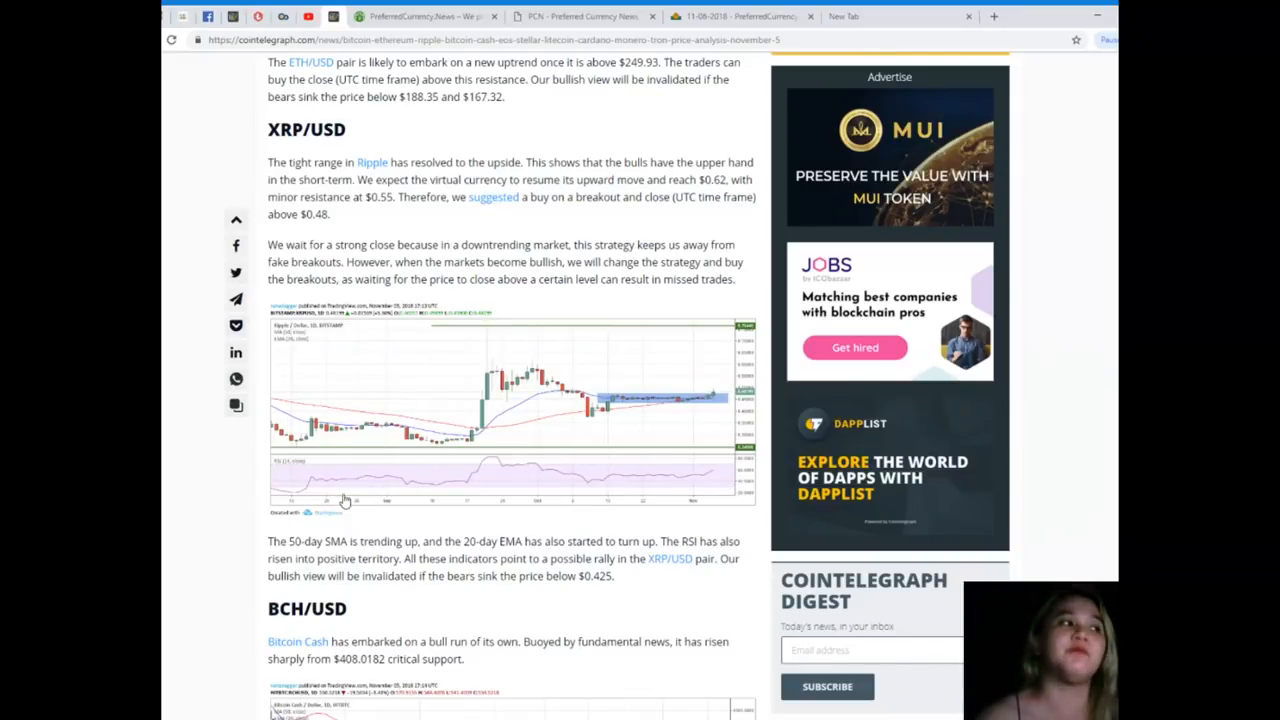
{"action": "scroll", "scroll_direction": "down", "scroll_amount": 3}
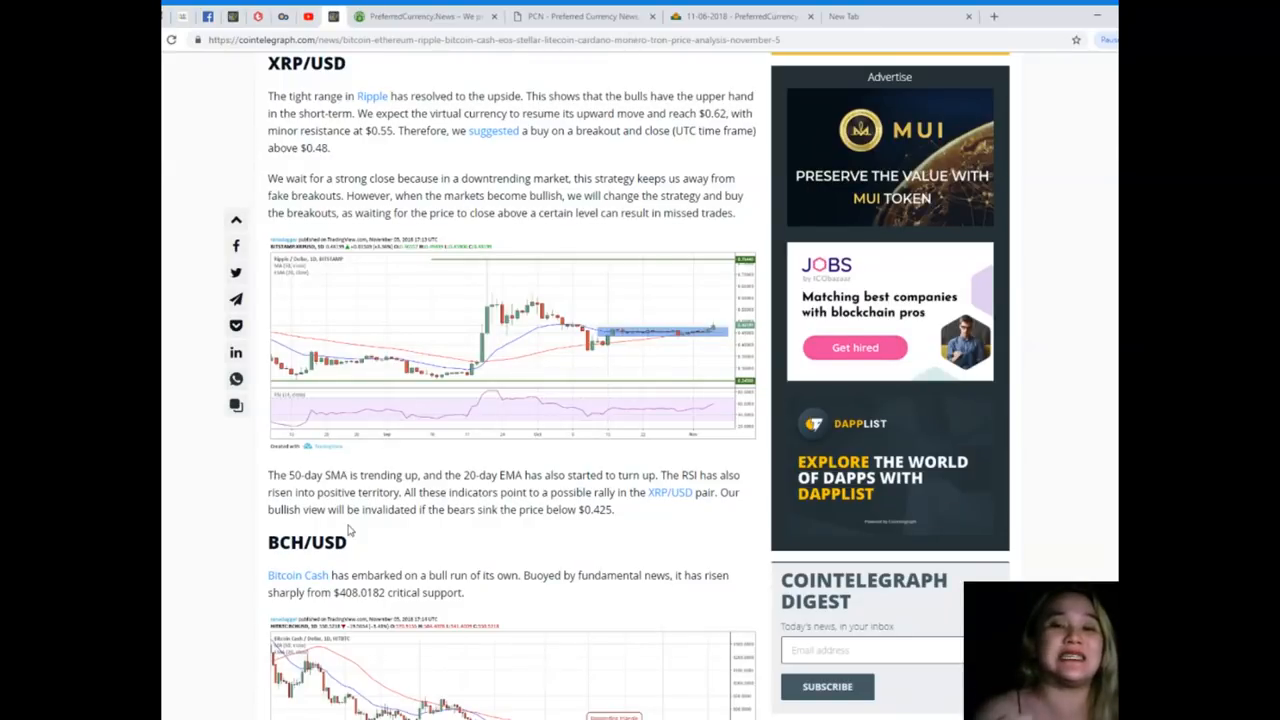
Scroll through the Bitcoin Cash chart and $660.0753 target to the EOS/USD chart.
{"action": "scroll", "scroll_direction": "down", "scroll_amount": 3}
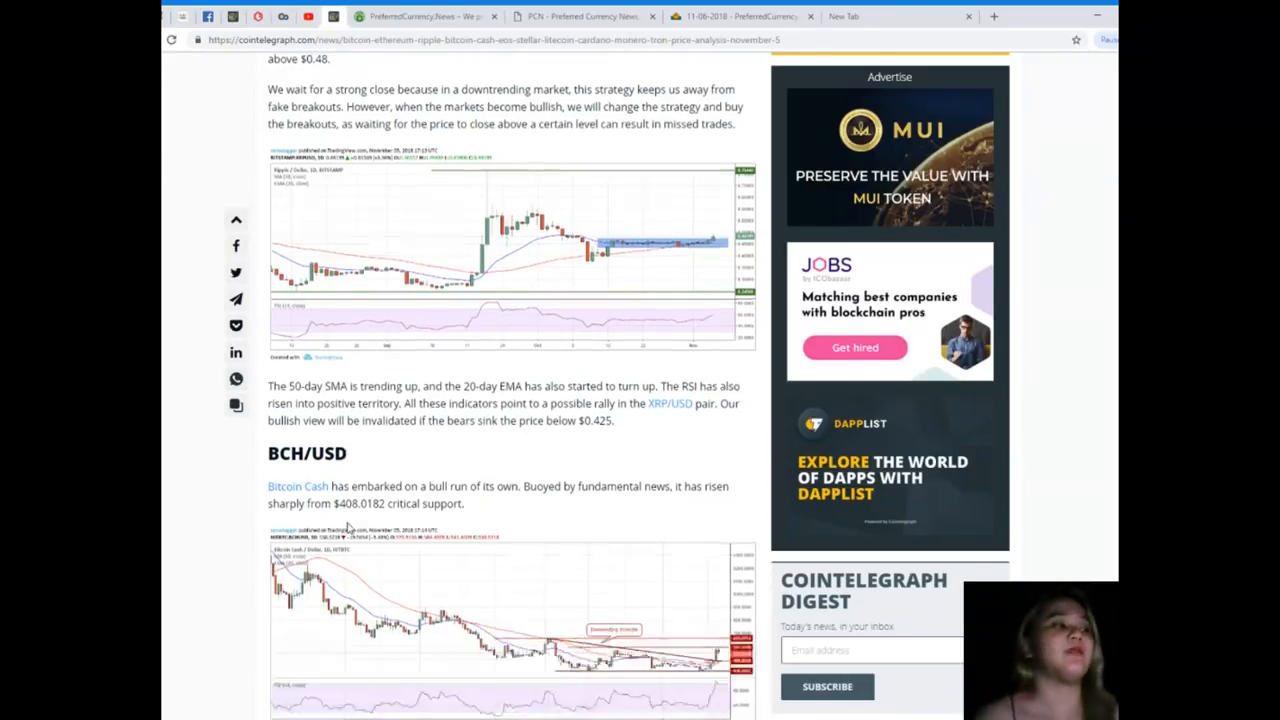
{"action": "scroll", "scroll_direction": "down", "scroll_amount": 3}
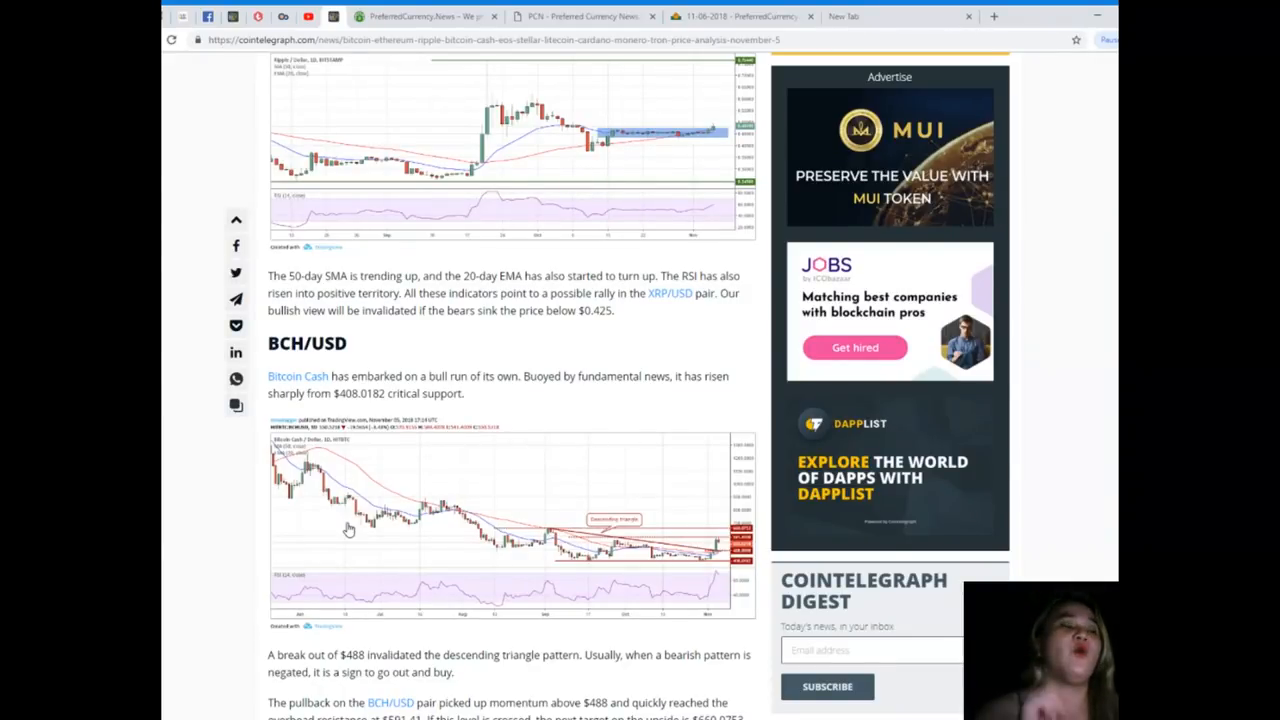
{"action": "scroll", "scroll_direction": "up", "scroll_amount": 3}
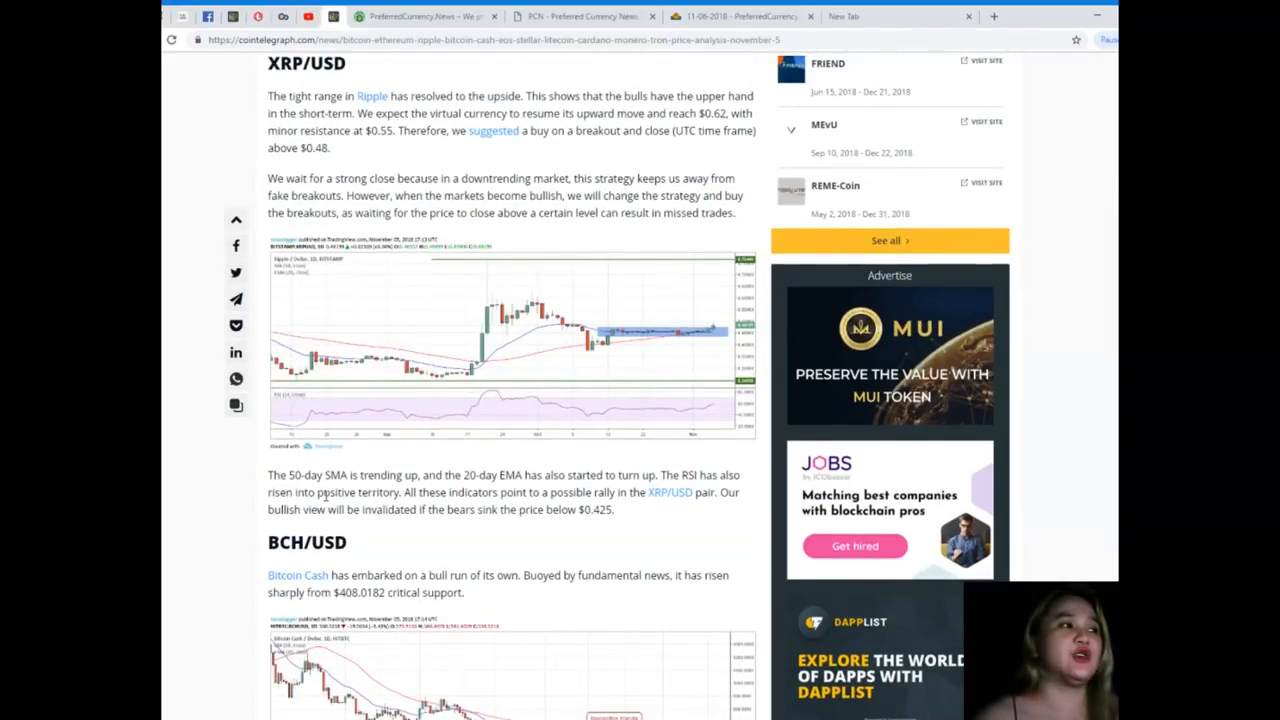
{"action": "scroll", "scroll_direction": "down", "scroll_amount": 3}
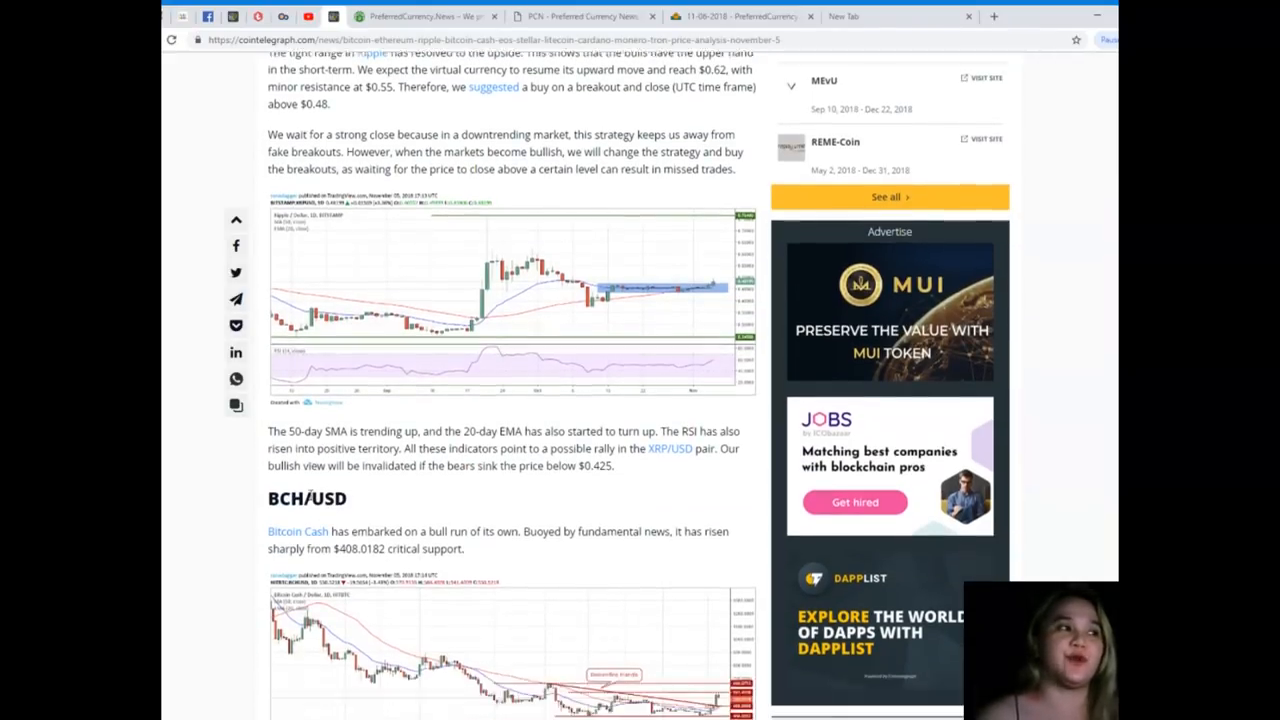
{"action": "scroll", "scroll_direction": "down", "scroll_amount": 3}
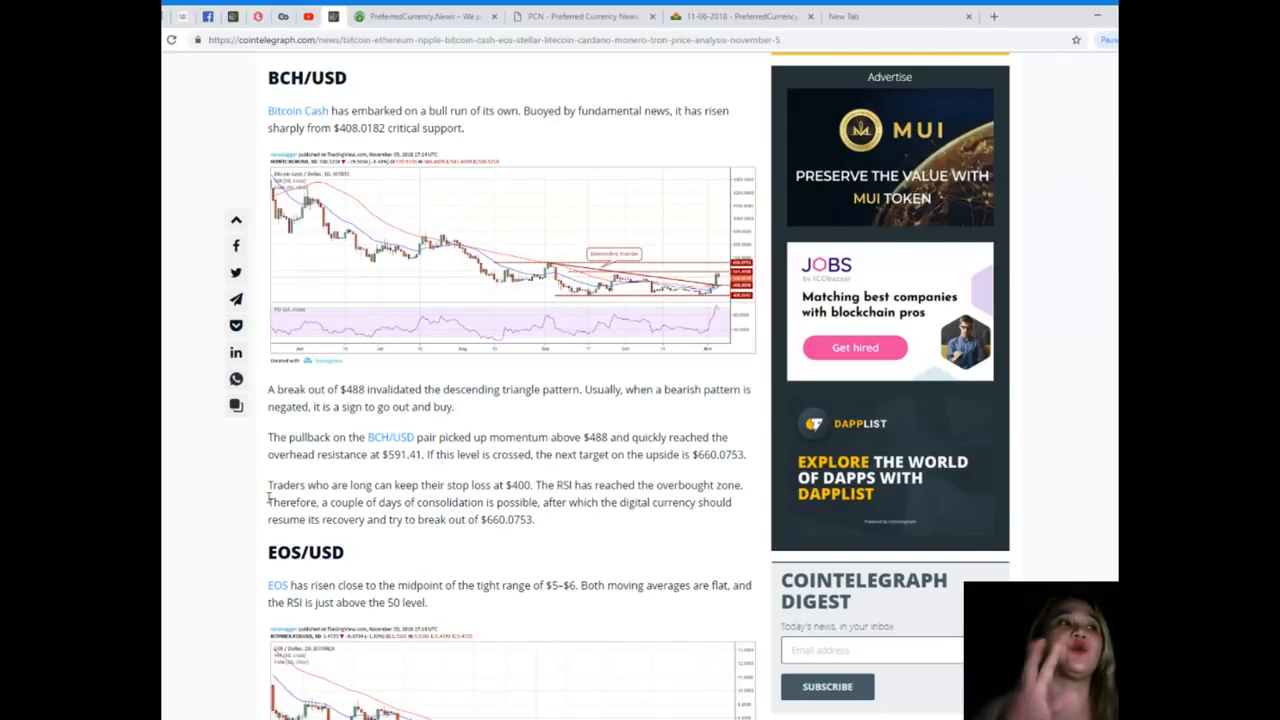
{"action": "scroll", "scroll_direction": "down", "scroll_amount": 3}
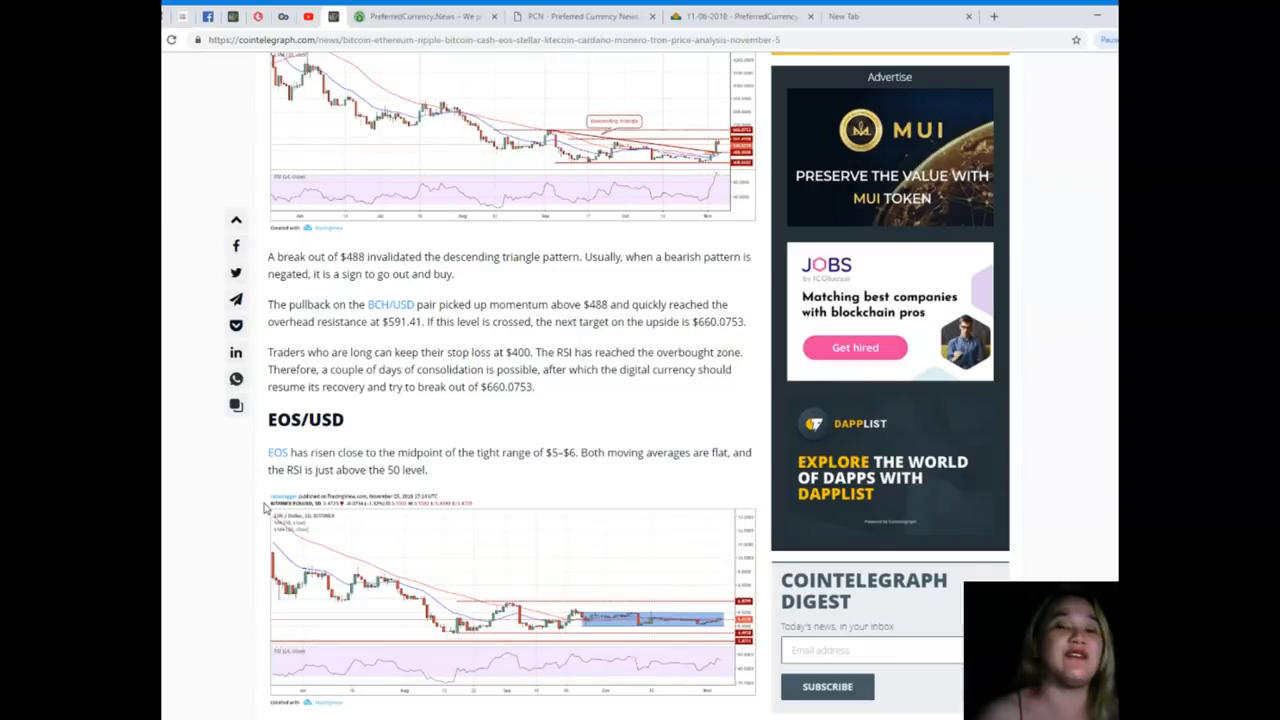
{"action": "mouse_move", "coordinate": [258, 534]}
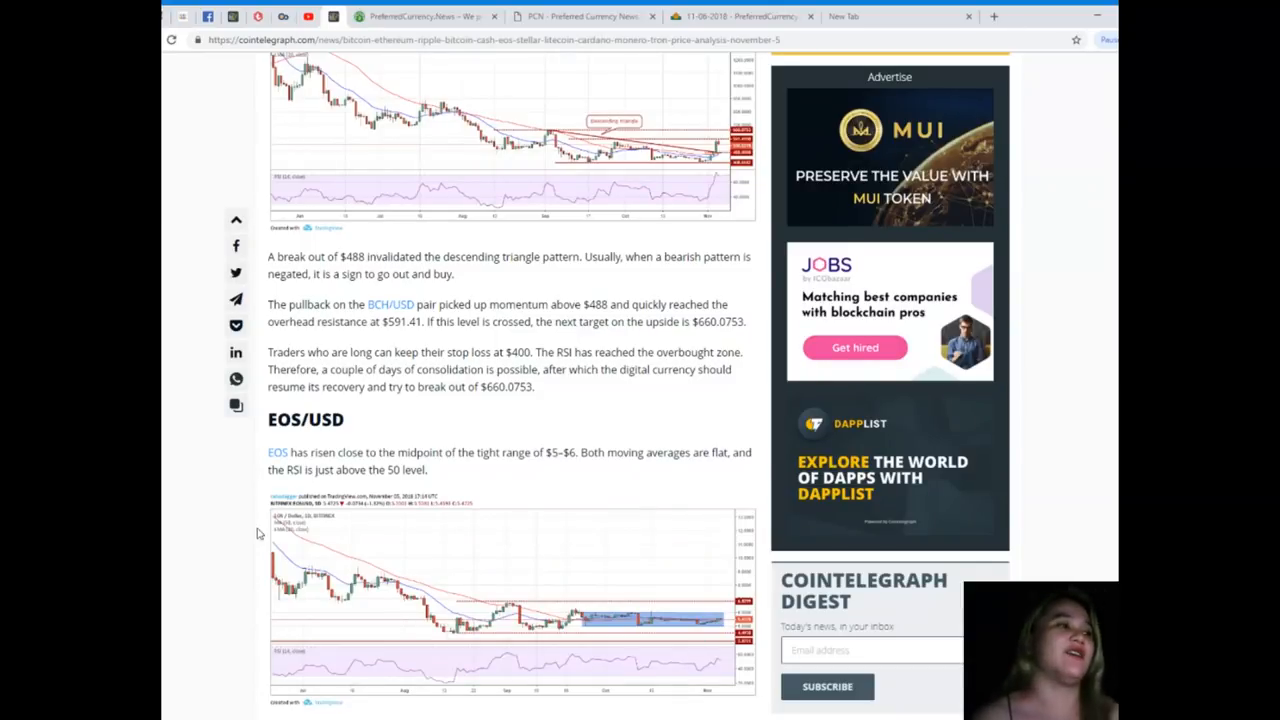
Scroll past the EOS/USD commentary to the Stellar chart and LTC/USD heading.
{"action": "scroll", "scroll_direction": "down", "scroll_amount": 3}
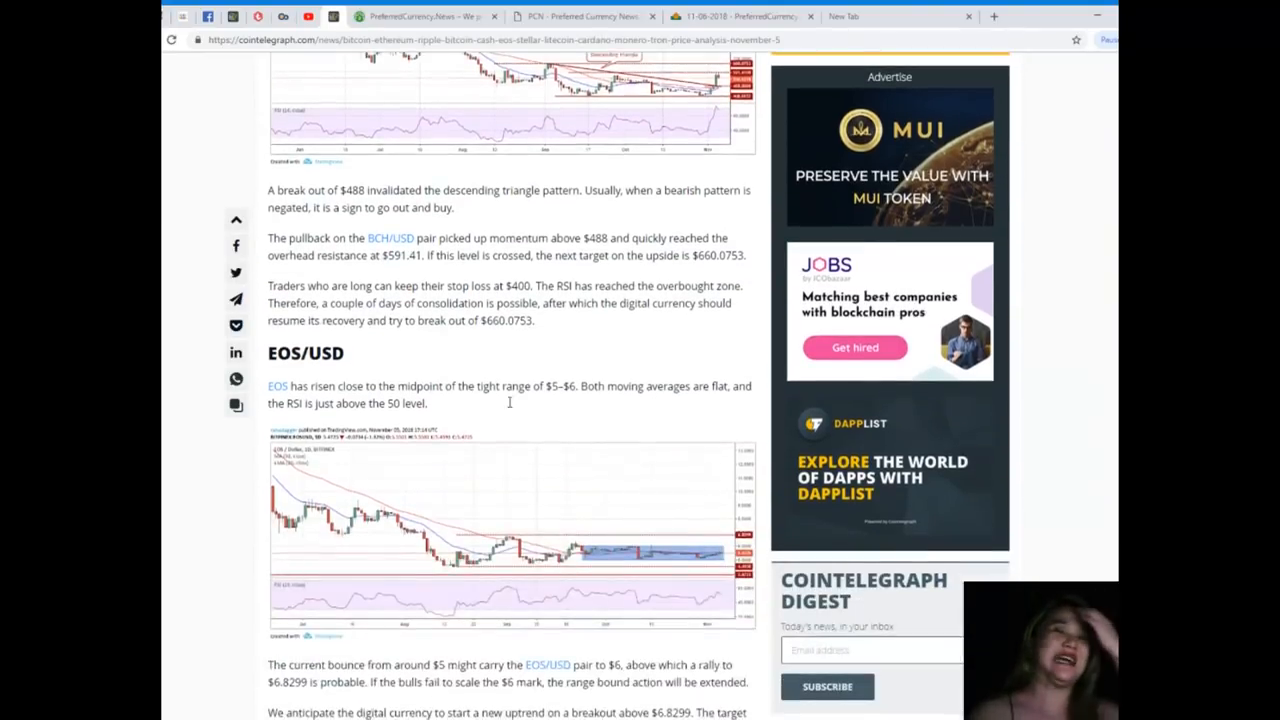
{"action": "scroll", "scroll_direction": "down", "scroll_amount": 3}
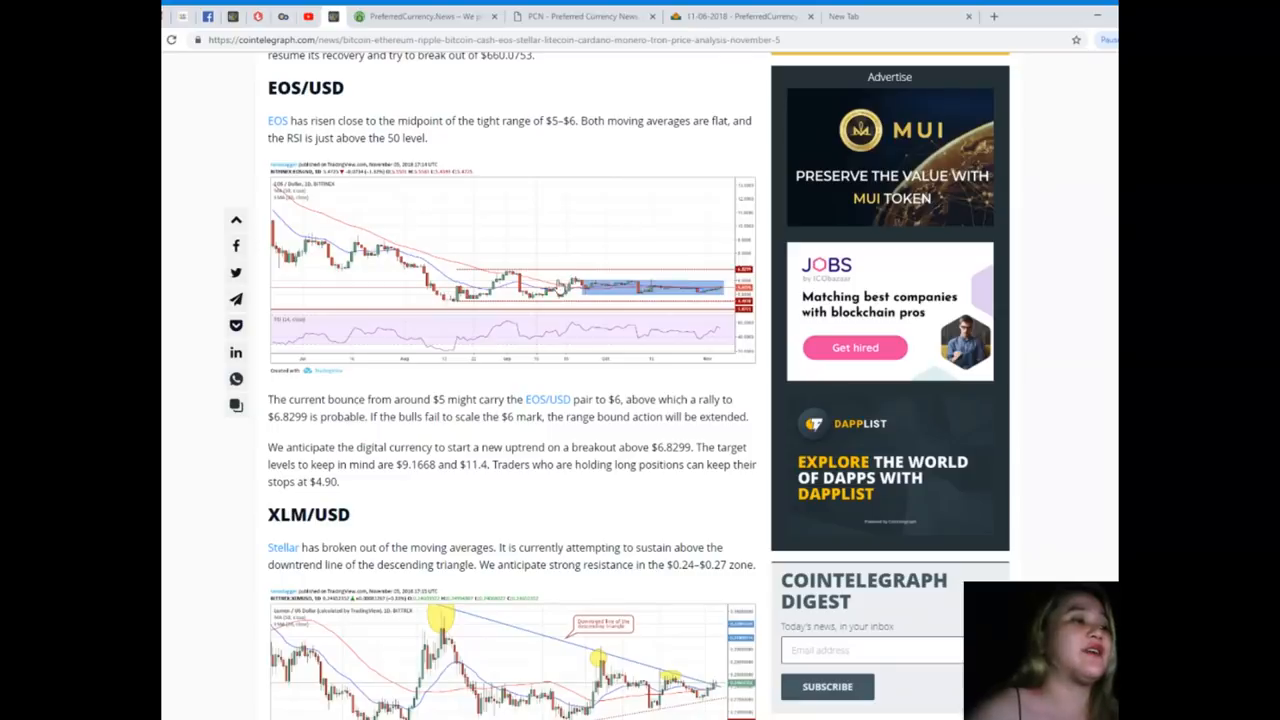
{"action": "mouse_move", "coordinate": [560, 291]}
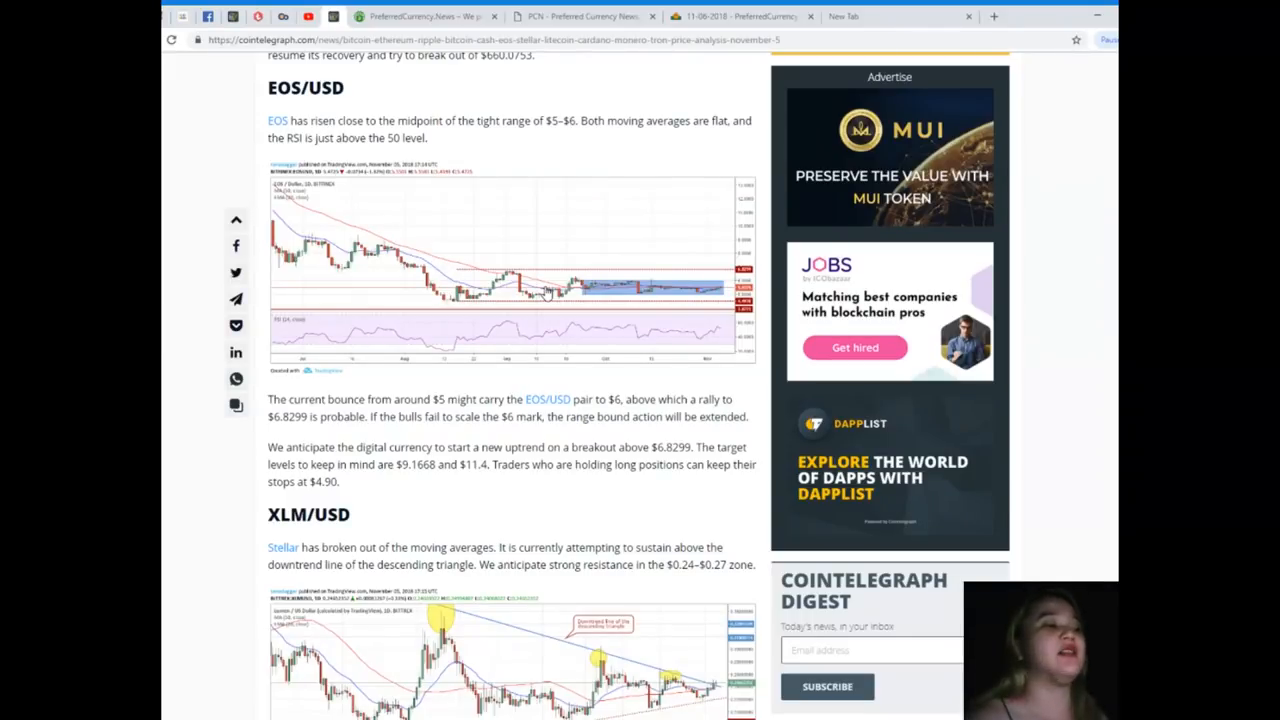
{"action": "scroll", "scroll_direction": "down", "scroll_amount": 3}
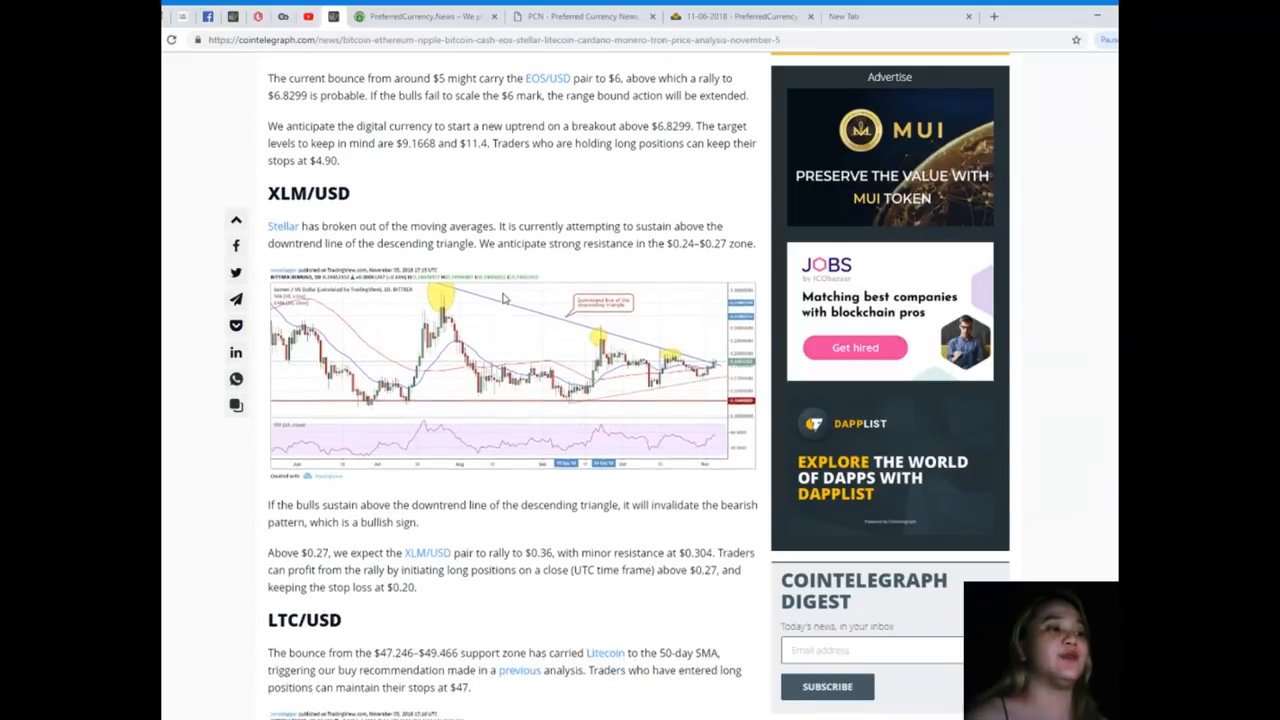
Scroll to the Litecoin chart and $69.279 breakout note, reaching the ADA/USD heading.
{"action": "scroll", "scroll_direction": "down", "scroll_amount": 3}
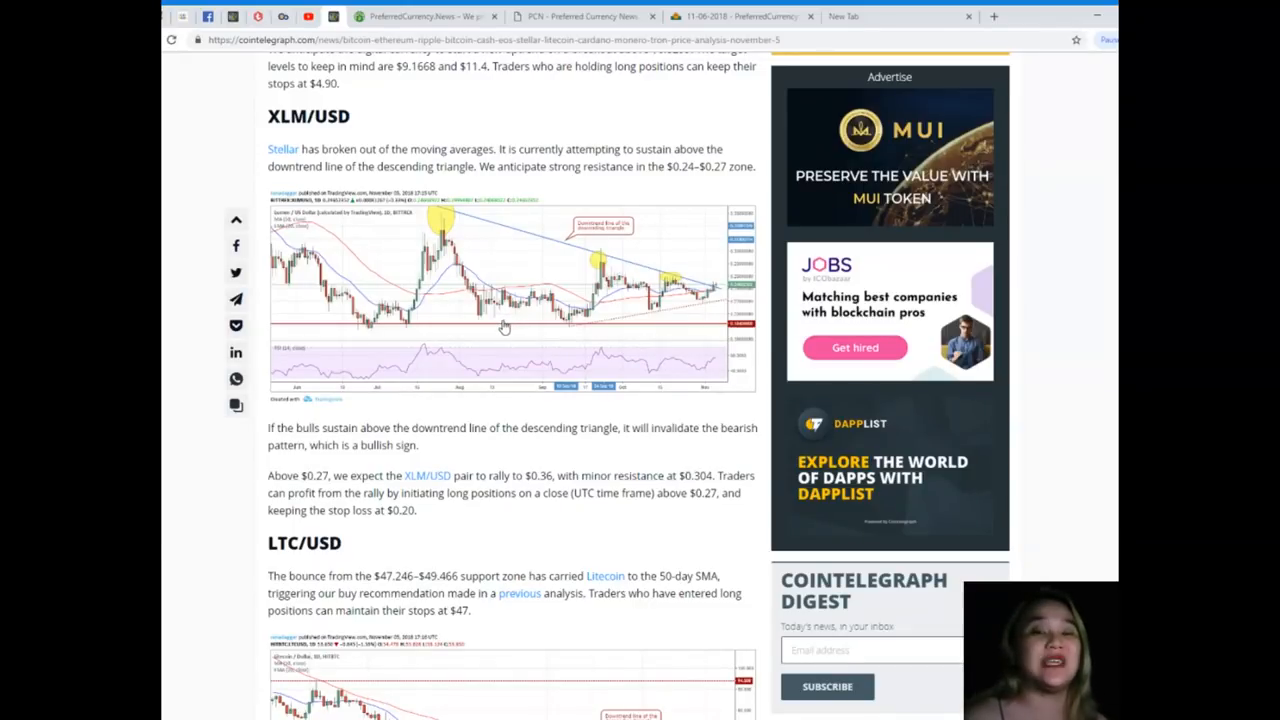
{"action": "scroll", "scroll_direction": "down", "scroll_amount": 3}
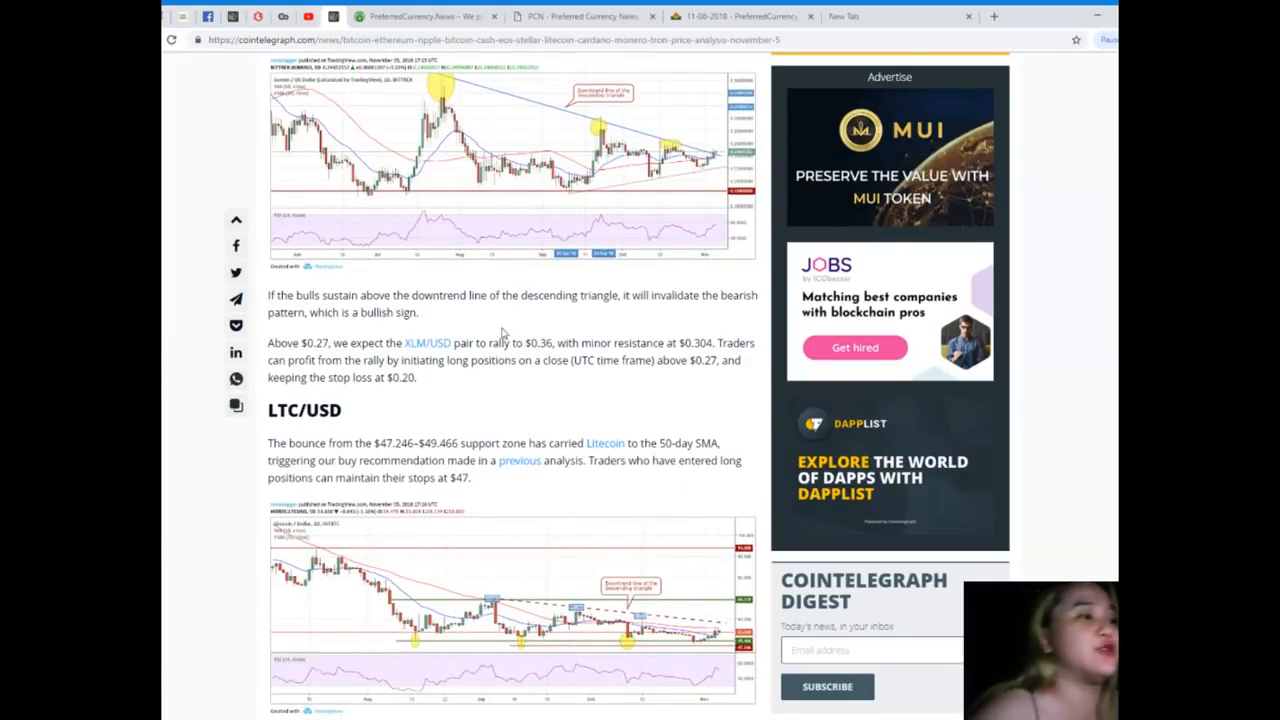
{"action": "mouse_move", "coordinate": [530, 334]}
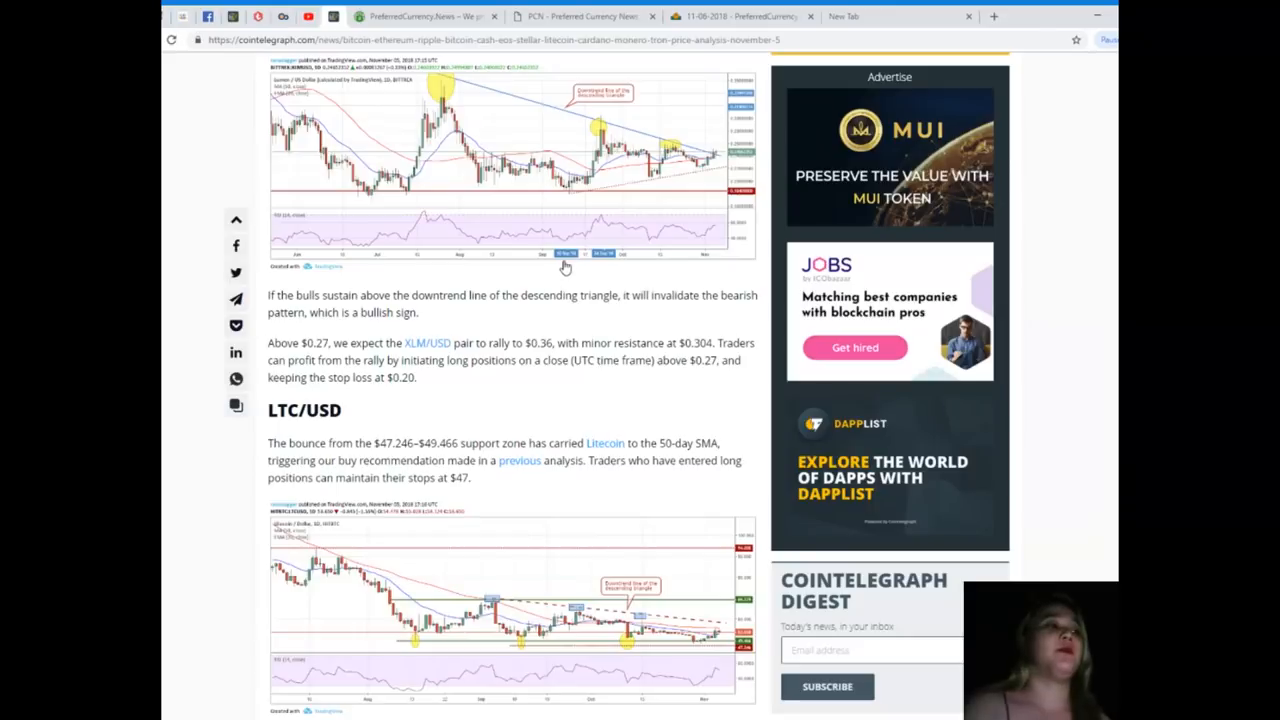
{"action": "mouse_move", "coordinate": [560, 296]}
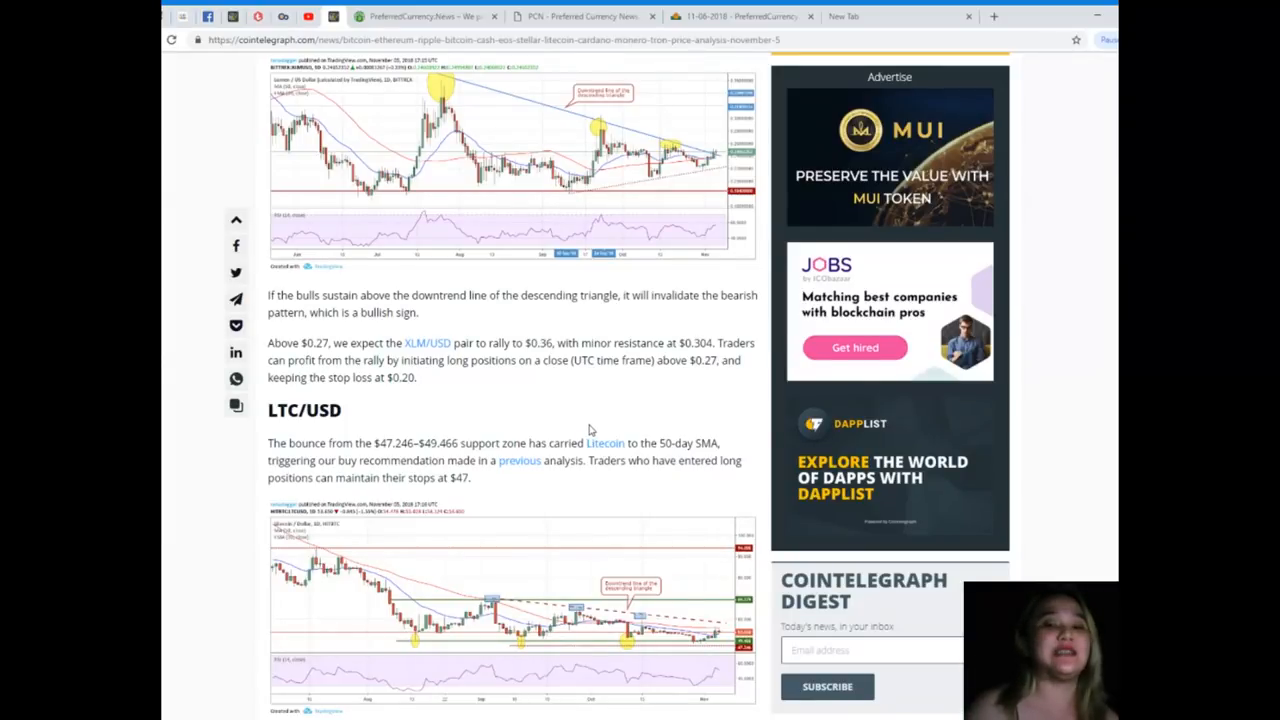
{"action": "mouse_move", "coordinate": [590, 422]}
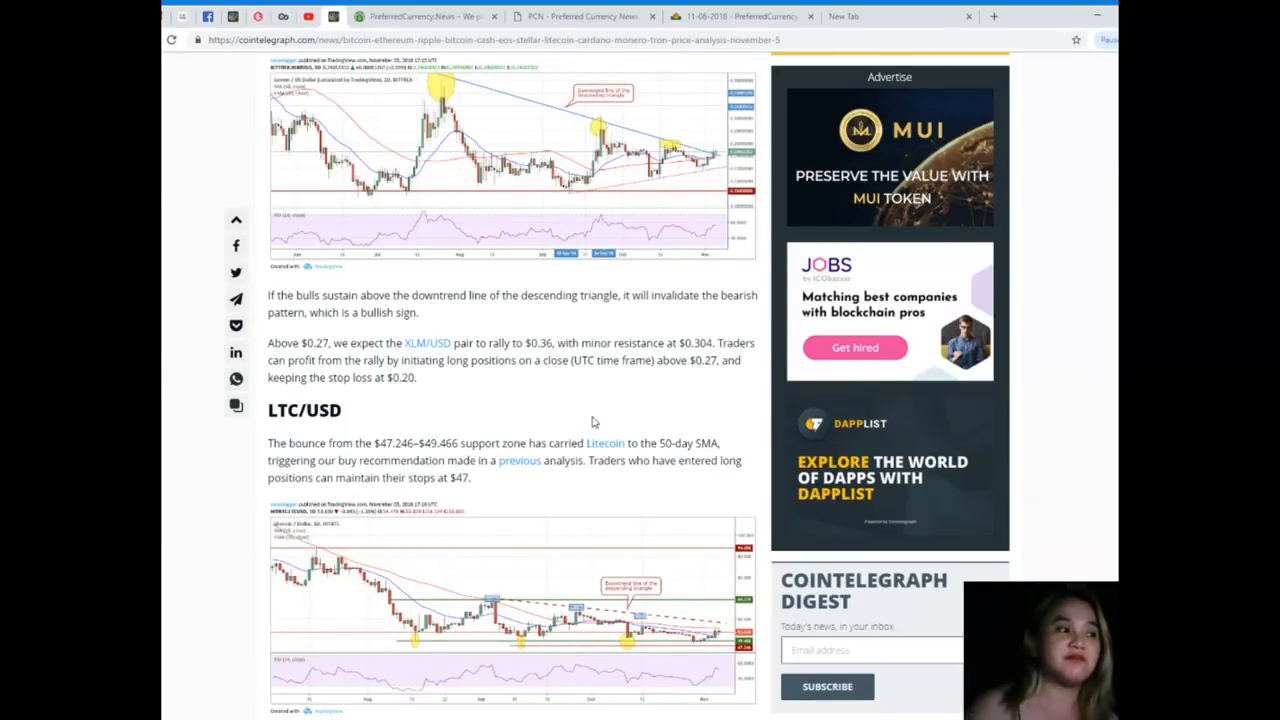
{"action": "scroll", "scroll_direction": "down", "scroll_amount": 3}
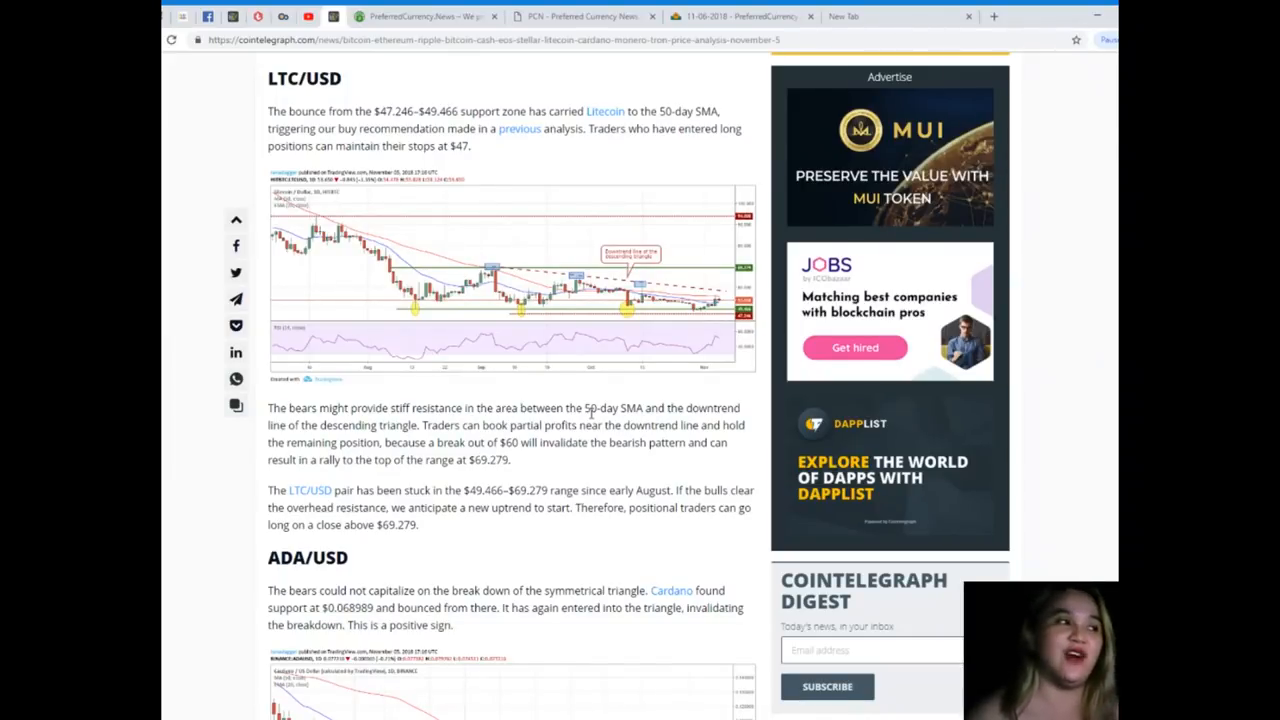
Scroll through the Cardano chart and $0.114618 target to the XMR/USD Monero outlook.
{"action": "scroll", "scroll_direction": "down", "scroll_amount": 3}
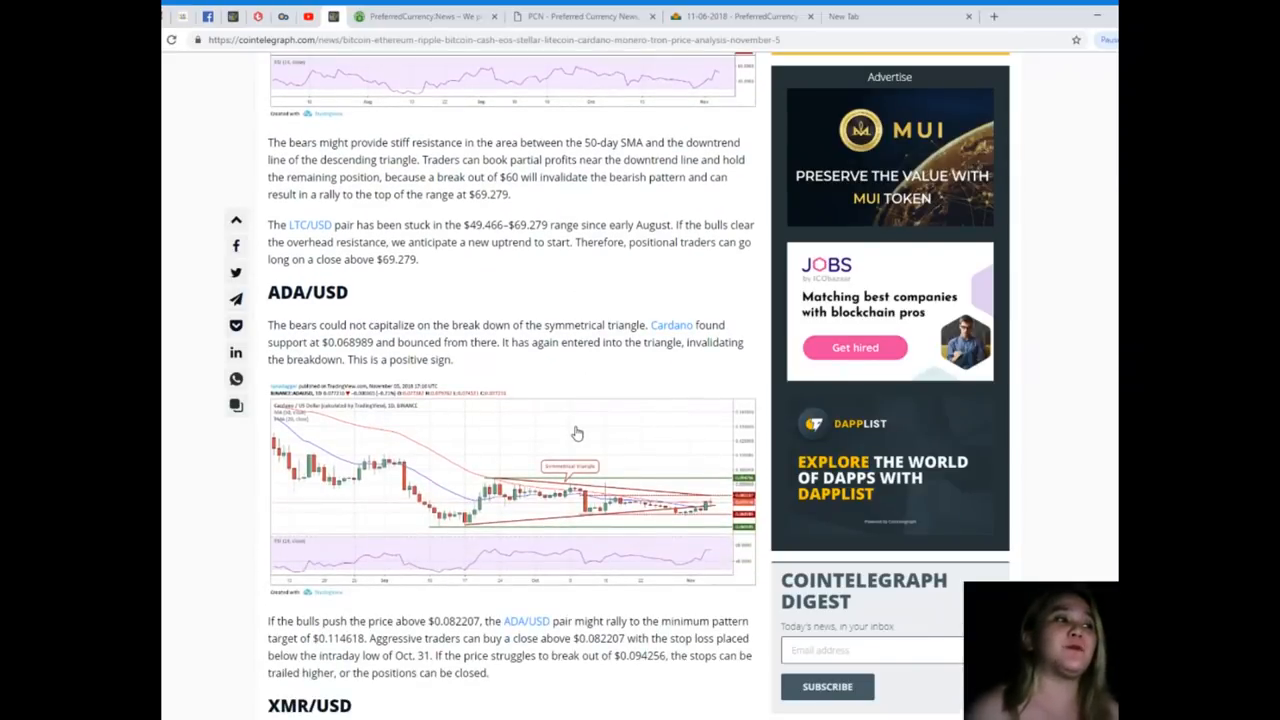
{"action": "mouse_move", "coordinate": [571, 427]}
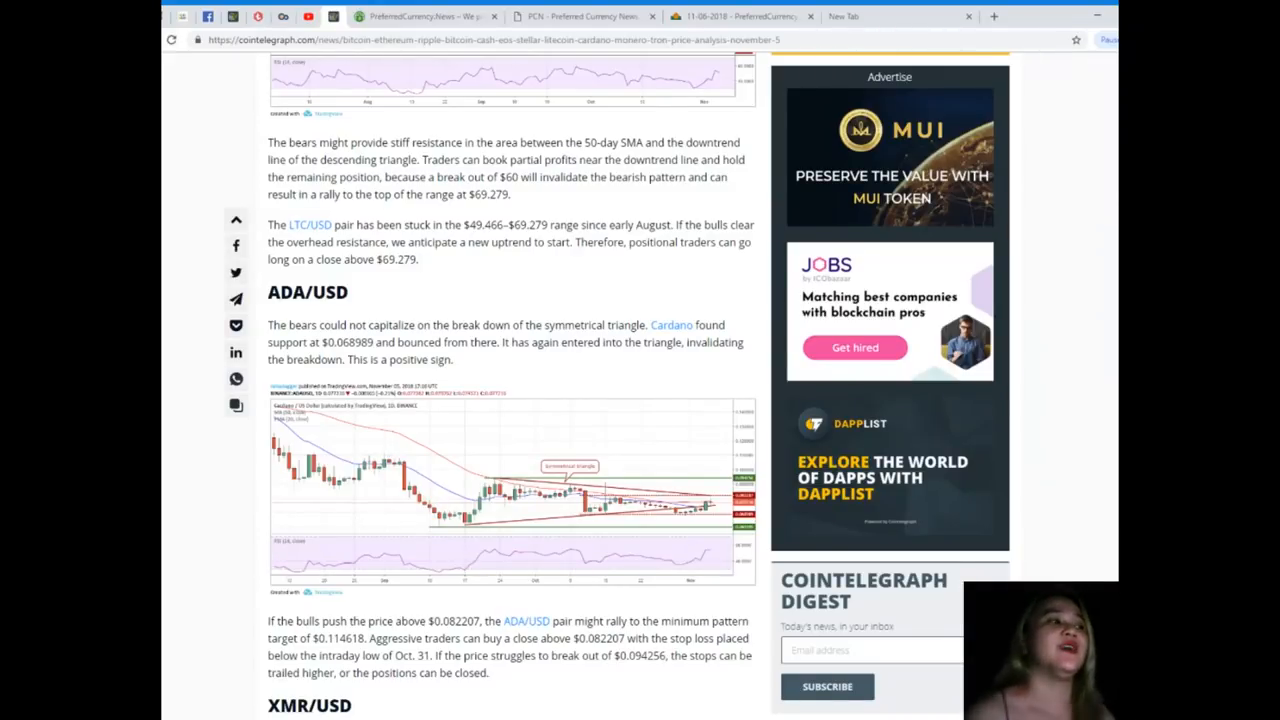
{"action": "scroll", "scroll_direction": "down", "scroll_amount": 3}
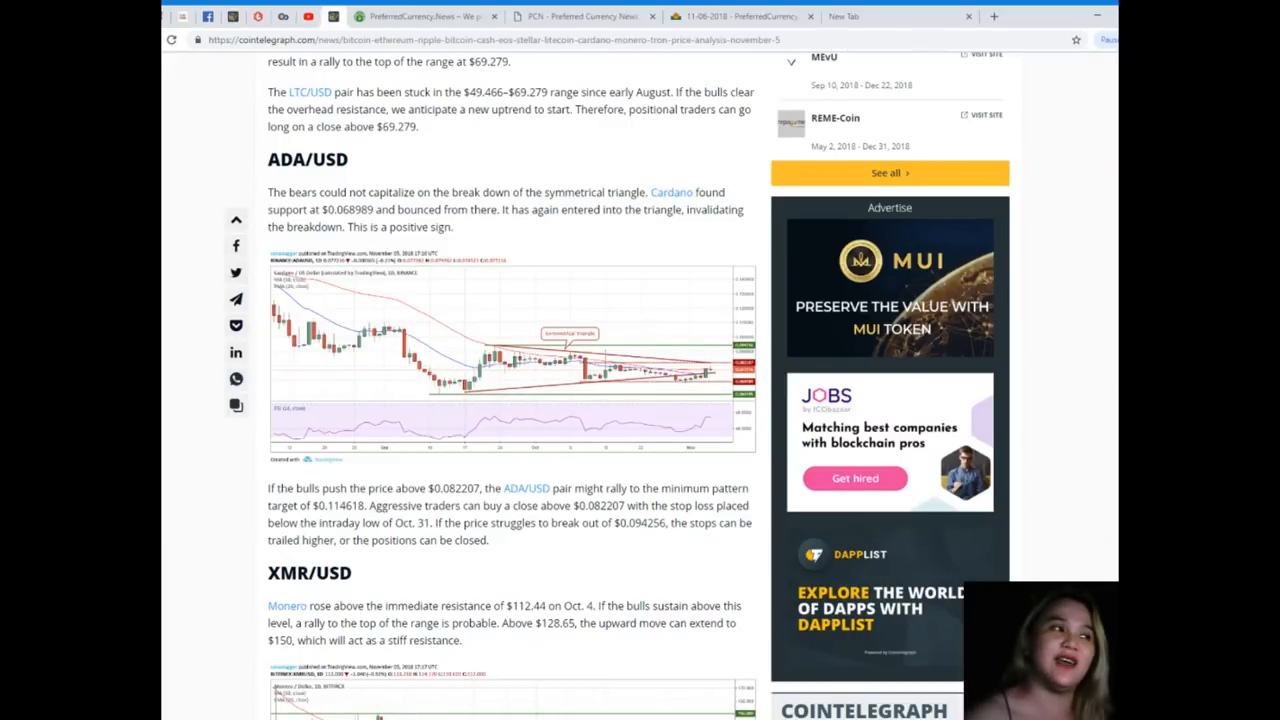
Scroll past the Monero chart to the TRX/USD Tron chart and outlook.
{"action": "scroll", "scroll_direction": "down", "scroll_amount": 3}
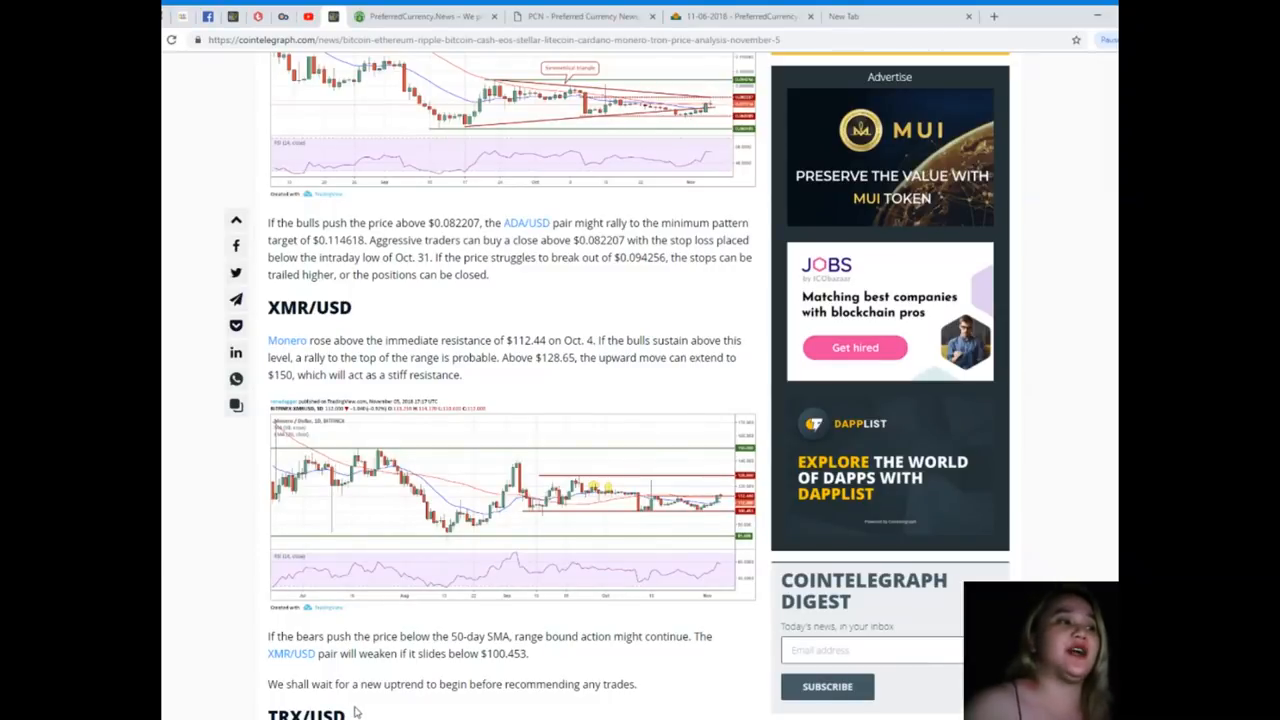
{"action": "mouse_move", "coordinate": [392, 700]}
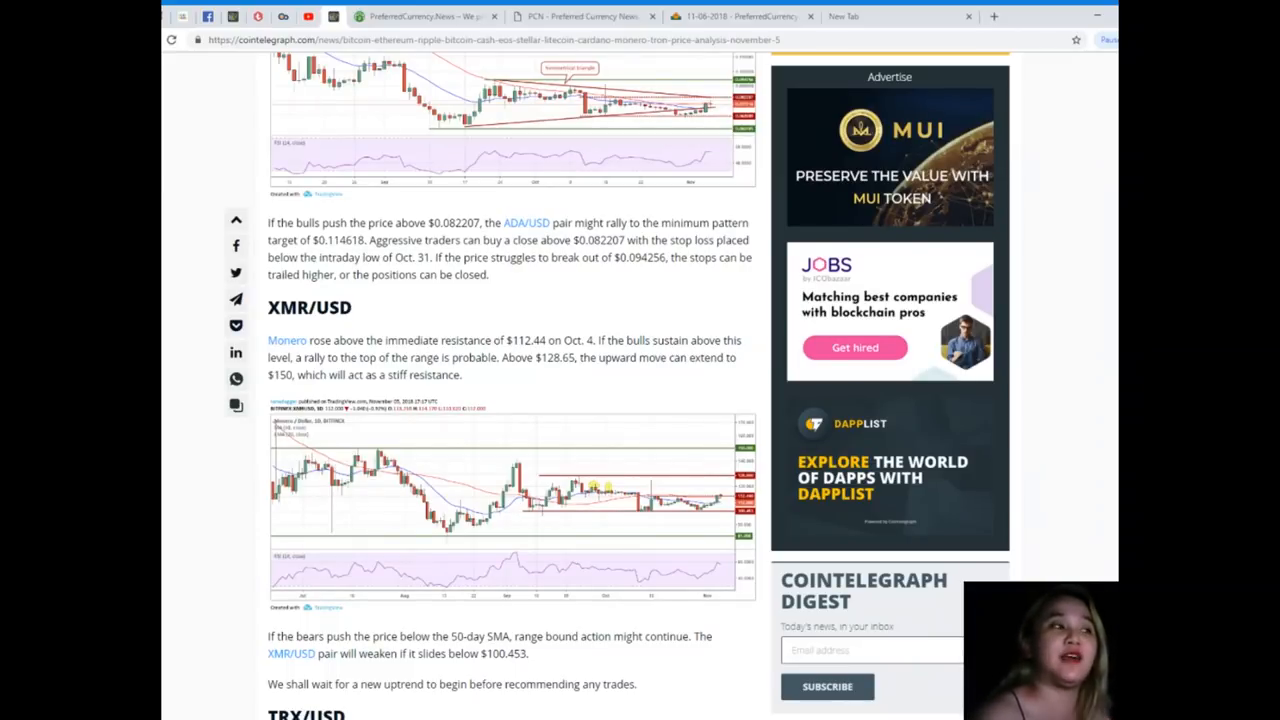
{"action": "scroll", "scroll_direction": "down", "scroll_amount": 3}
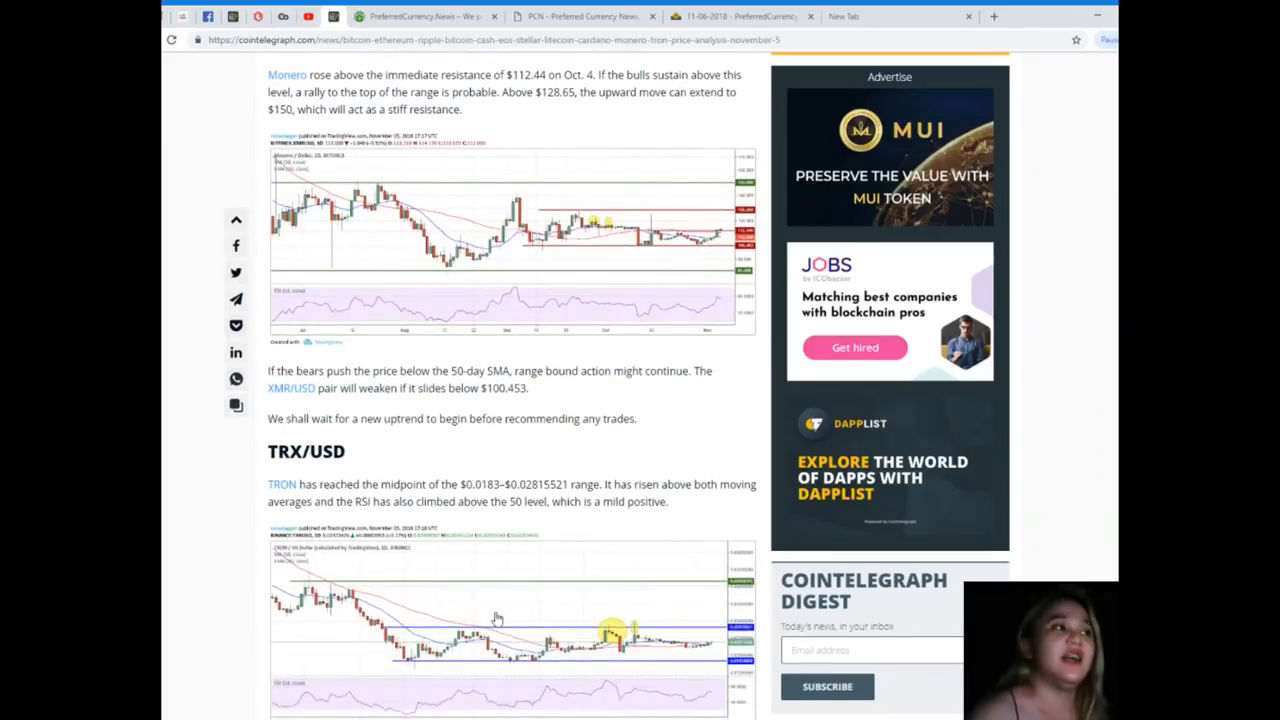
{"action": "scroll", "scroll_direction": "up", "scroll_amount": 3}
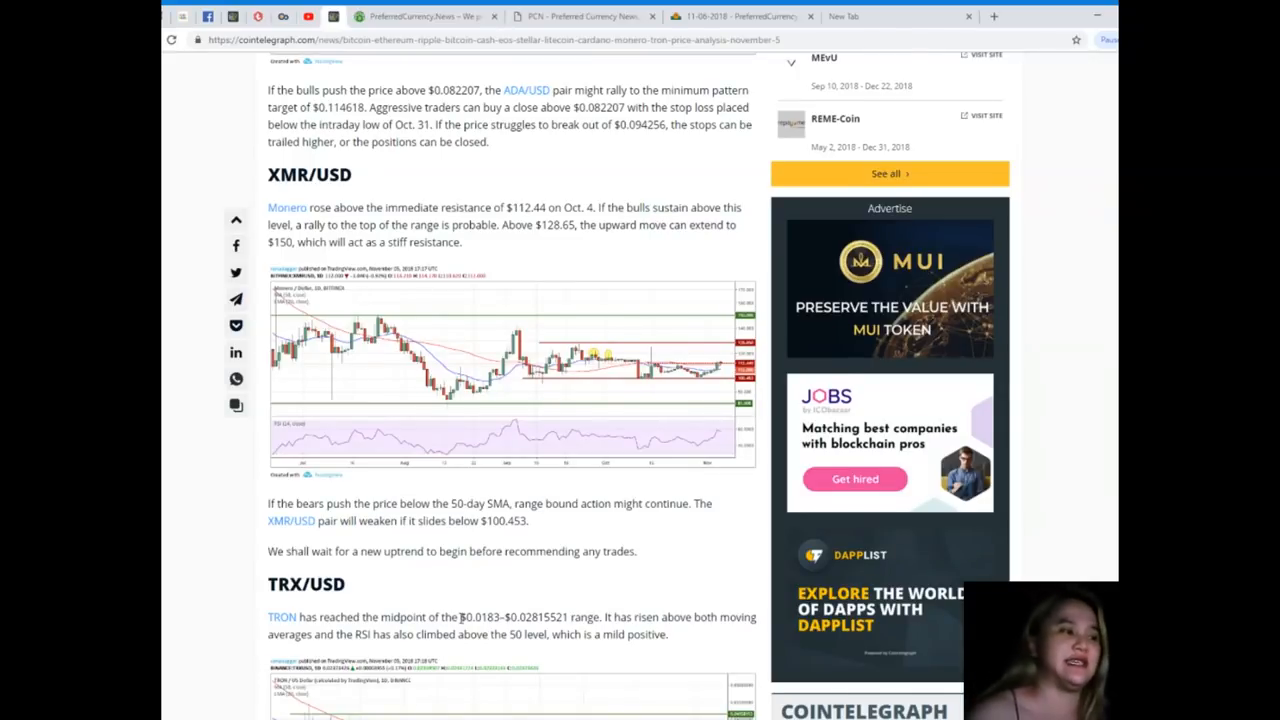
{"action": "scroll", "scroll_direction": "down", "scroll_amount": 3}
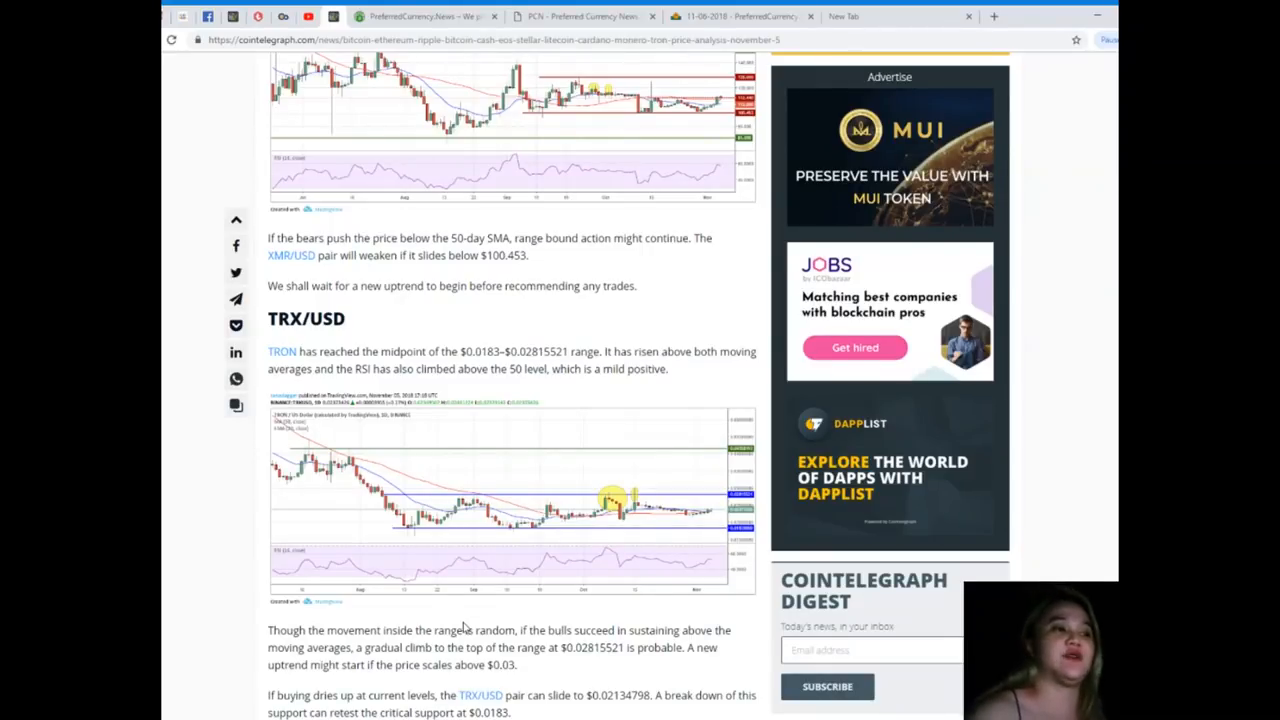
Read the Cointelegraph TRX/USD price analysis down to the end of the article.
{"action": "scroll", "scroll_direction": "down", "scroll_amount": 3}
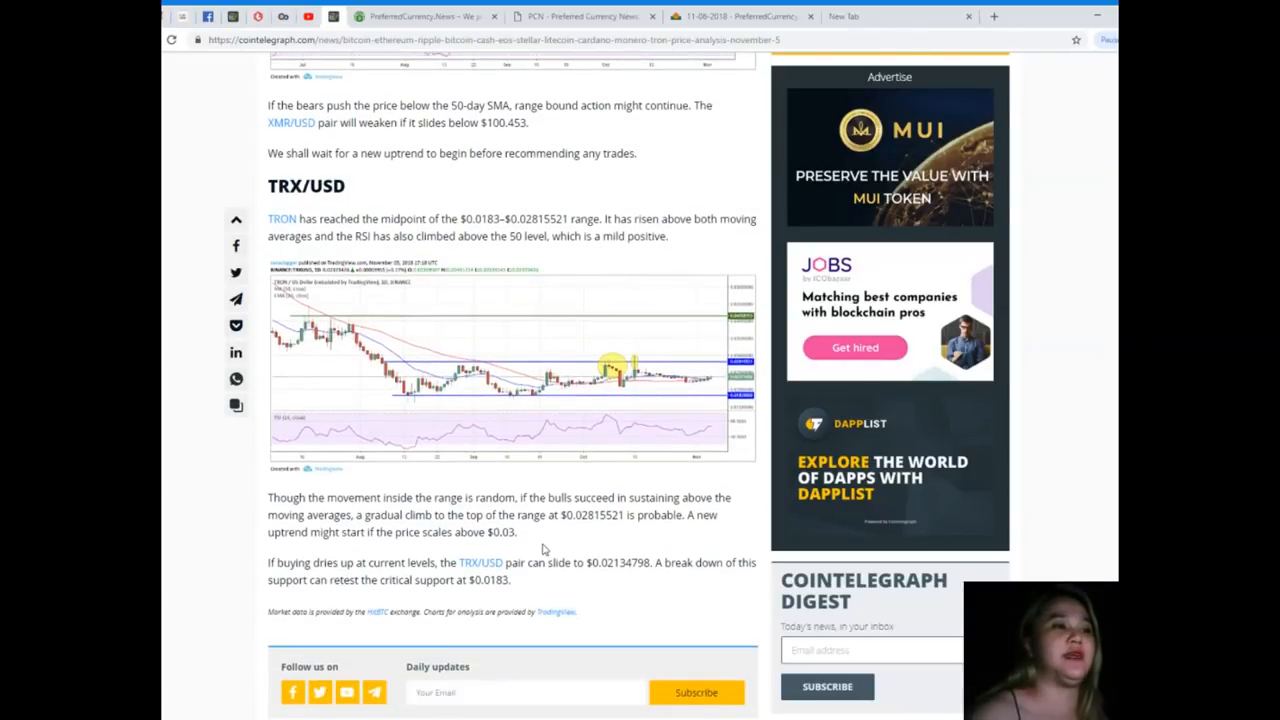
{"action": "scroll", "scroll_direction": "down", "scroll_amount": 3}
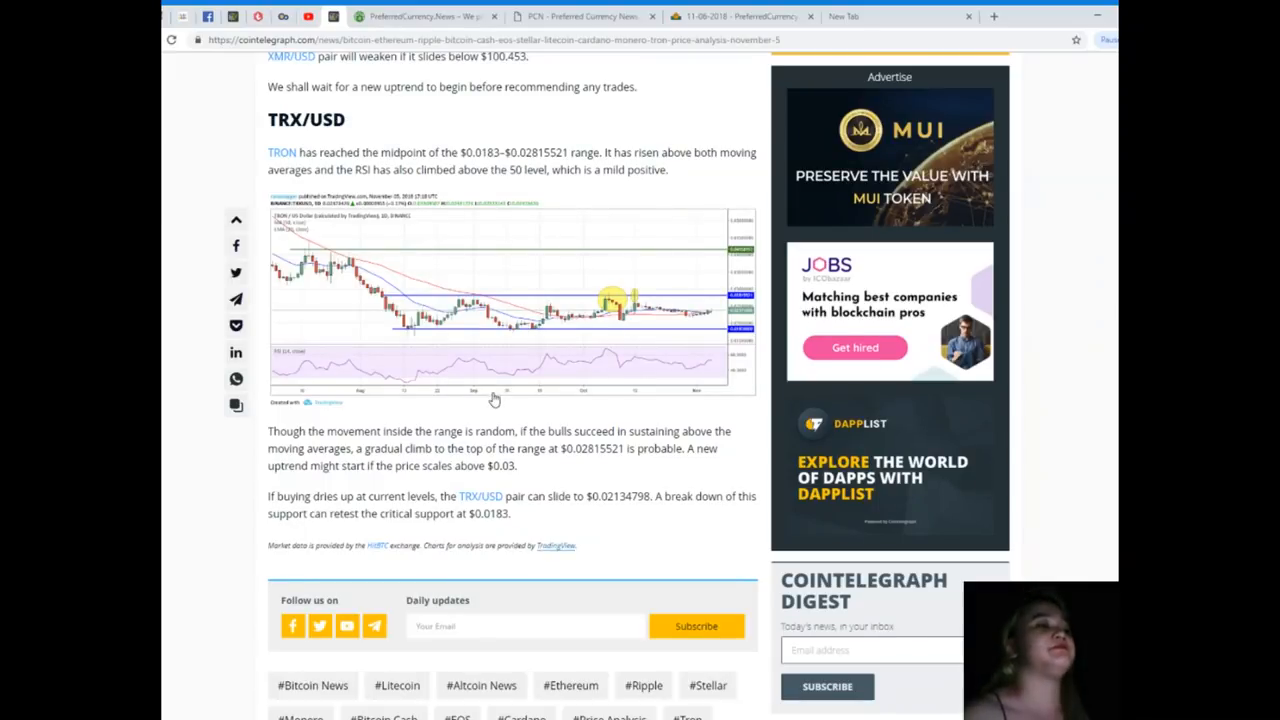
{"action": "scroll", "scroll_direction": "down", "scroll_amount": 3}
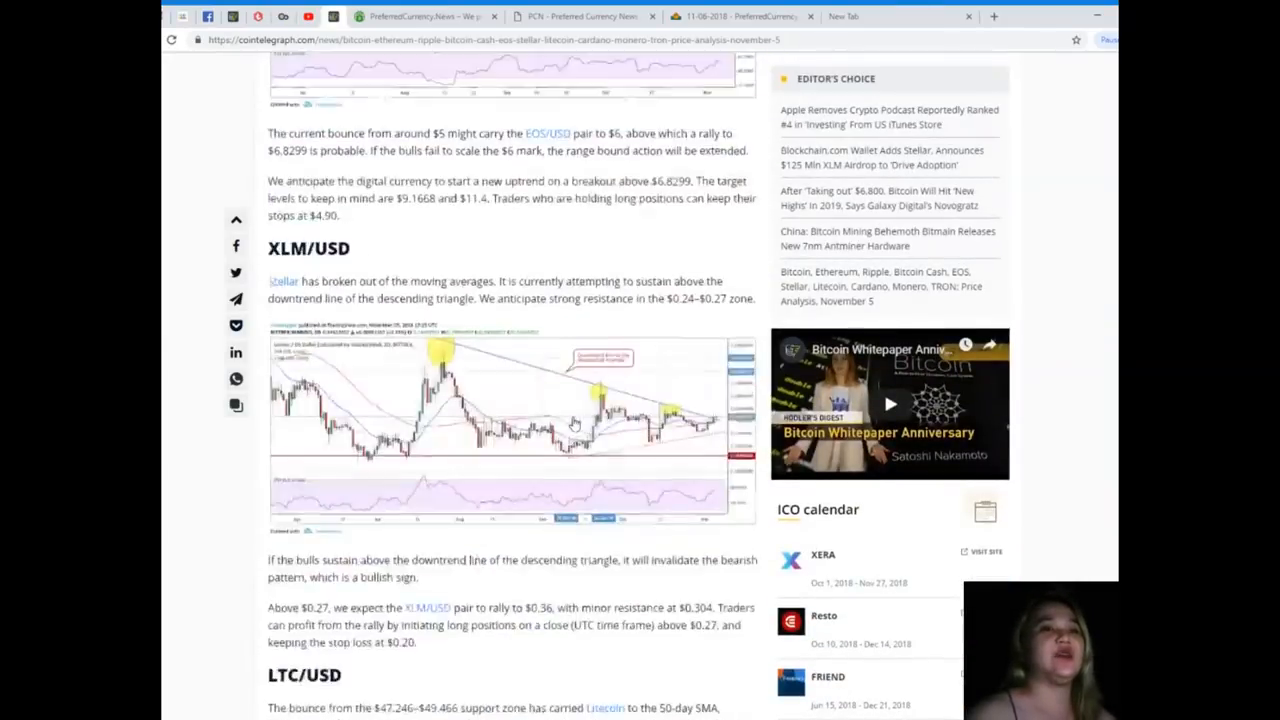
{"action": "scroll", "scroll_direction": "up", "scroll_amount": 3}
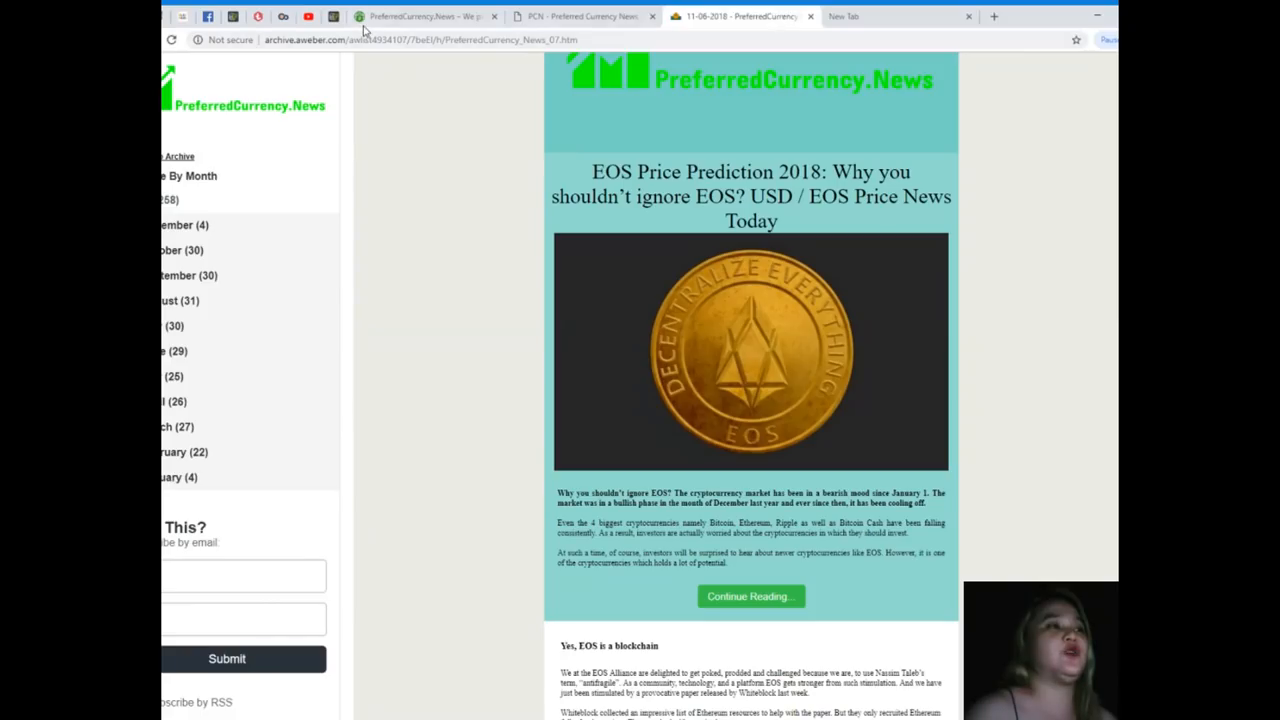
Switch to PreferredCurrency.News and scroll its homepage past the PayPal and Coinbase subscription offer.
{"action": "left_click", "coordinate": [425, 16]}
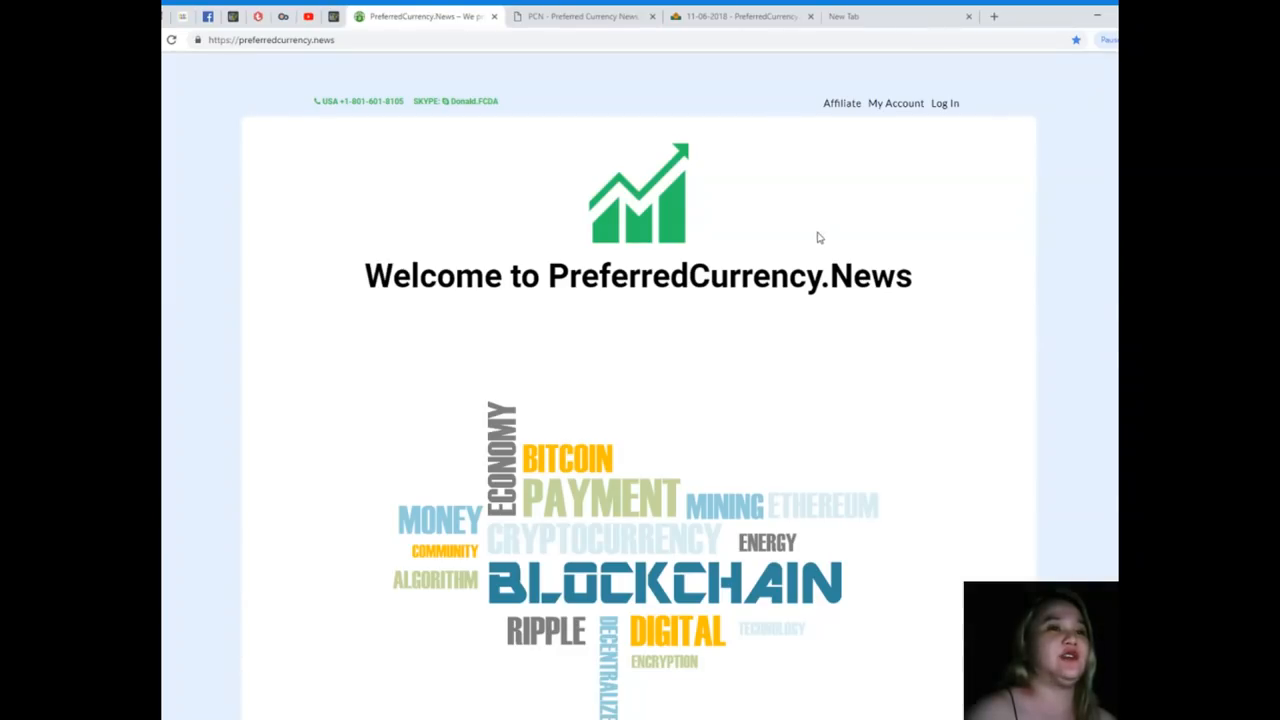
{"action": "scroll", "scroll_direction": "down", "scroll_amount": 3}
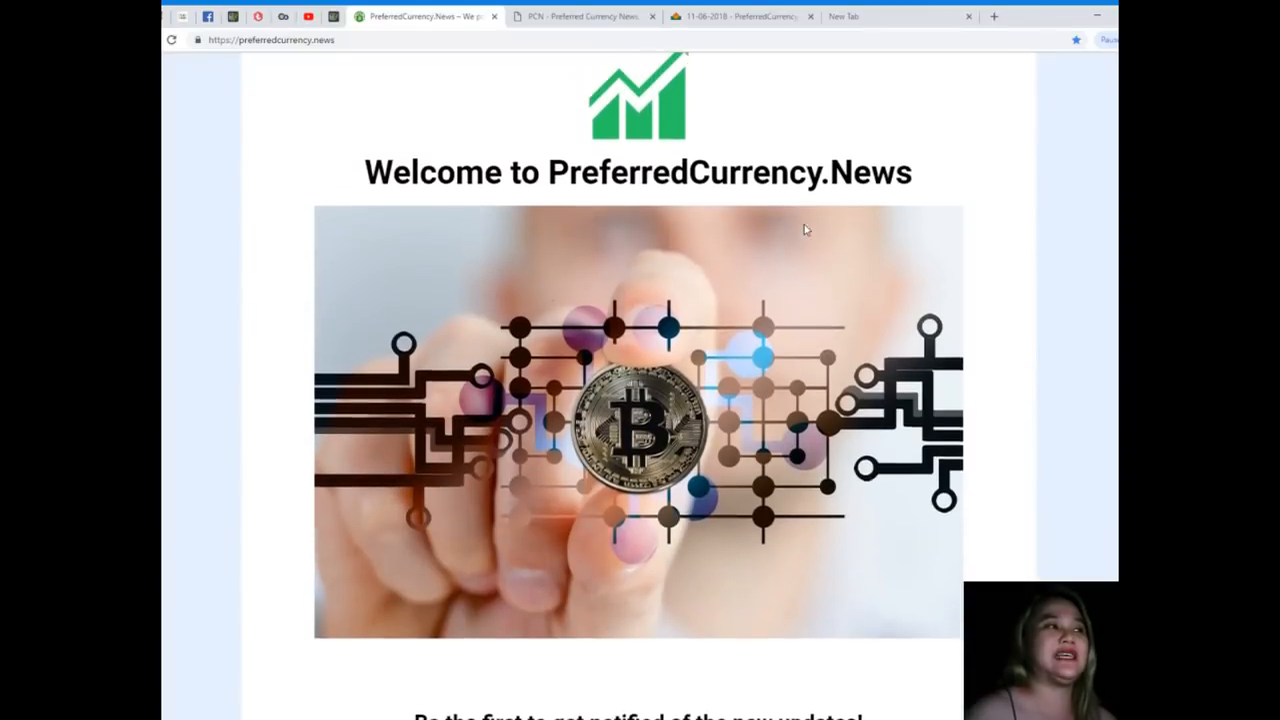
{"action": "scroll", "scroll_direction": "down", "scroll_amount": 3}
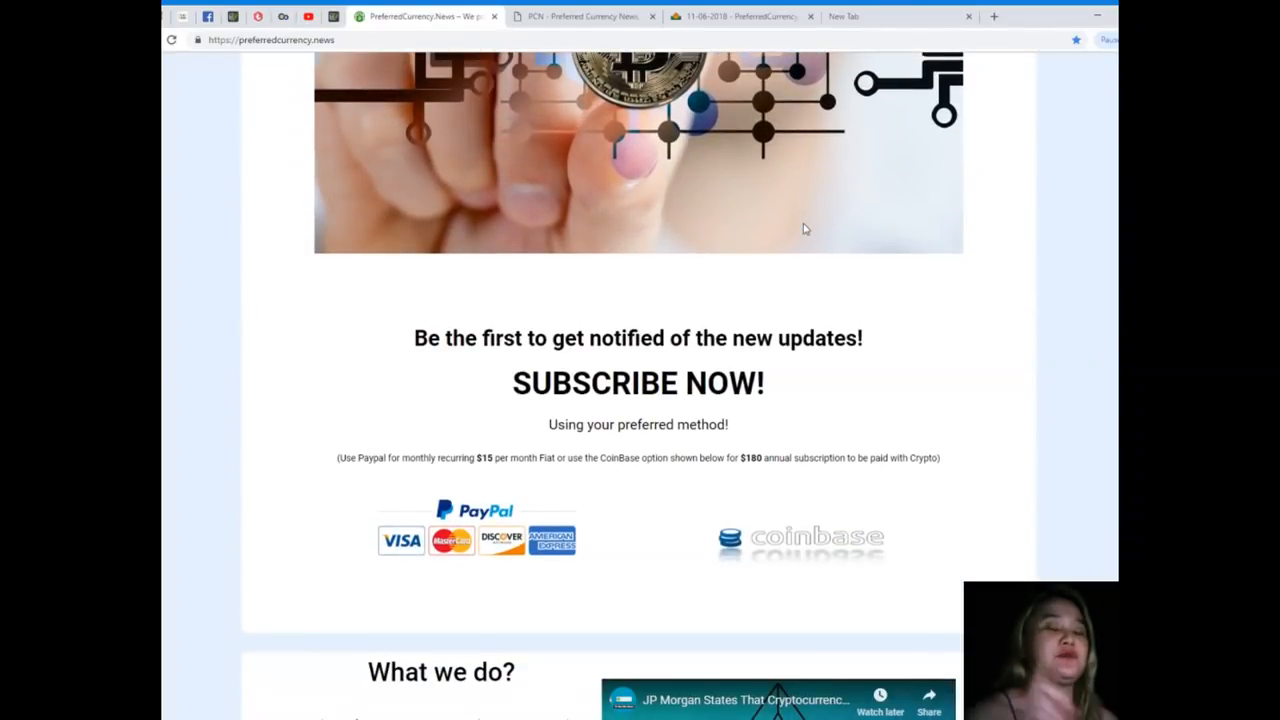
{"action": "scroll", "scroll_direction": "up", "scroll_amount": 3}
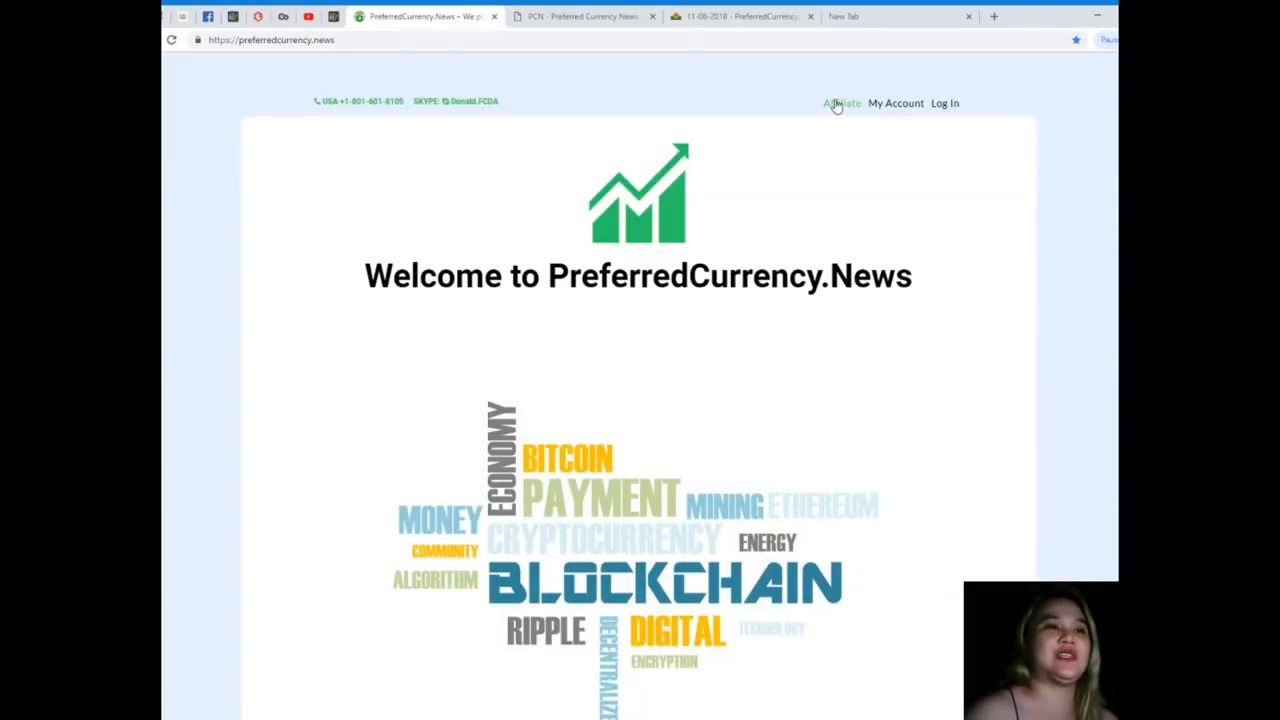
{"action": "mouse_move", "coordinate": [855, 114]}
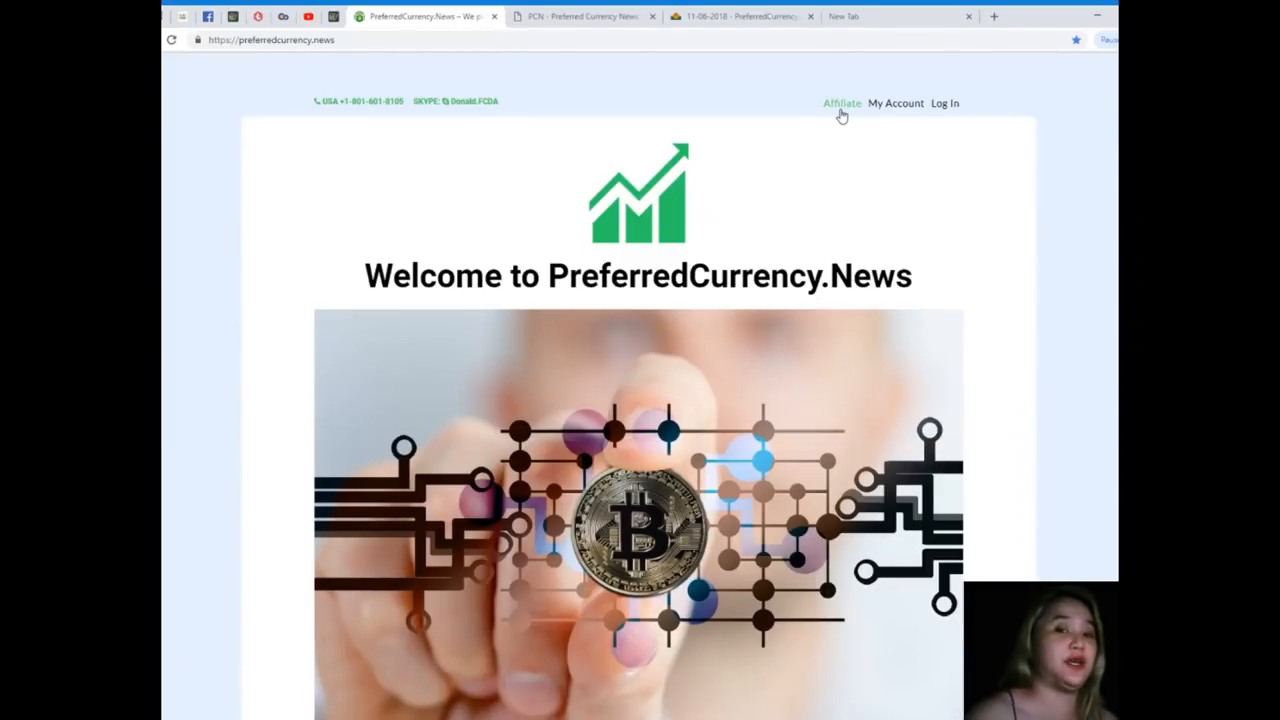
{"action": "scroll", "scroll_direction": "down", "scroll_amount": 3}
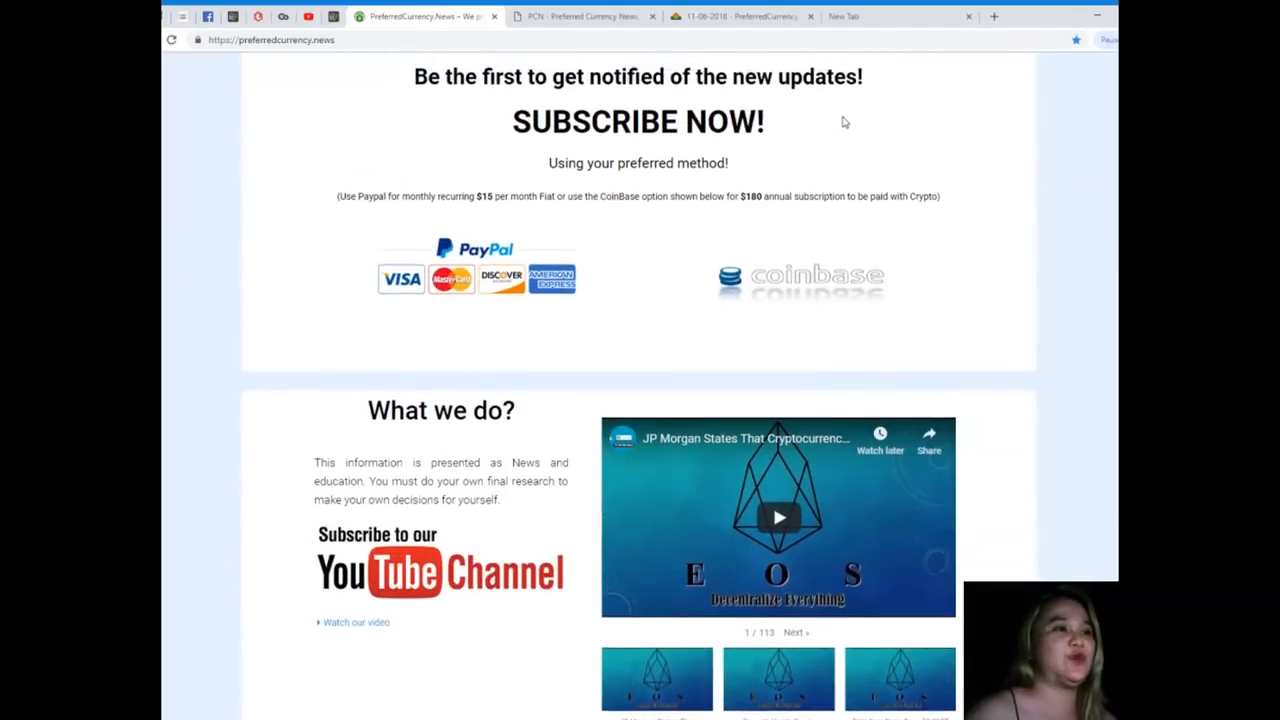
{"action": "mouse_move", "coordinate": [546, 95]}
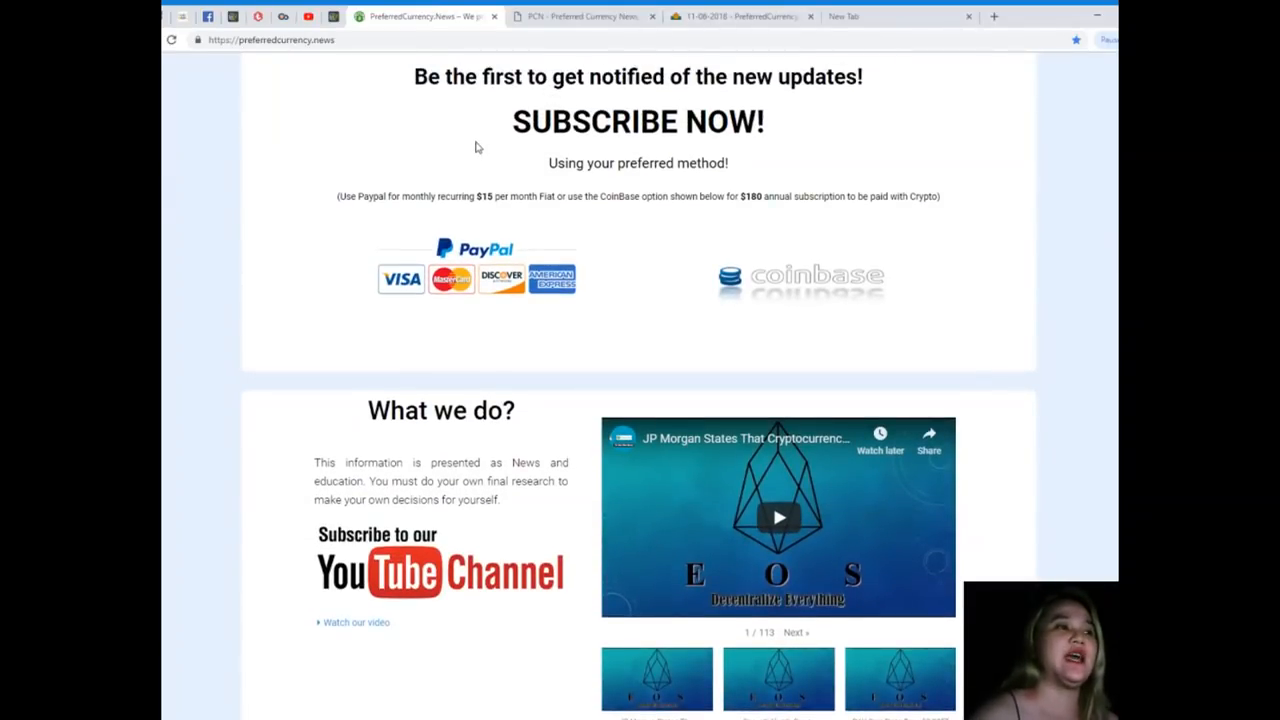
{"action": "scroll", "scroll_direction": "down", "scroll_amount": 3}
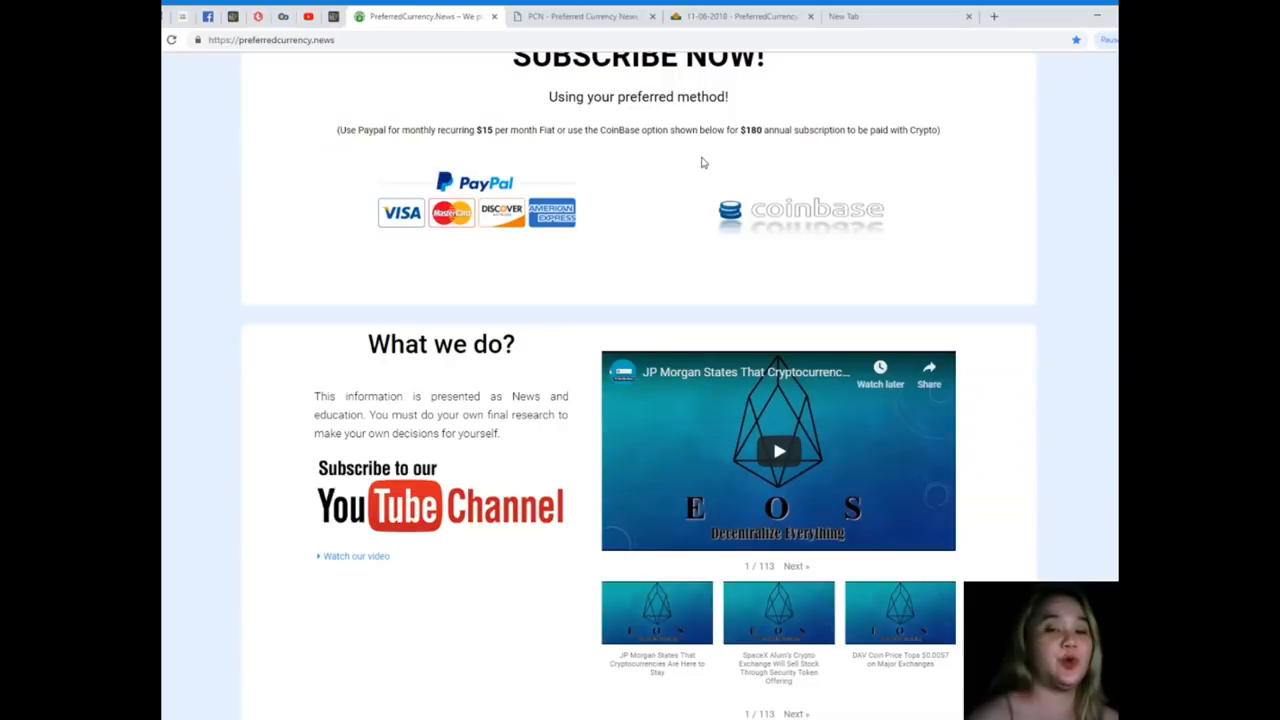
{"action": "scroll", "scroll_direction": "down", "scroll_amount": 3}
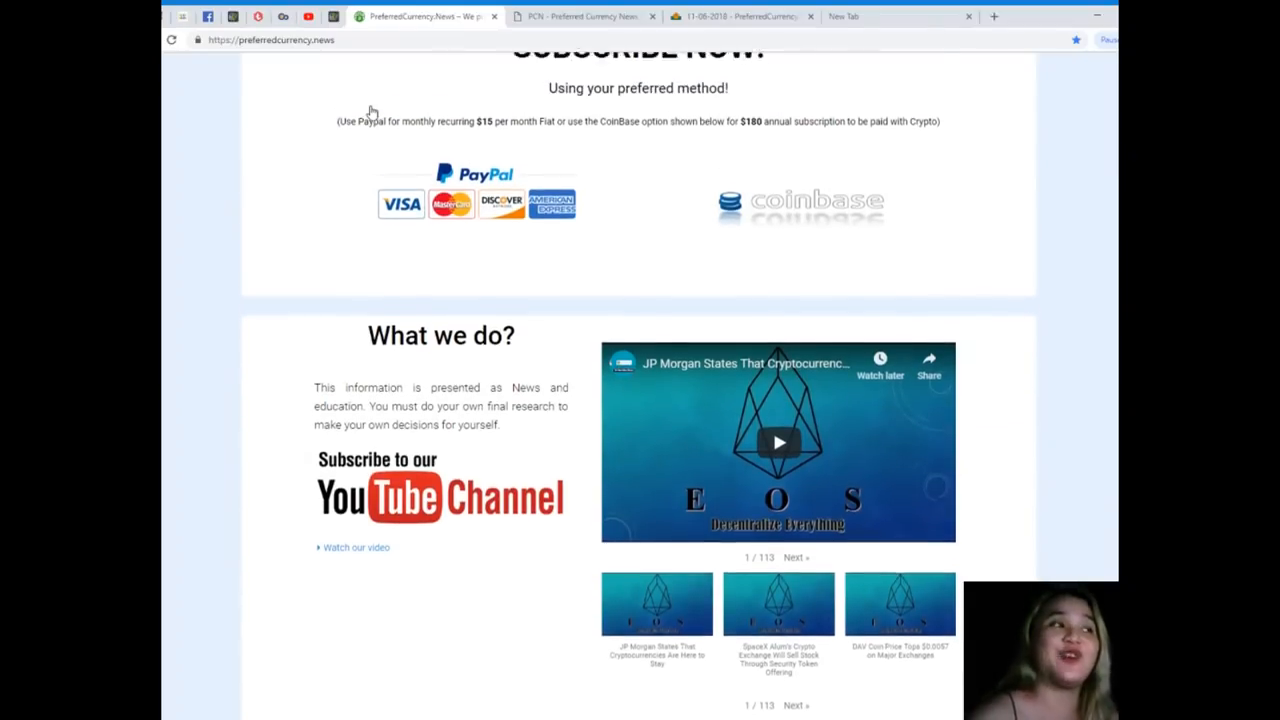
{"action": "scroll", "scroll_direction": "down", "scroll_amount": 3}
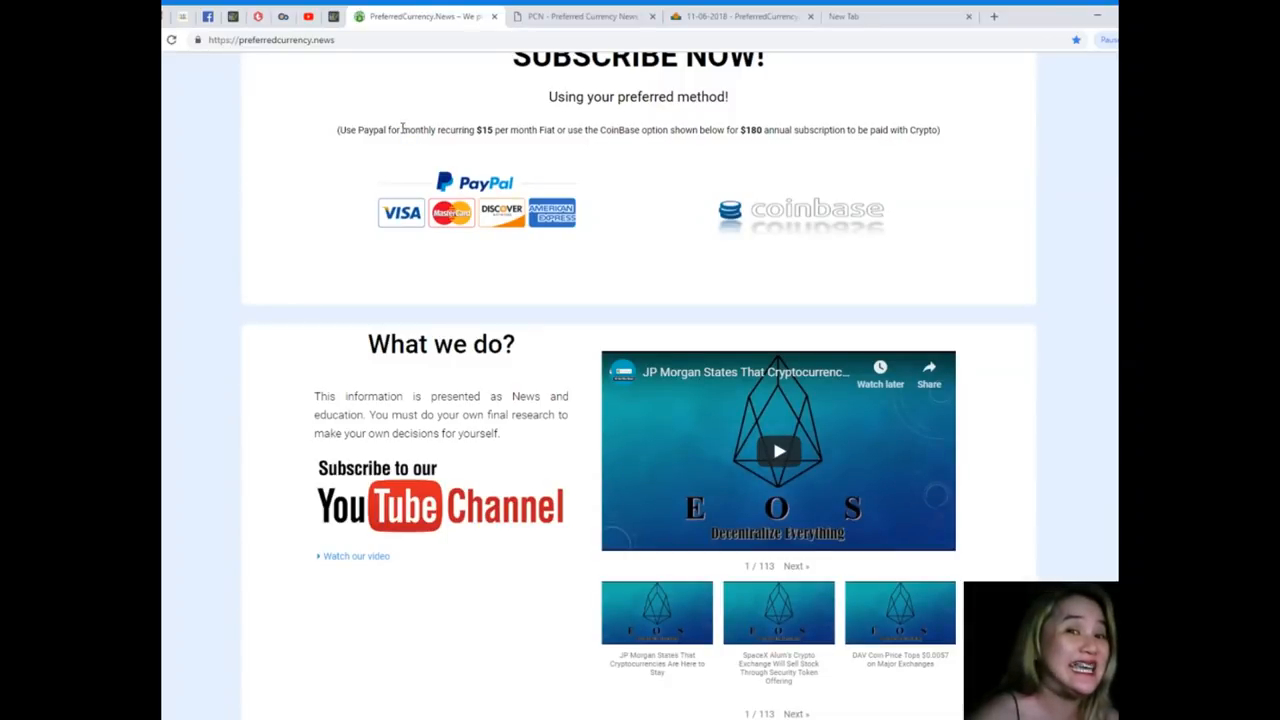
{"action": "mouse_move", "coordinate": [557, 183]}
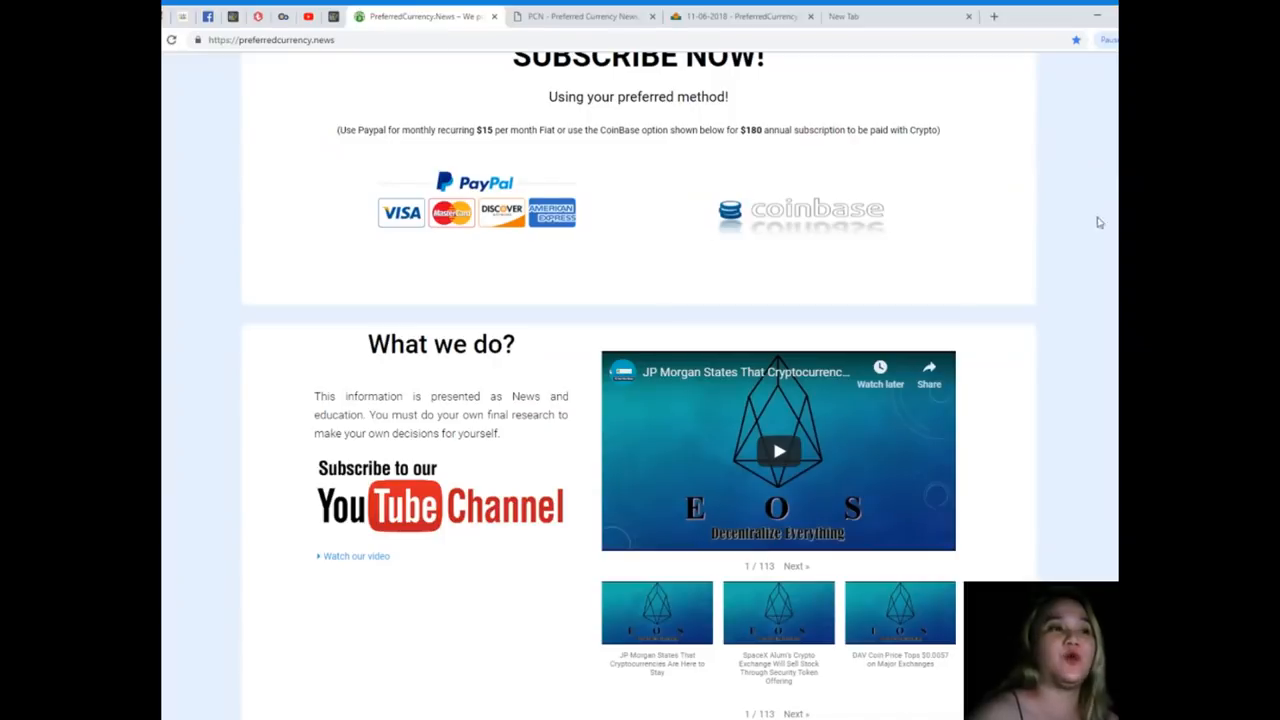
{"action": "mouse_move", "coordinate": [843, 223]}
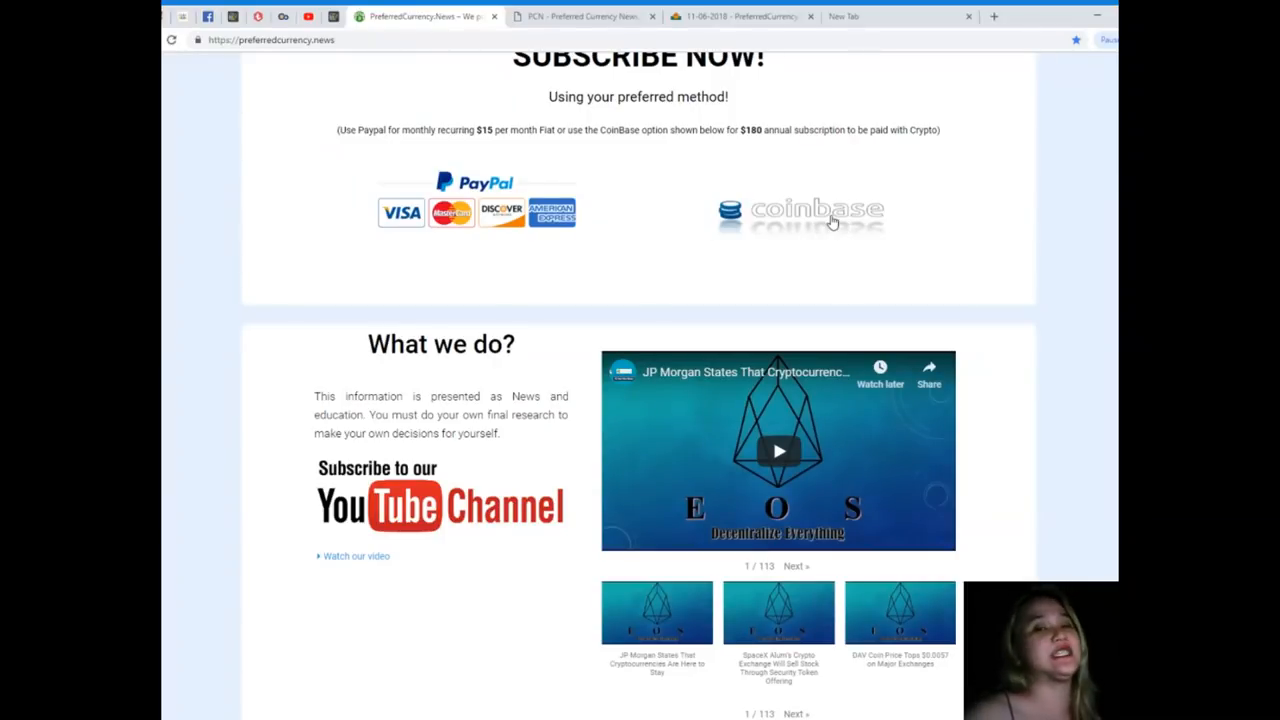
{"action": "scroll", "scroll_direction": "down", "scroll_amount": 3}
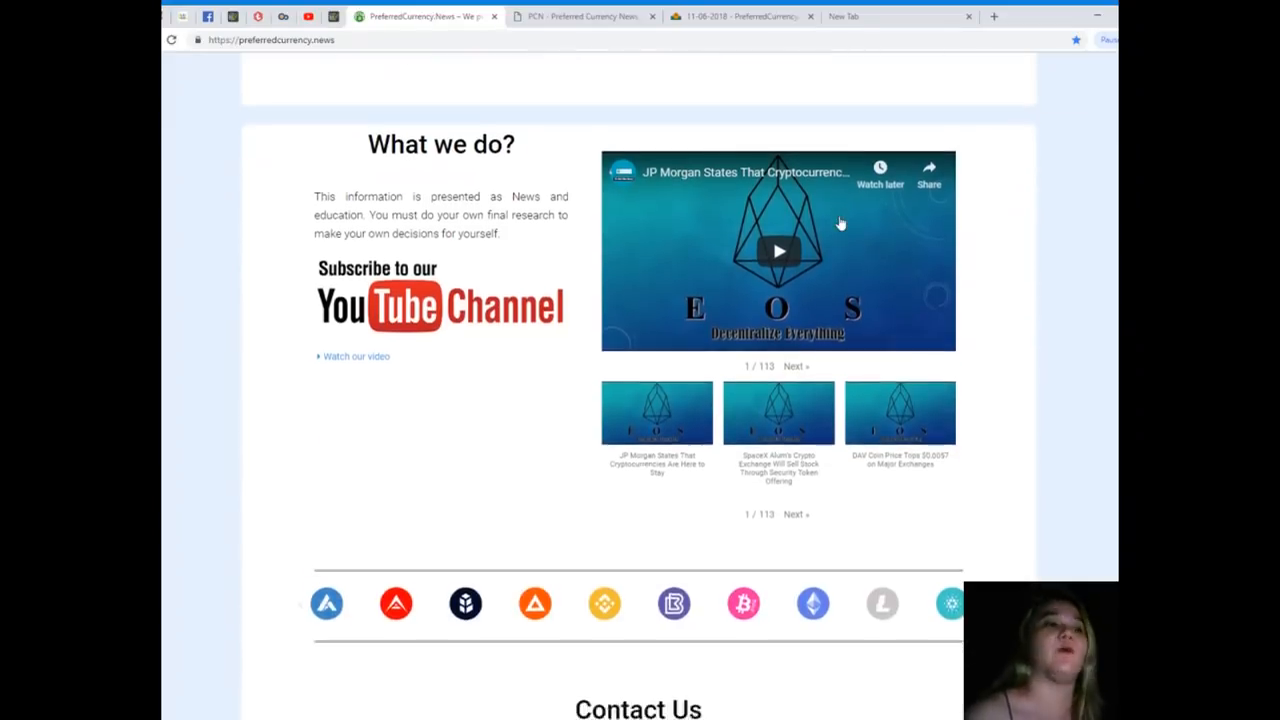
Scroll past Contact Us and testimonials to SUBSCRIBE NOW, typing 'fdvVC' and 'FDvSDF s DF'.
{"action": "scroll", "scroll_direction": "down", "scroll_amount": 3}
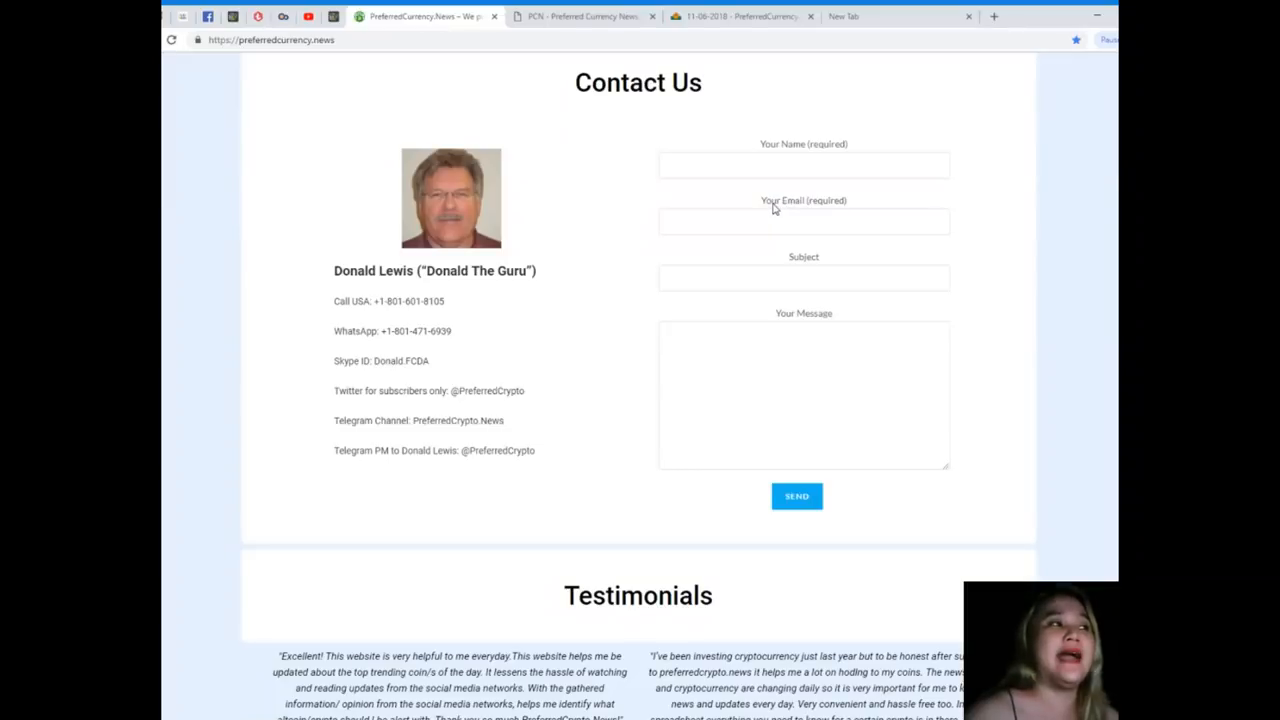
{"action": "mouse_move", "coordinate": [758, 204]}
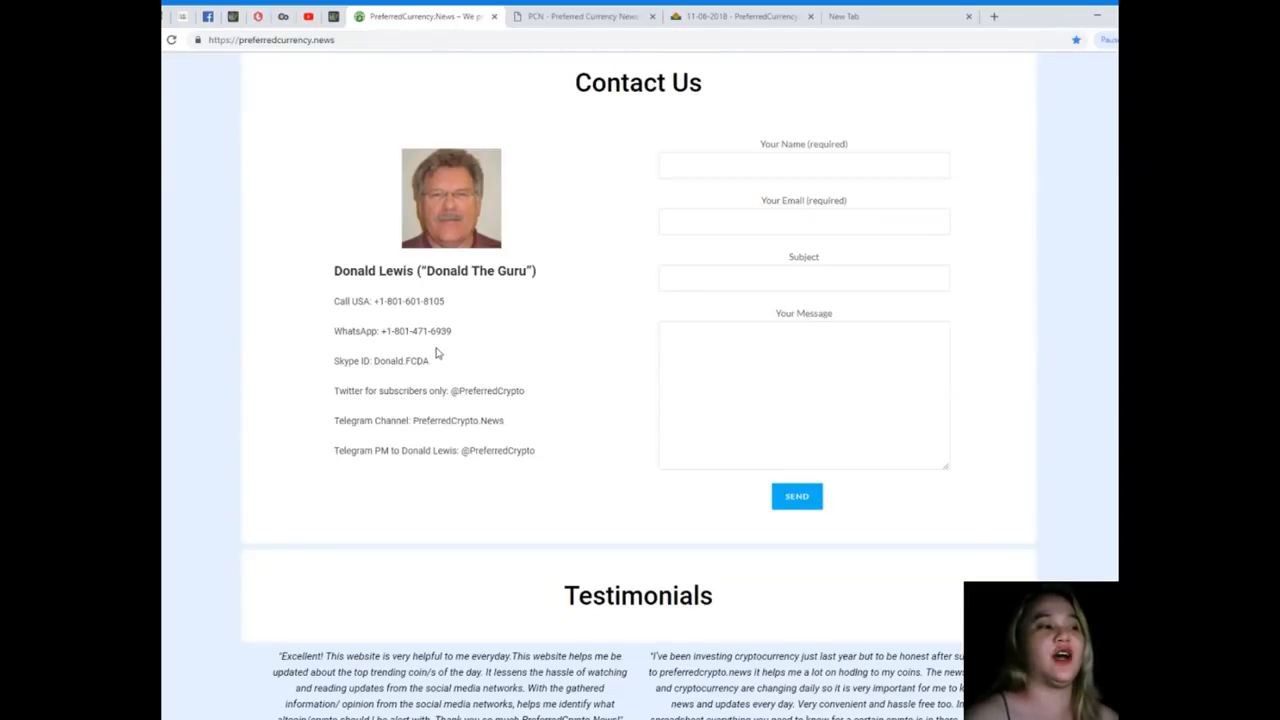
{"action": "mouse_move", "coordinate": [475, 289]}
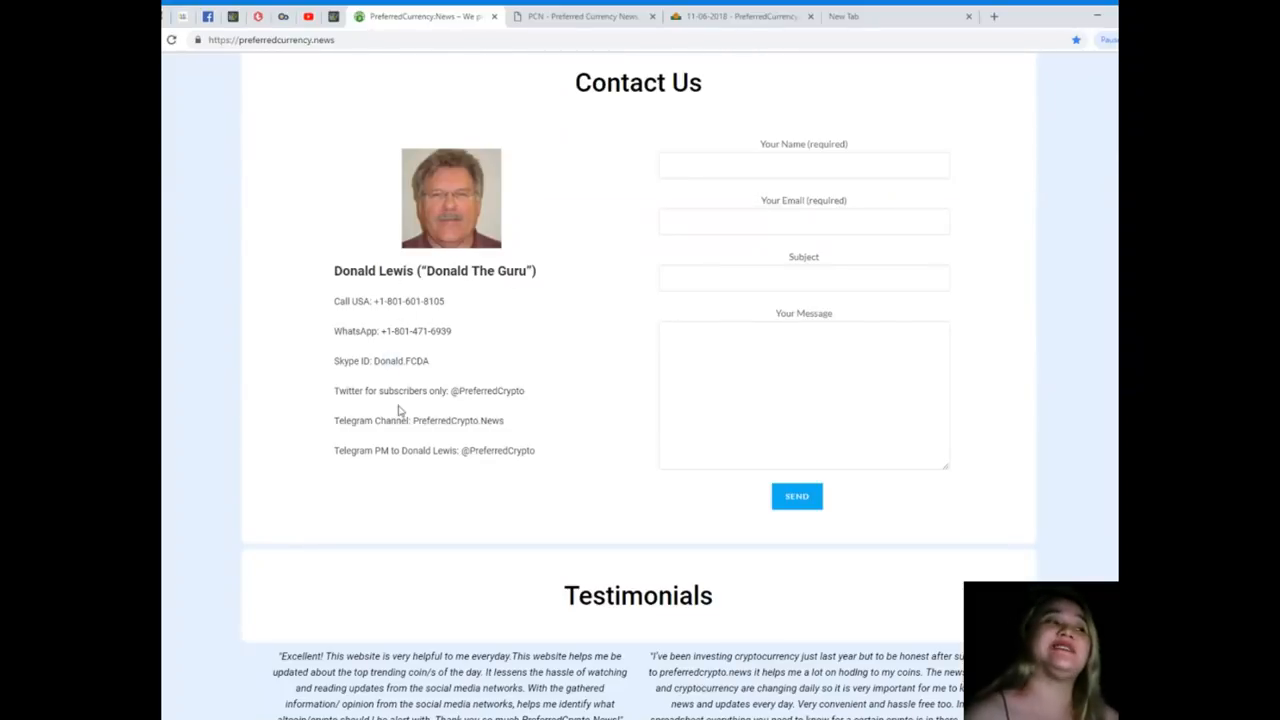
{"action": "mouse_move", "coordinate": [446, 404]}
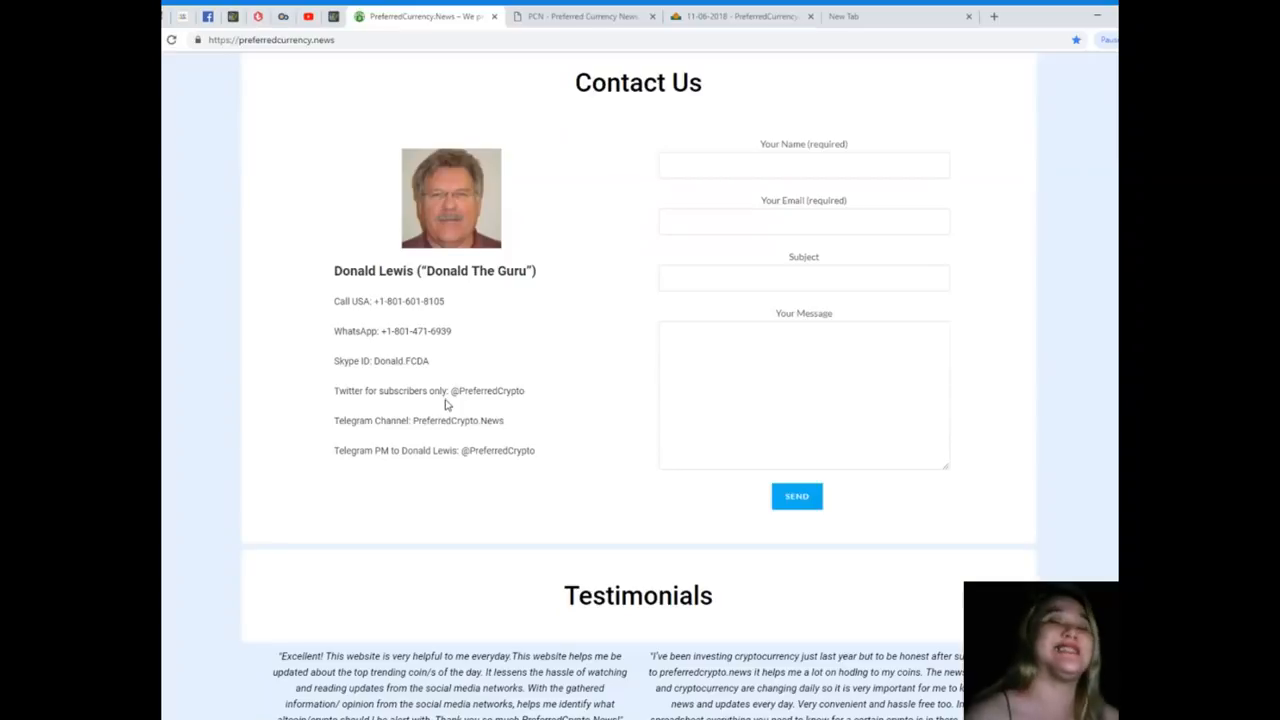
{"action": "scroll", "scroll_direction": "down", "scroll_amount": 3}
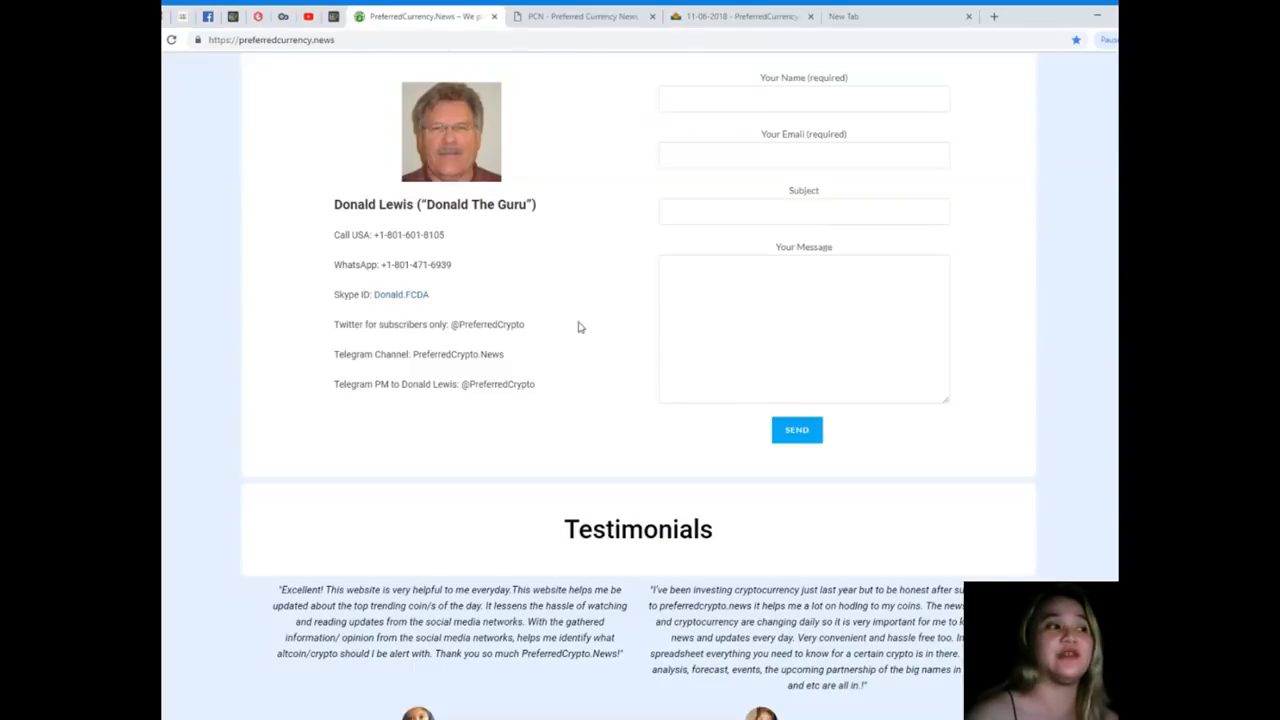
{"action": "mouse_move", "coordinate": [358, 317]}
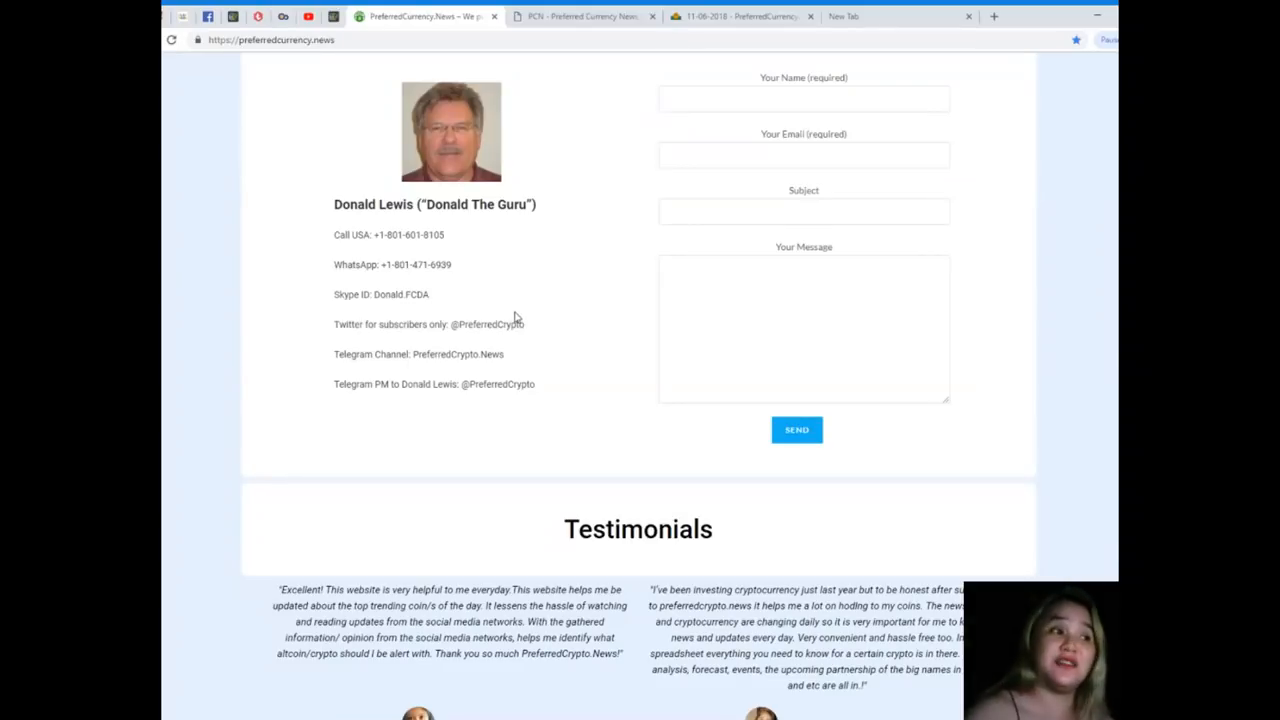
{"action": "scroll", "scroll_direction": "down", "scroll_amount": 3}
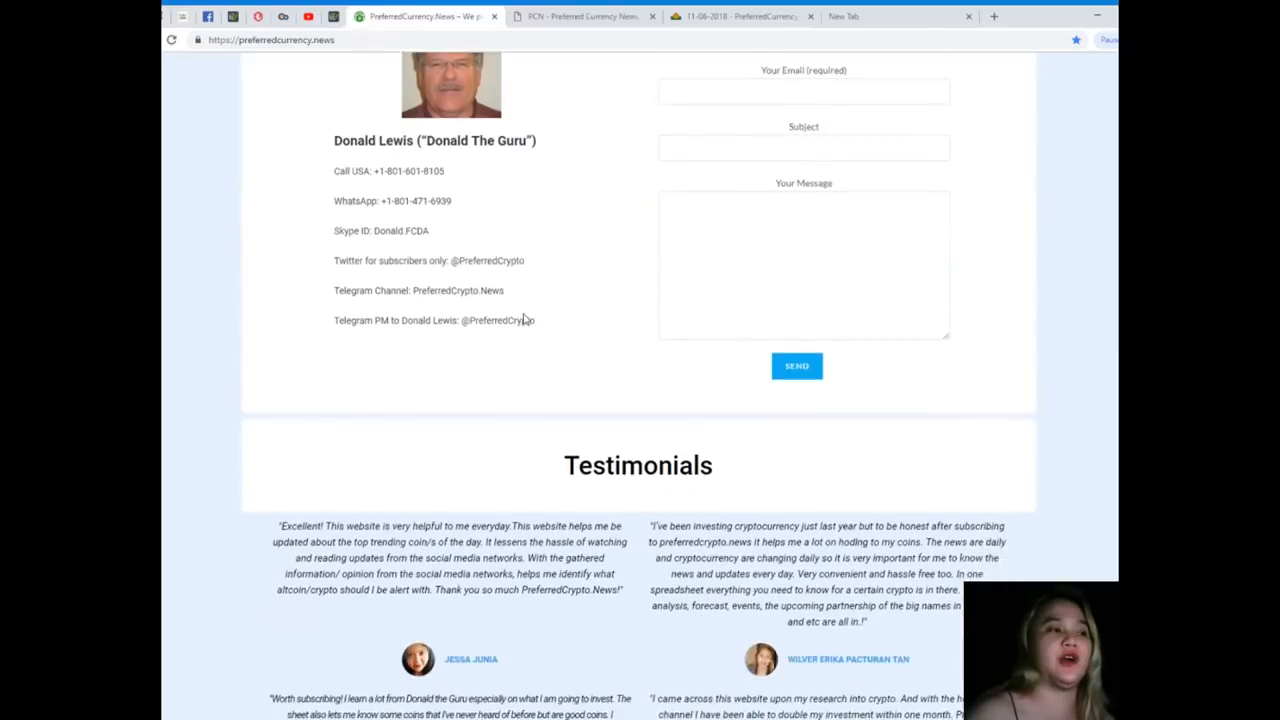
{"action": "scroll", "scroll_direction": "down", "scroll_amount": 3}
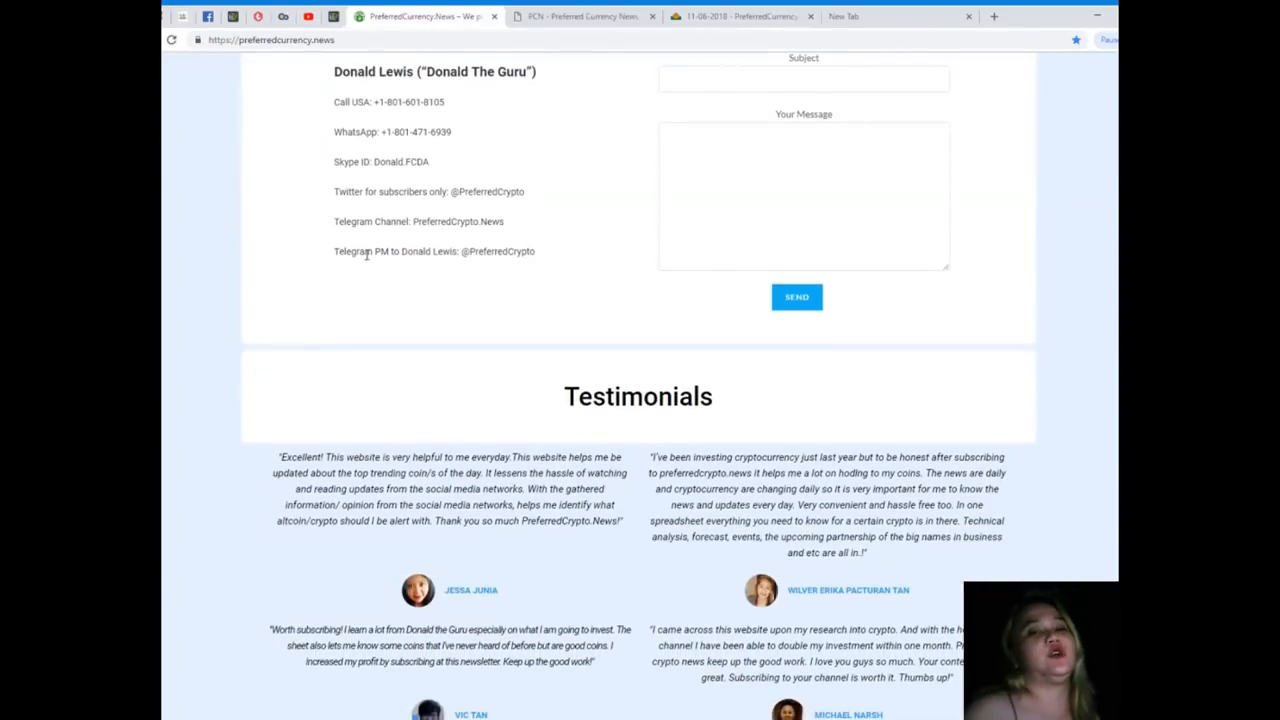
{"action": "mouse_move", "coordinate": [390, 265]}
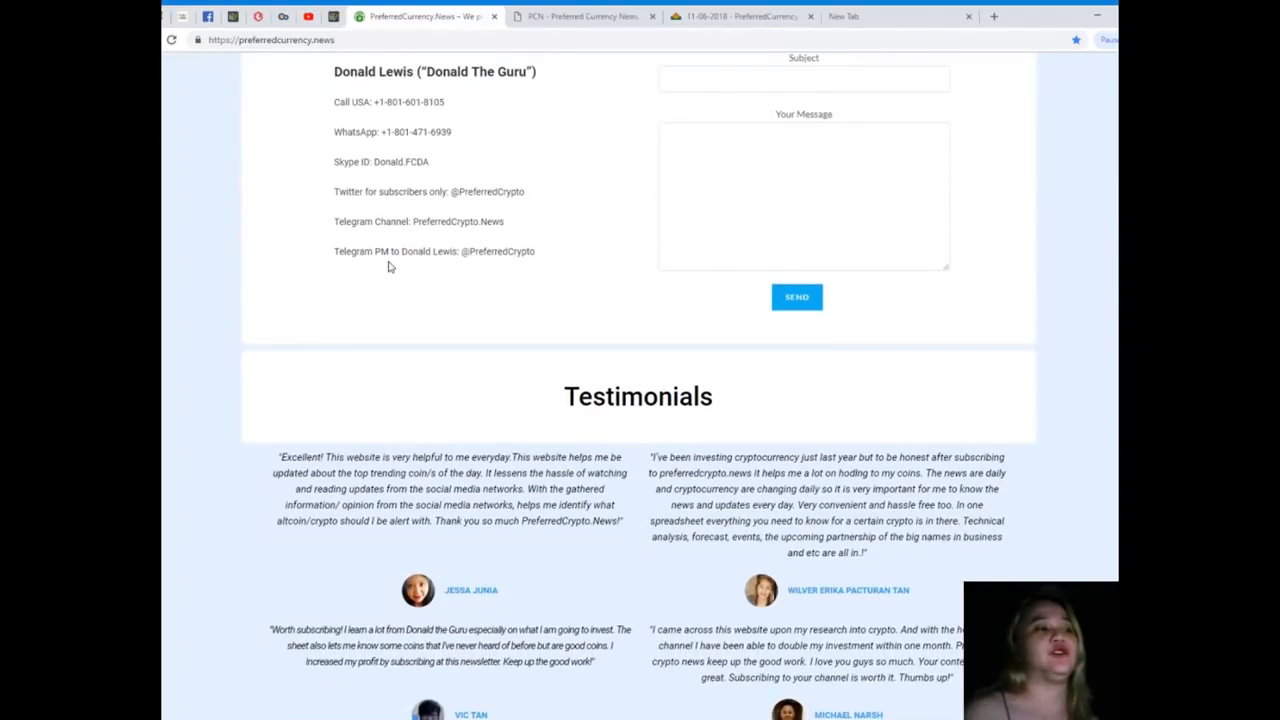
{"action": "mouse_move", "coordinate": [383, 272]}
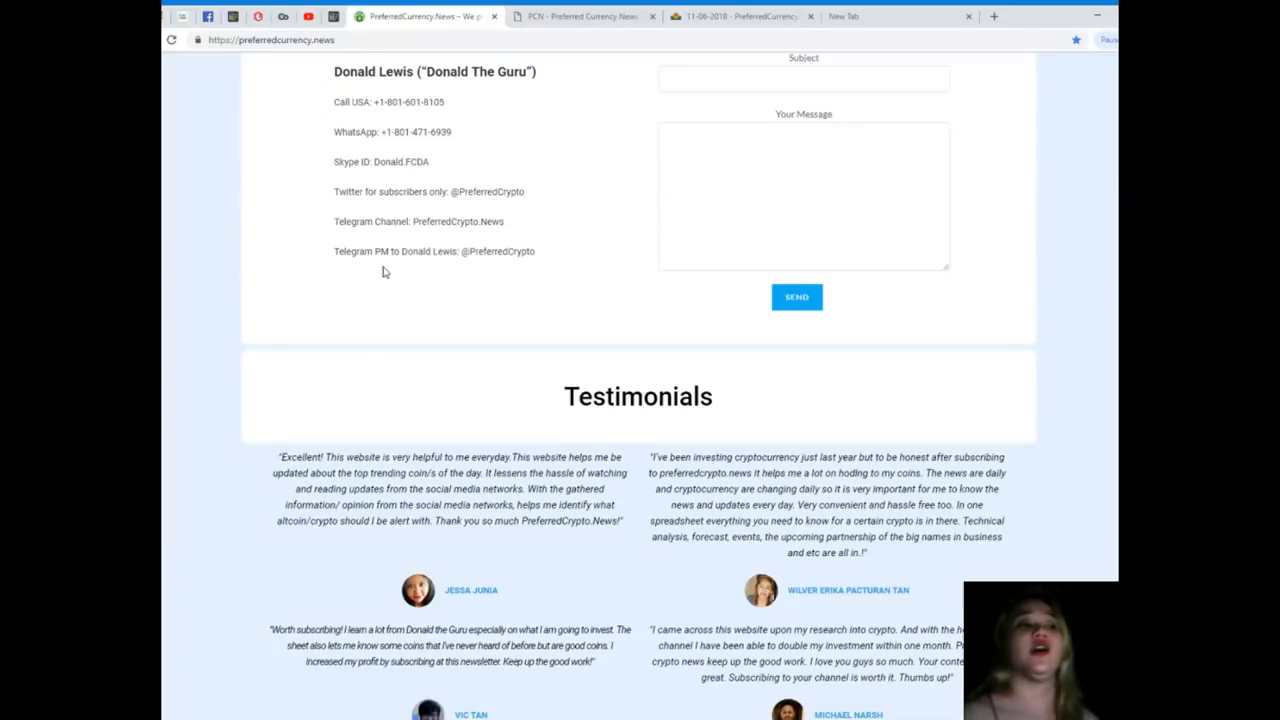
{"action": "scroll", "scroll_direction": "up", "scroll_amount": 3}
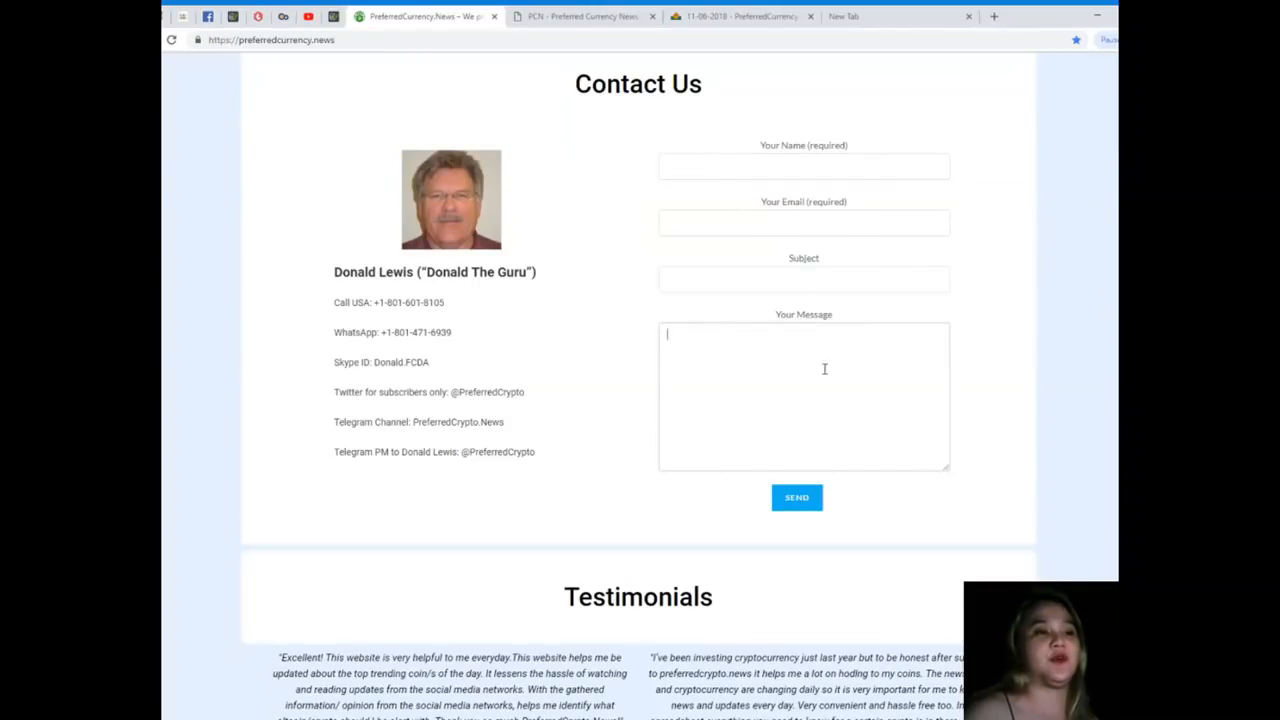
{"action": "type", "text": "fdvVC"}
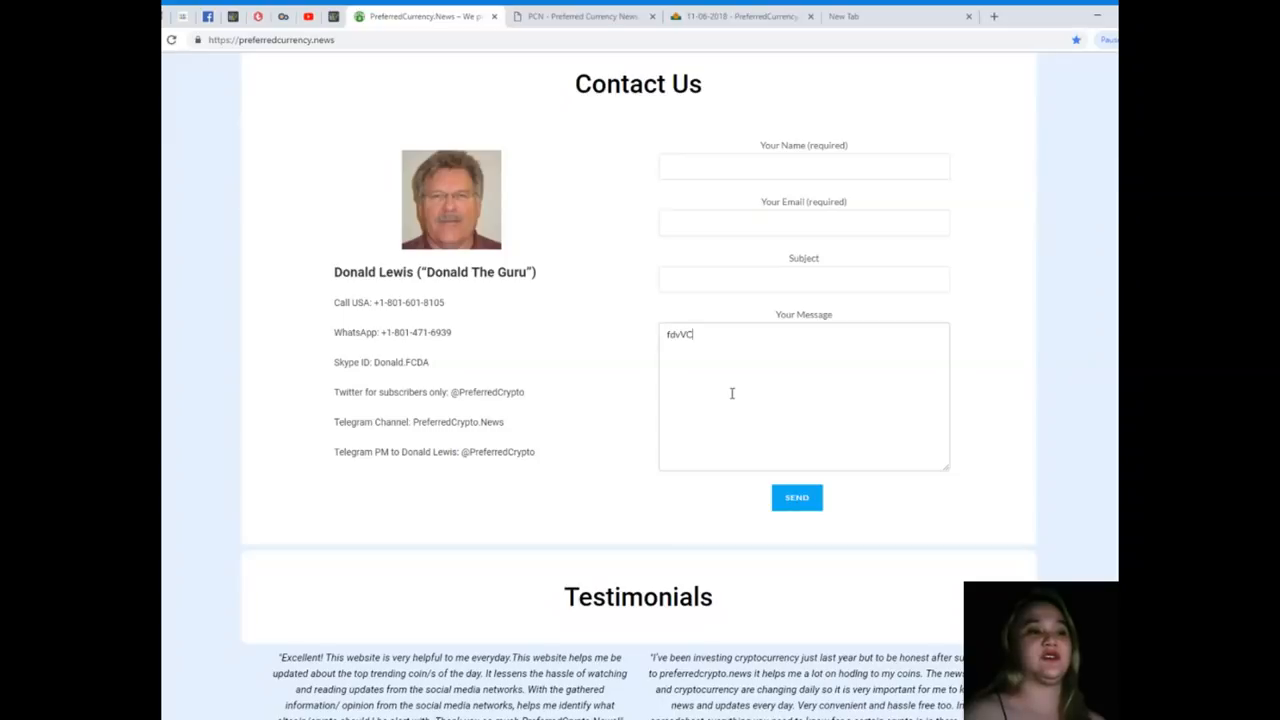
{"action": "type", "text": "FDvSDF s DF"}
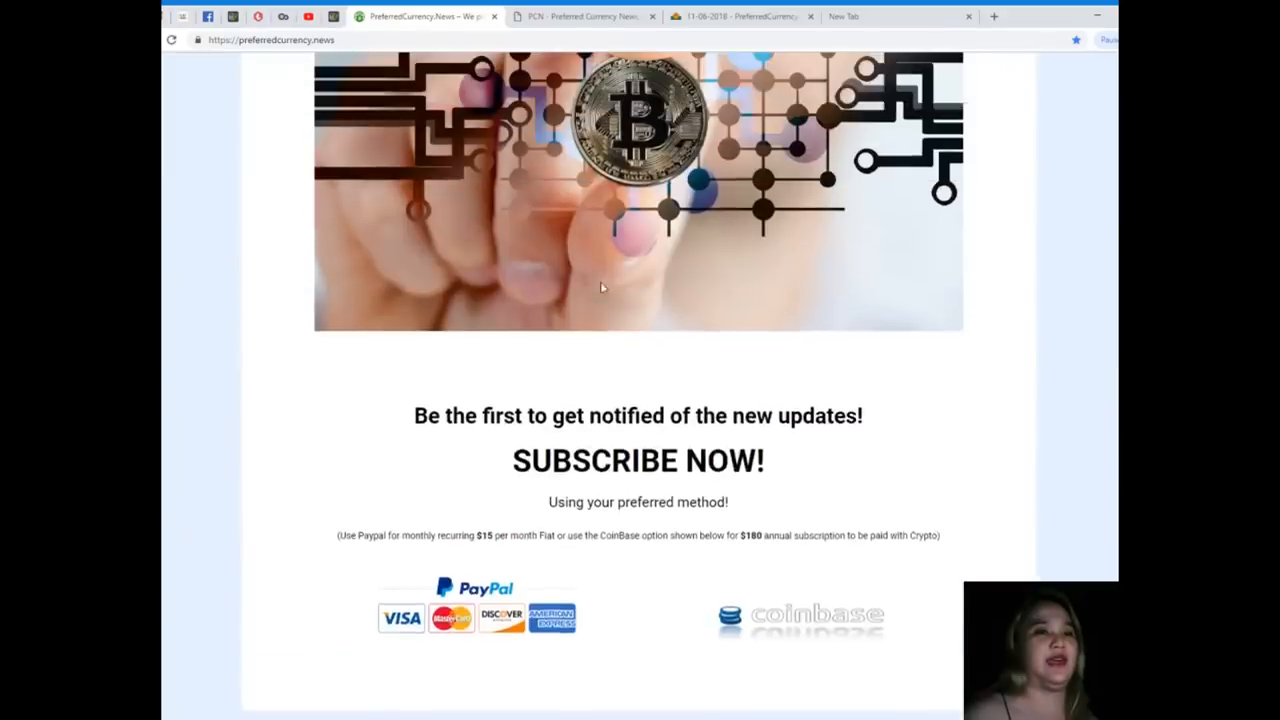
Scroll up to the 'Welcome to PreferredCurrency.News' banner with its Bitcoin image.
{"action": "scroll", "scroll_direction": "up", "scroll_amount": 3}
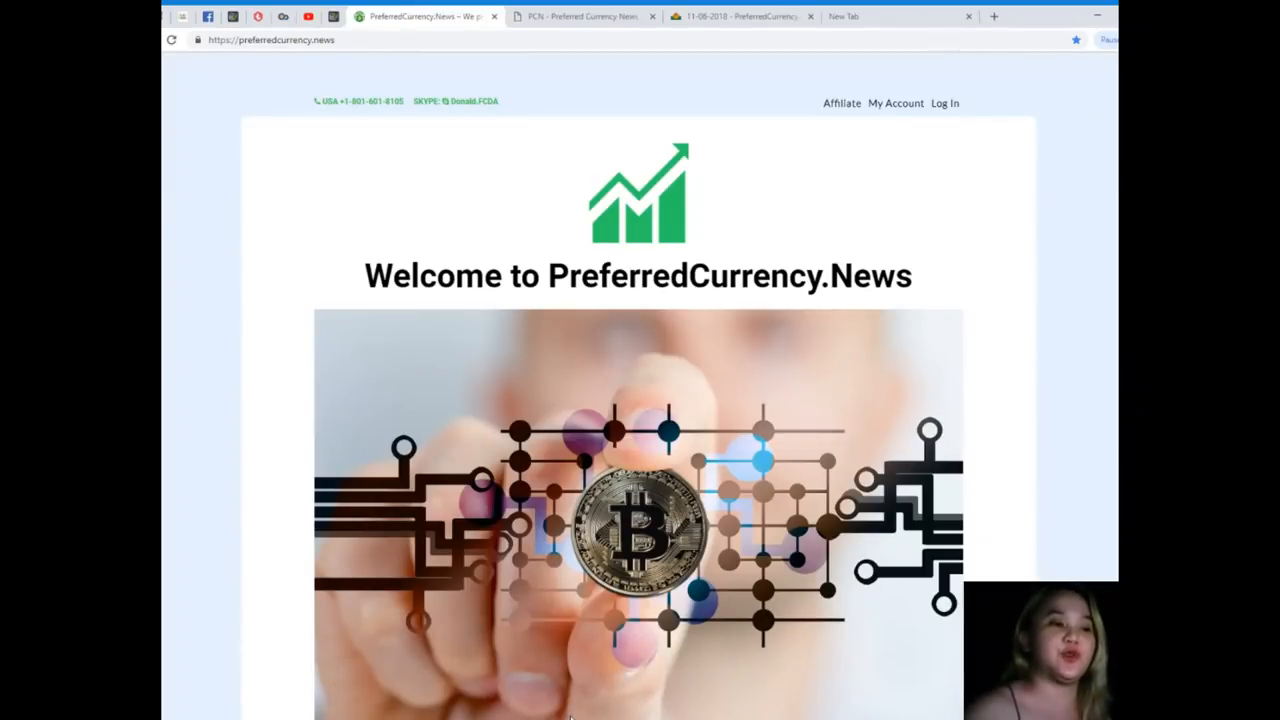
Switch to the 07 November 2018 EOS newsletter and read down to its subscriber links.
{"action": "left_click", "coordinate": [740, 16]}
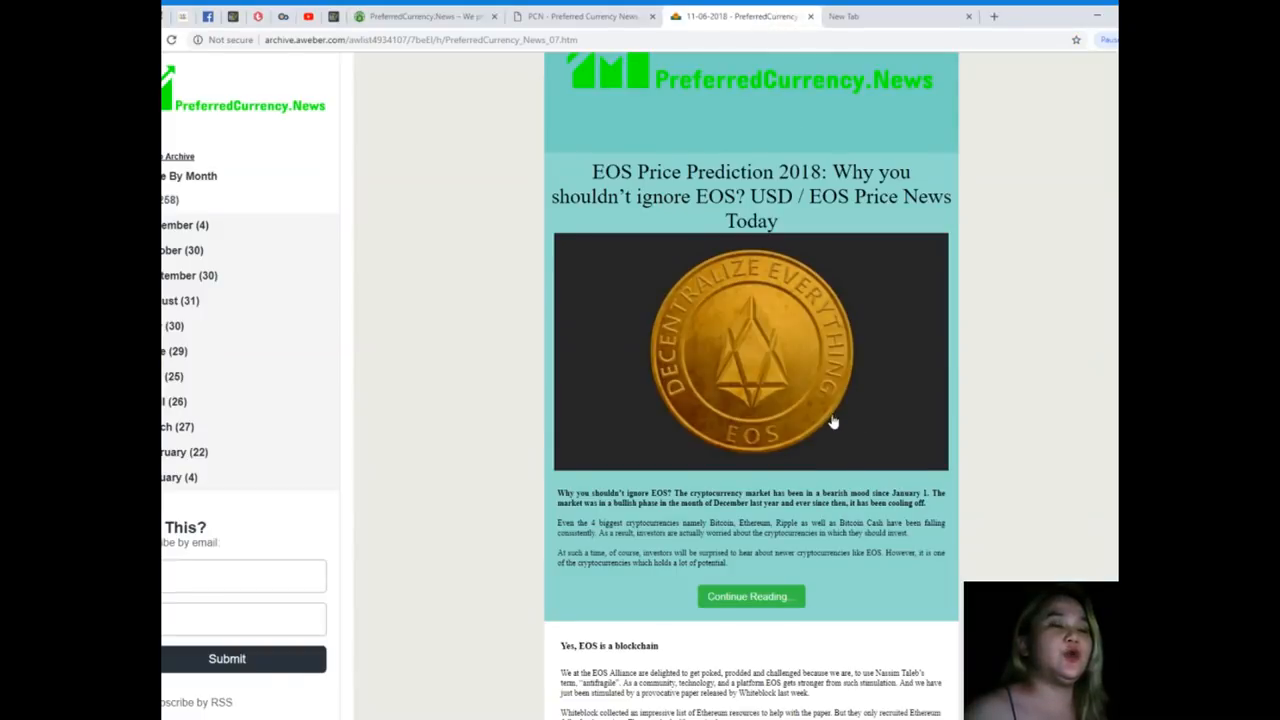
{"action": "scroll", "scroll_direction": "up", "scroll_amount": 3}
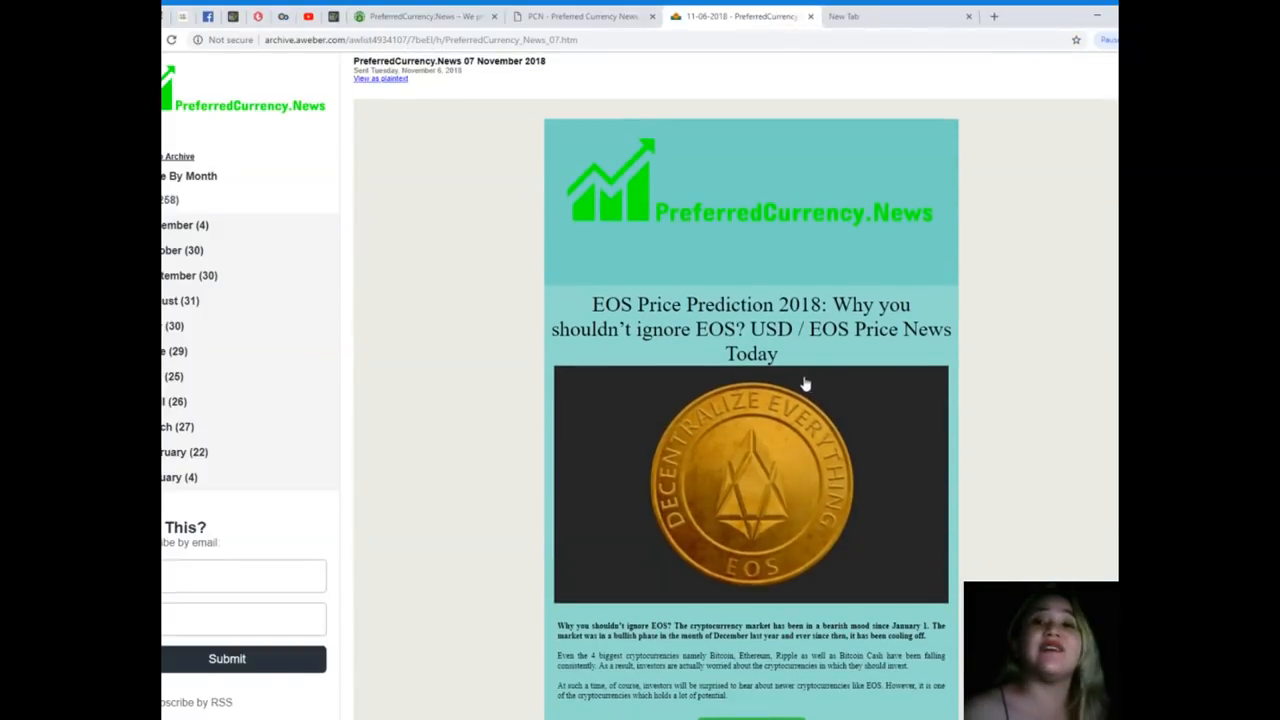
{"action": "mouse_move", "coordinate": [730, 395]}
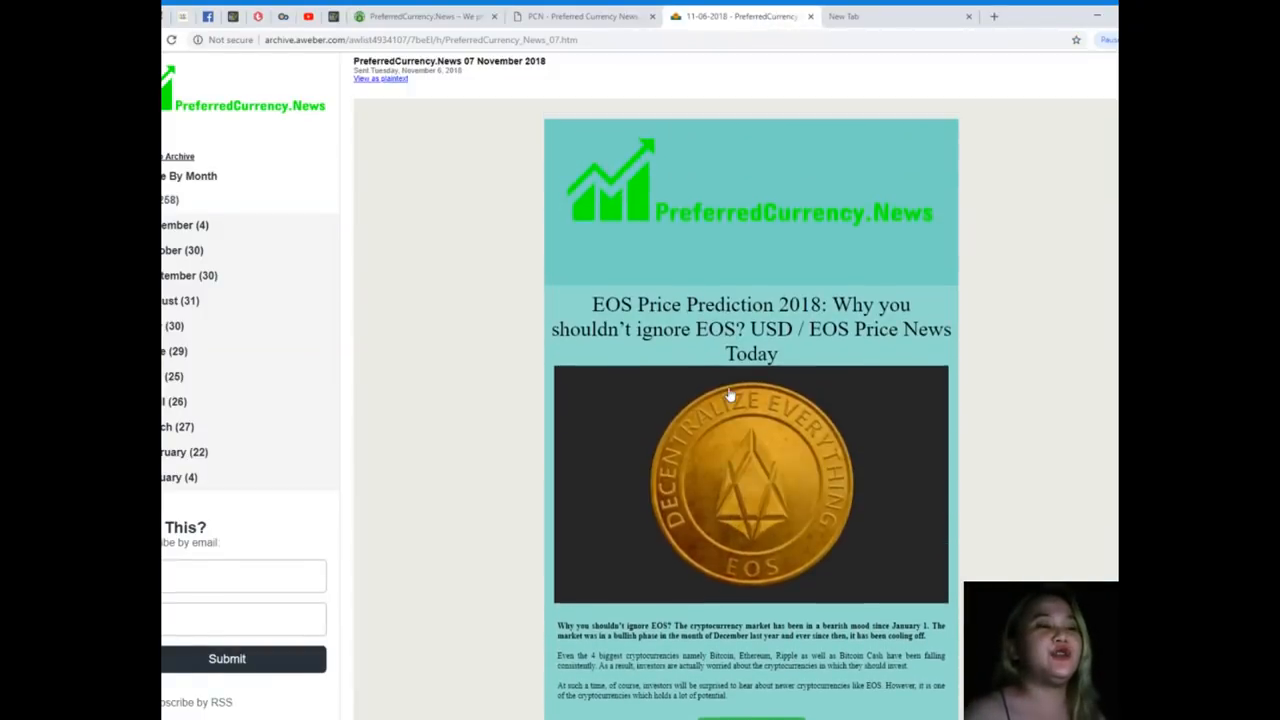
{"action": "scroll", "scroll_direction": "down", "scroll_amount": 3}
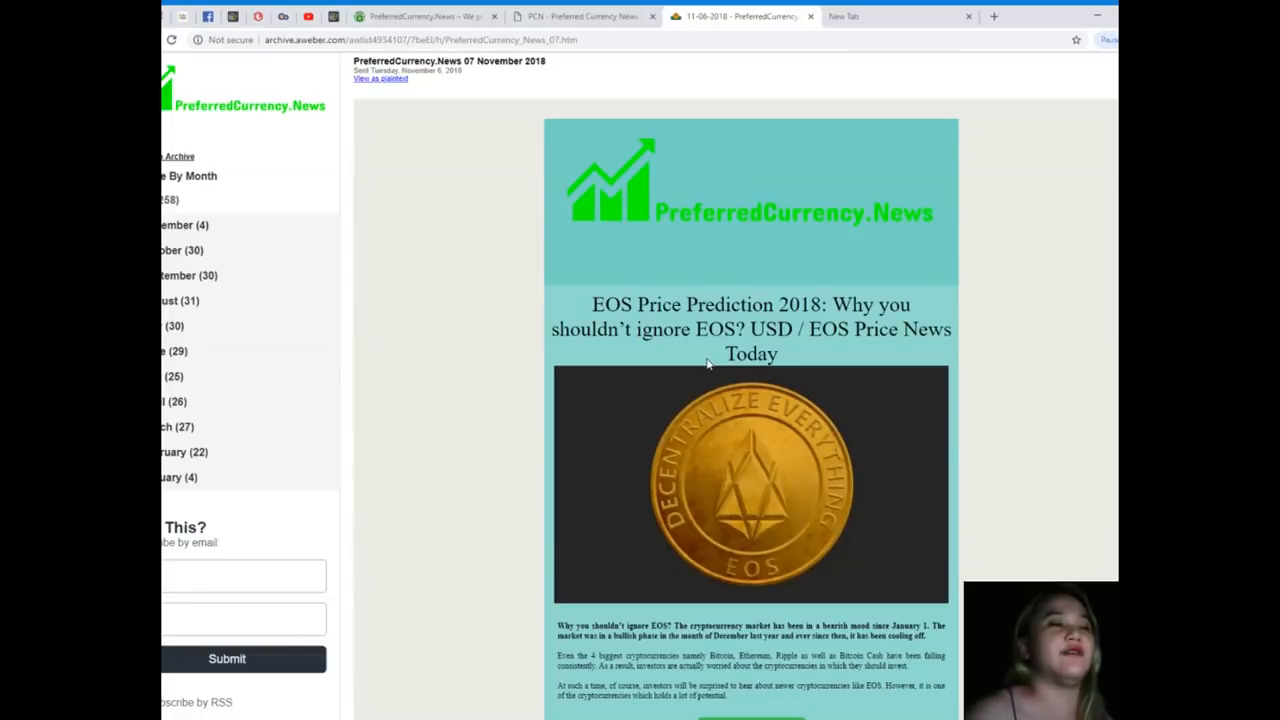
{"action": "scroll", "scroll_direction": "down", "scroll_amount": 3}
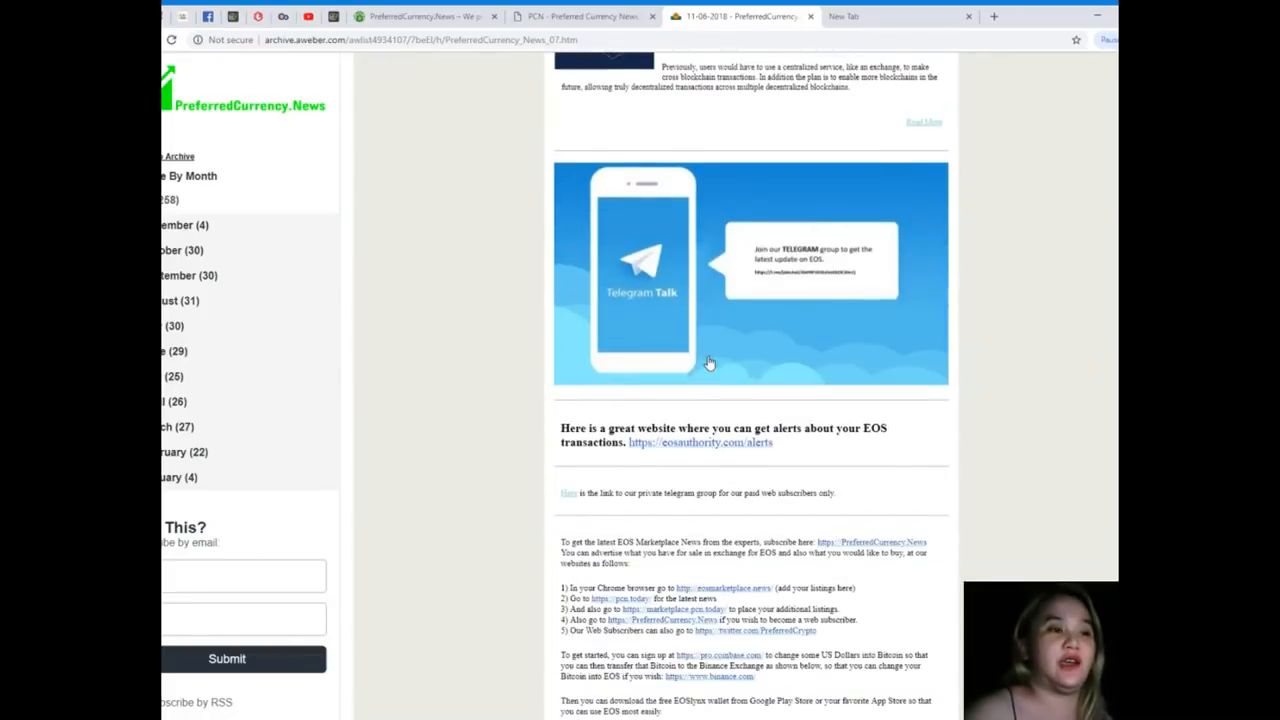
{"action": "scroll", "scroll_direction": "down", "scroll_amount": 3}
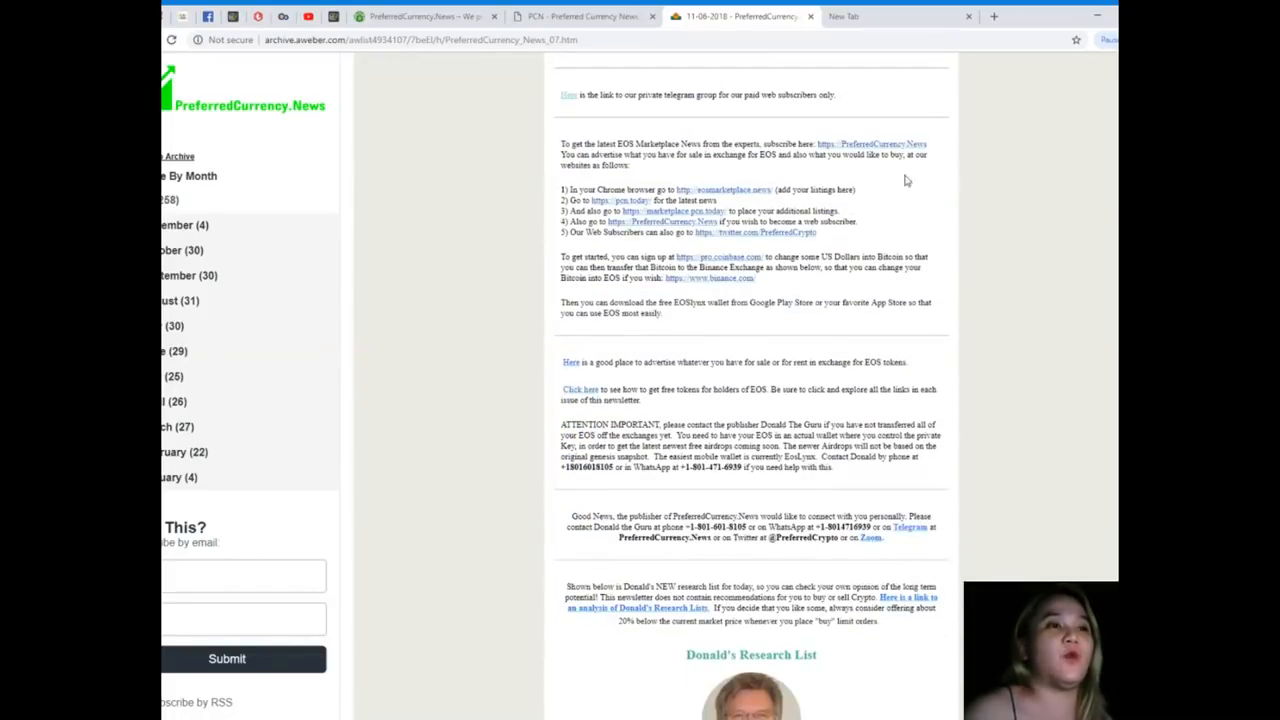
{"action": "mouse_move", "coordinate": [715, 126]}
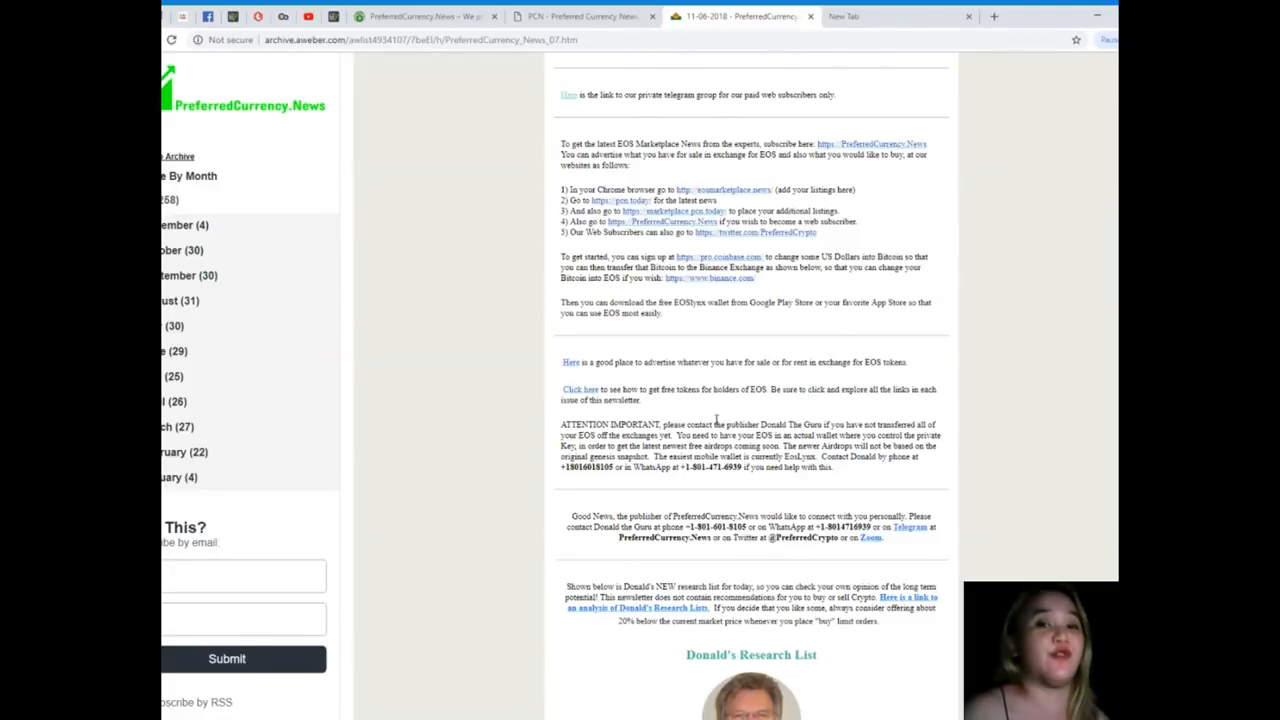
Scroll to Donald's Research List, the Open Spreadsheet button and the High Volume token lists.
{"action": "scroll", "scroll_direction": "down", "scroll_amount": 3}
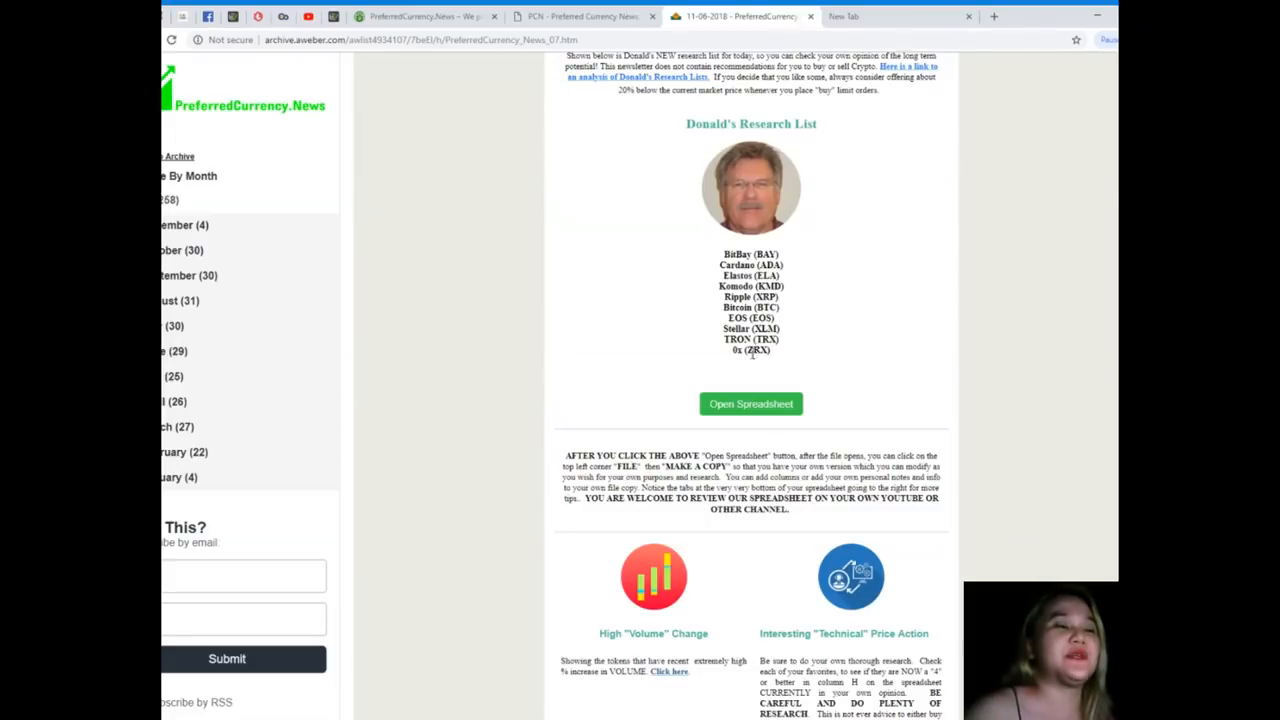
{"action": "mouse_move", "coordinate": [756, 384]}
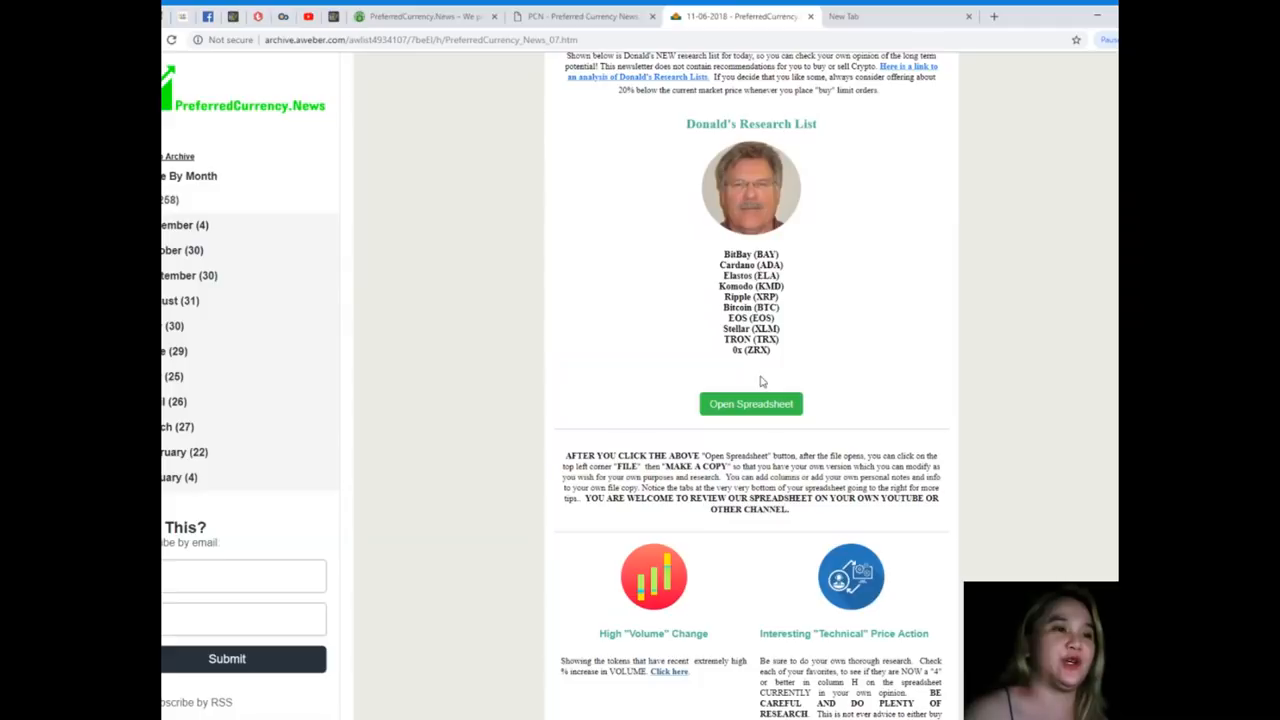
{"action": "mouse_move", "coordinate": [640, 537]}
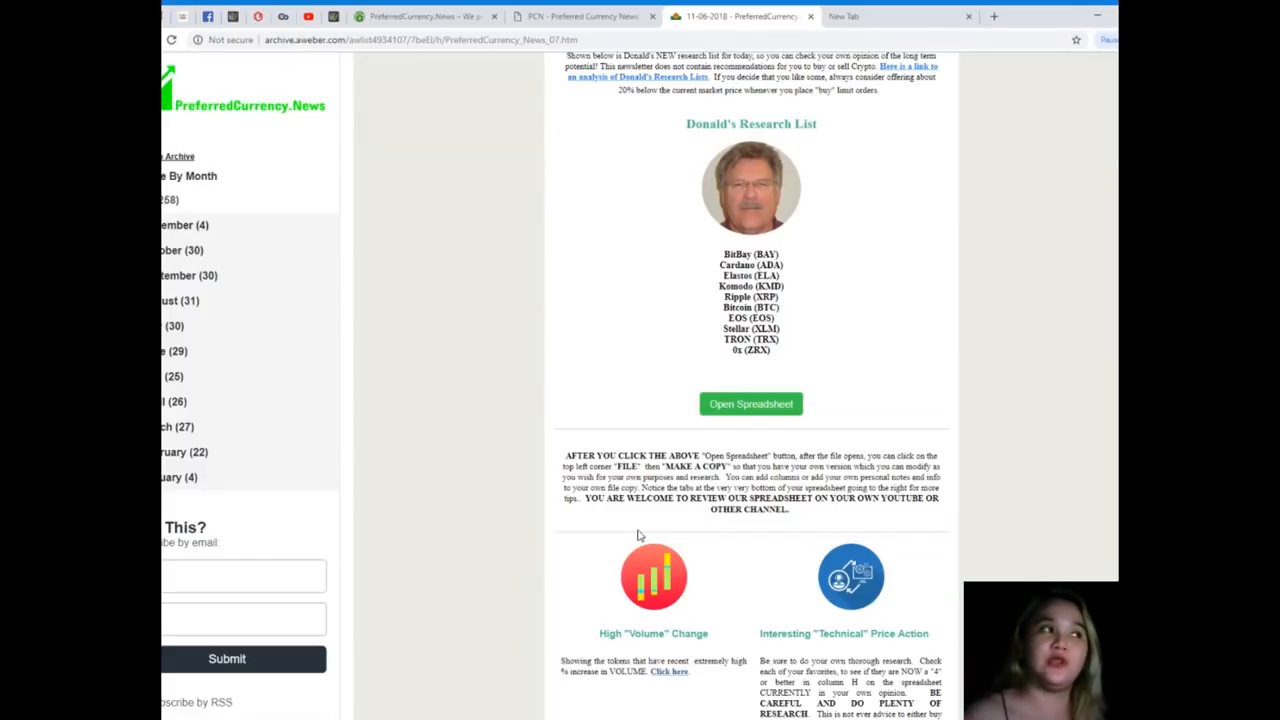
{"action": "scroll", "scroll_direction": "down", "scroll_amount": 3}
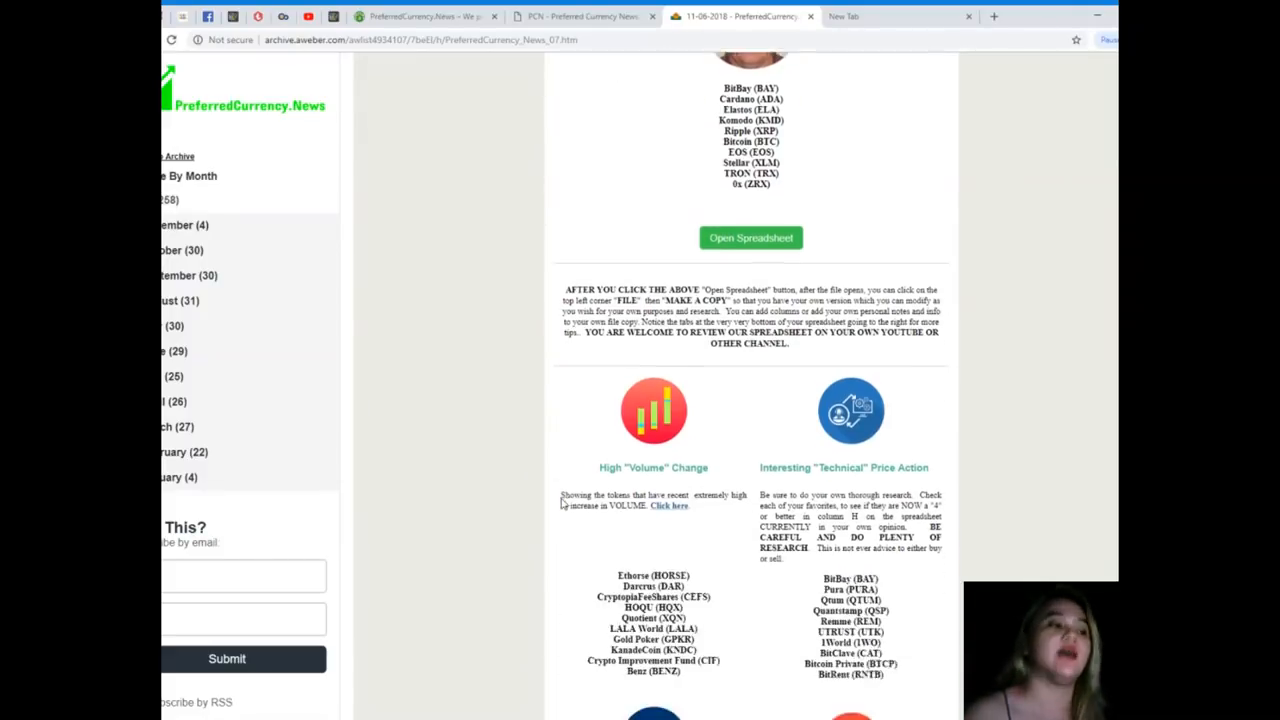
{"action": "scroll", "scroll_direction": "down", "scroll_amount": 3}
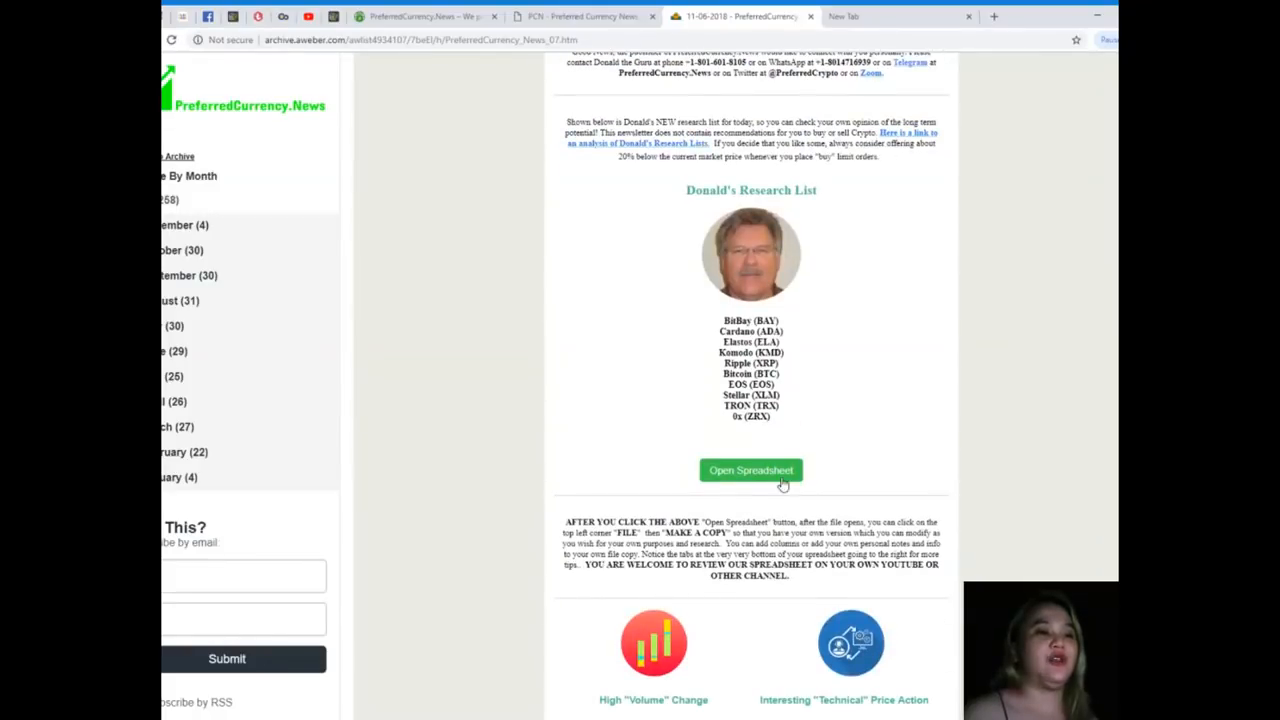
Browse the 07 November 2018 coin spreadsheet's rows, then return to the PreferredCurrency.News homepage.
{"action": "left_click", "coordinate": [751, 470]}
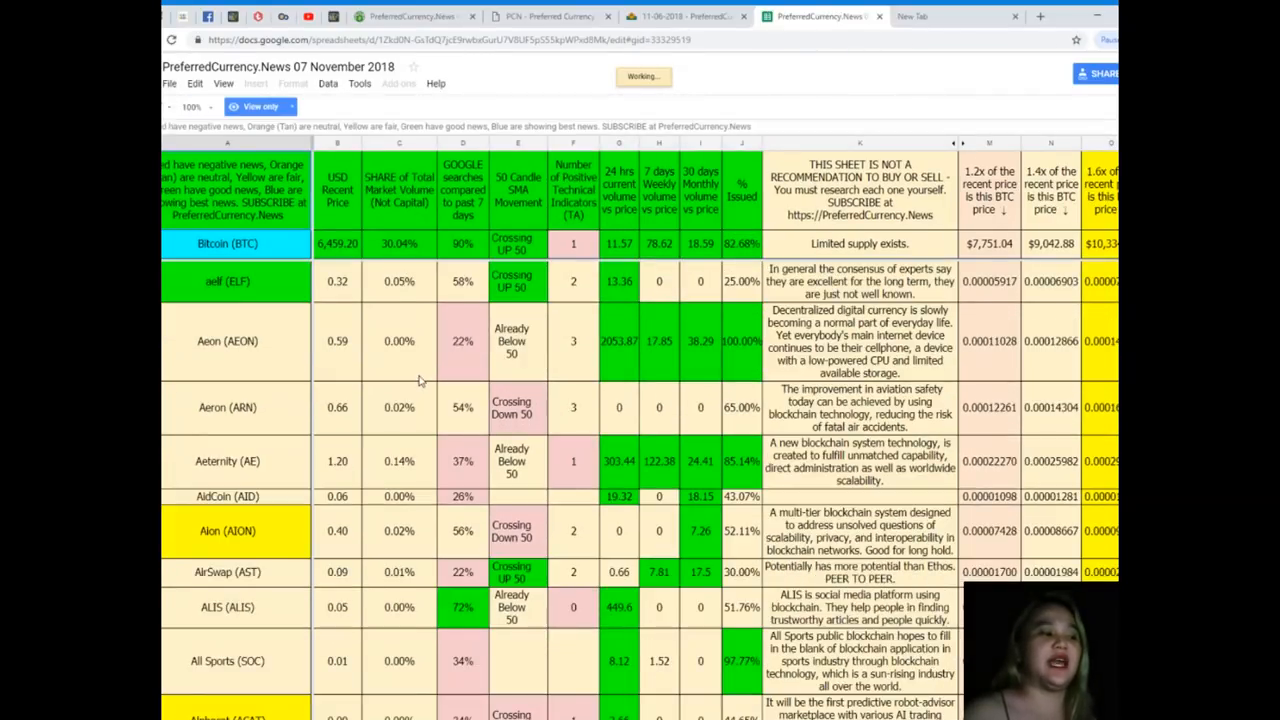
{"action": "scroll", "scroll_direction": "up", "scroll_amount": 3}
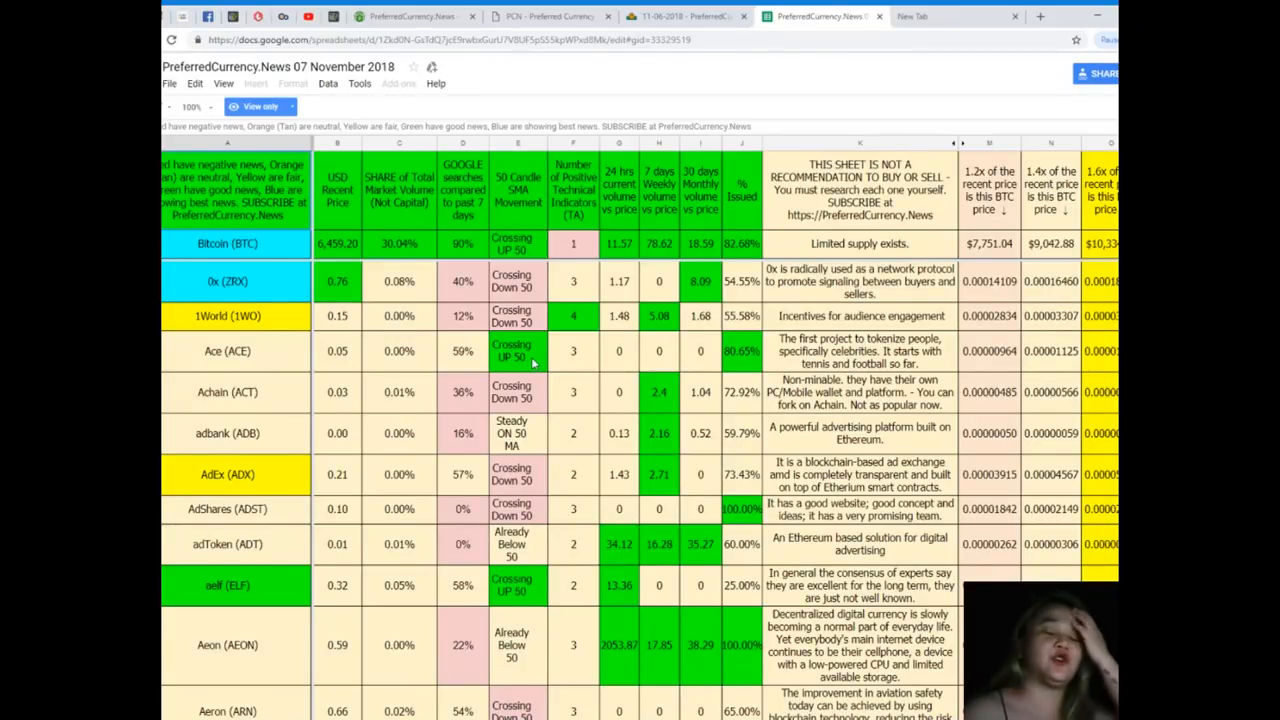
{"action": "mouse_move", "coordinate": [497, 345]}
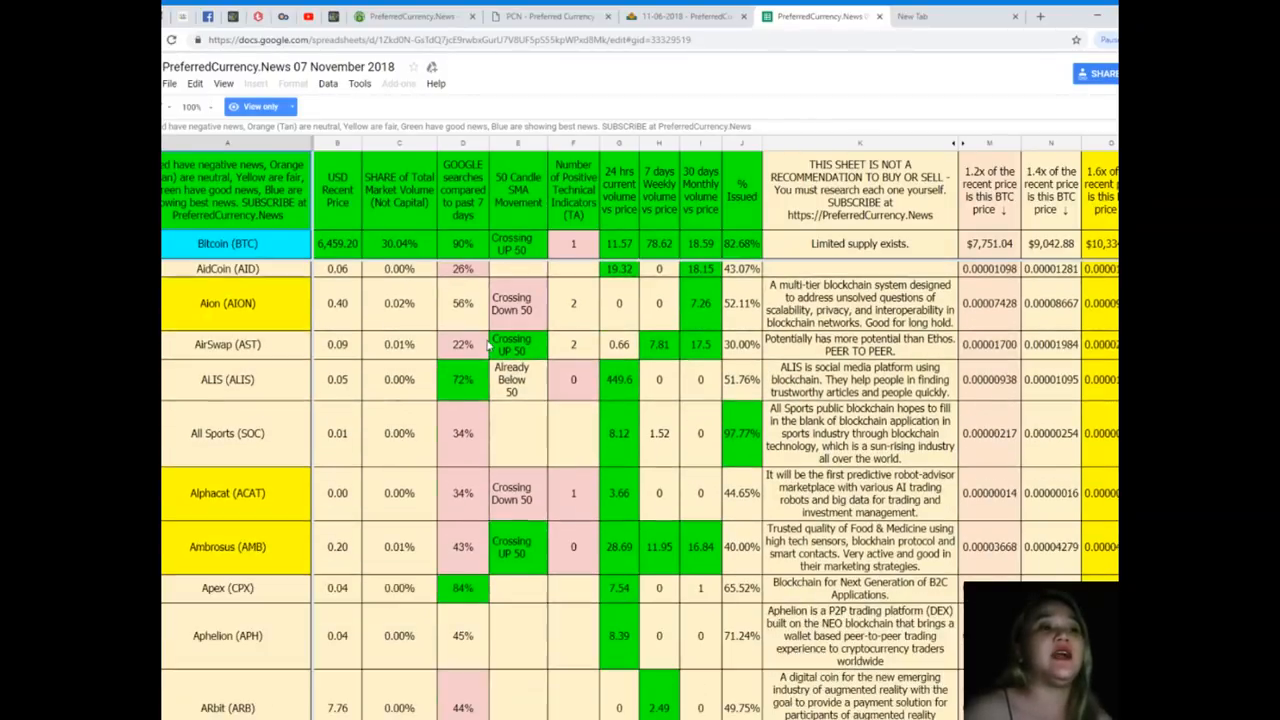
{"action": "scroll", "scroll_direction": "down", "scroll_amount": 3}
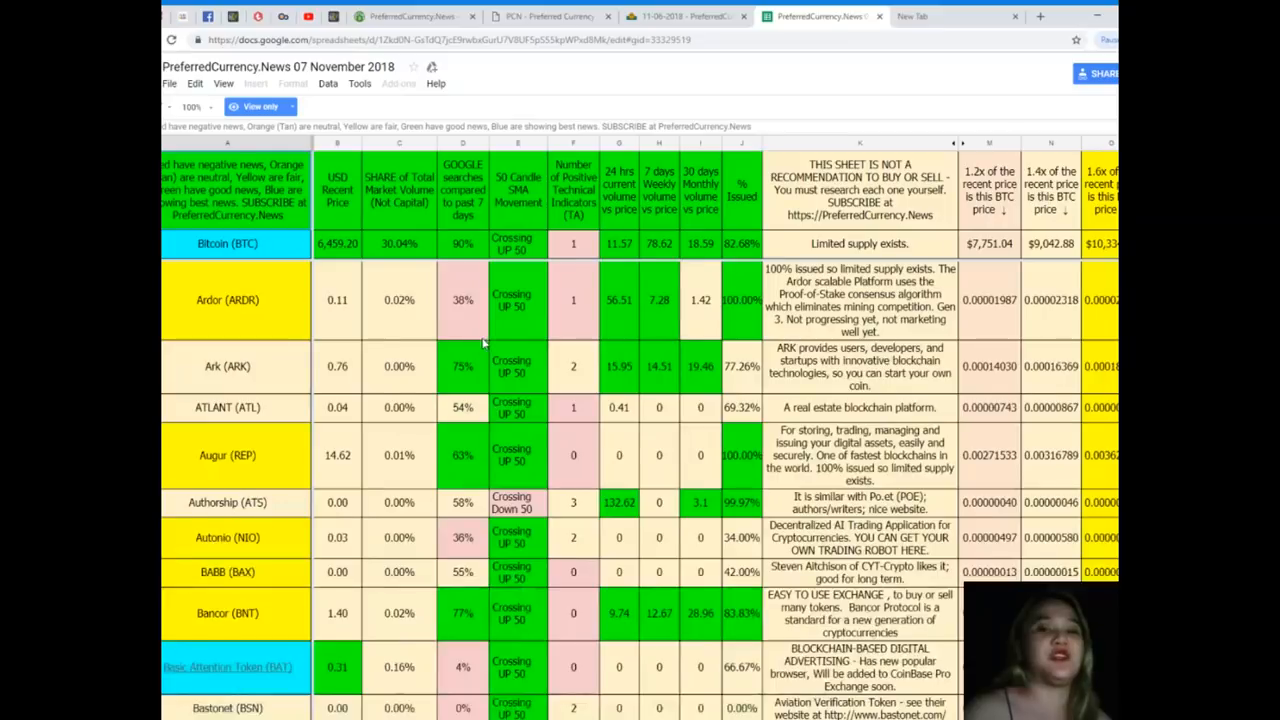
{"action": "scroll", "scroll_direction": "down", "scroll_amount": 3}
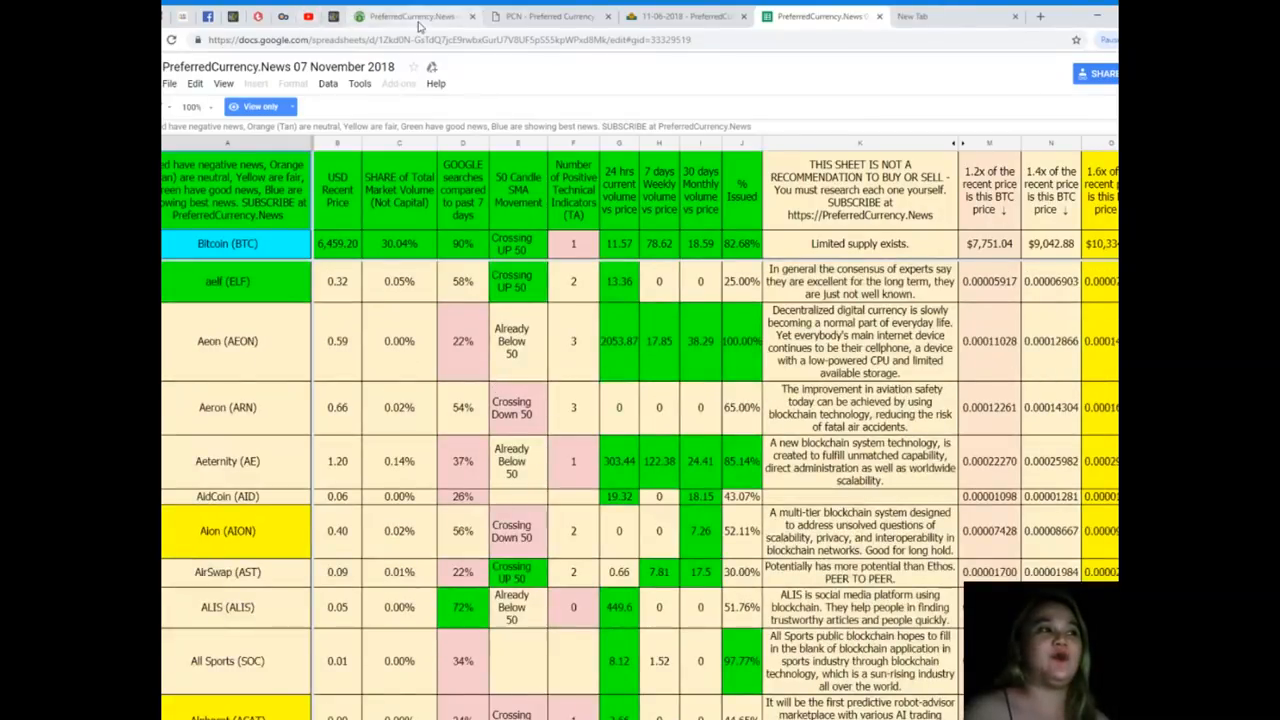
{"action": "left_click", "coordinate": [410, 16]}
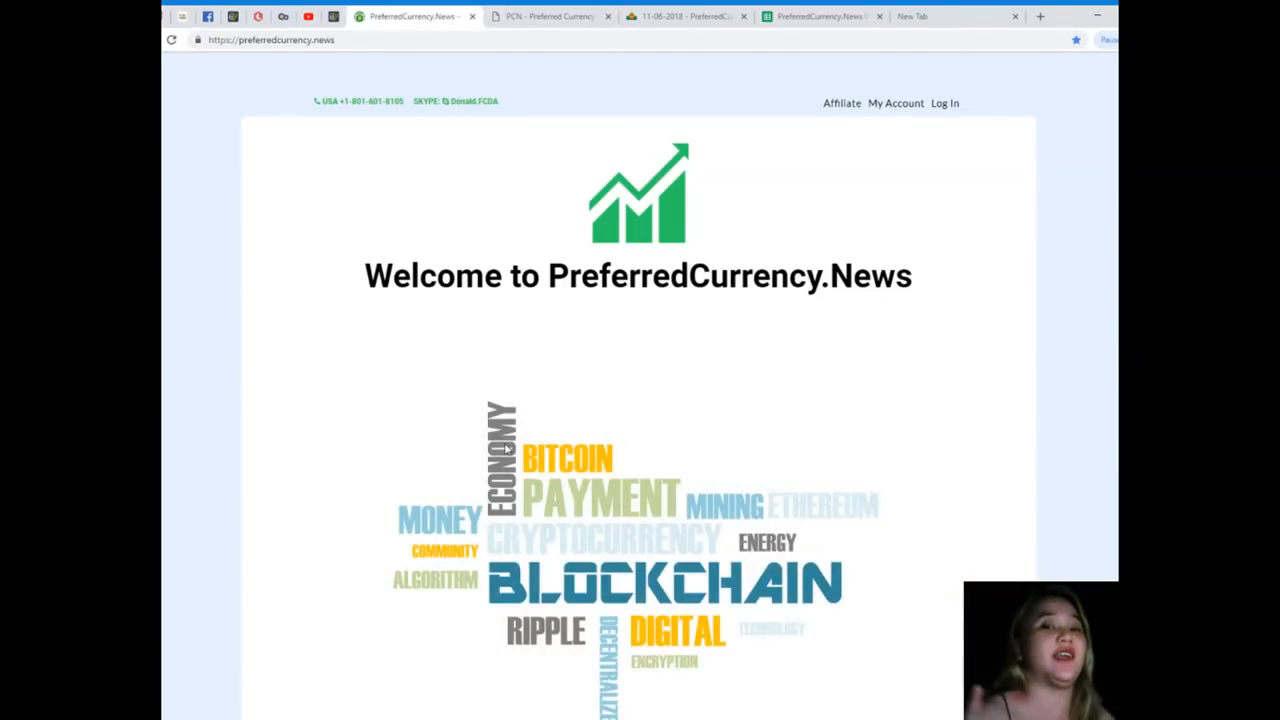